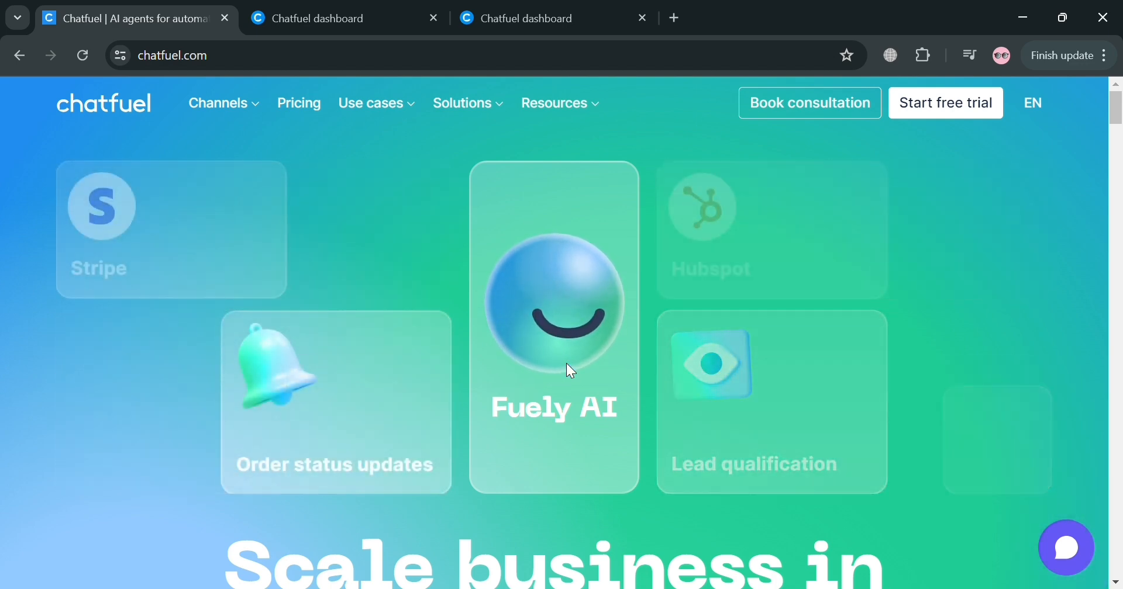
# Browse the list of Chatfuel use cases.
pyautogui.click(376, 103)
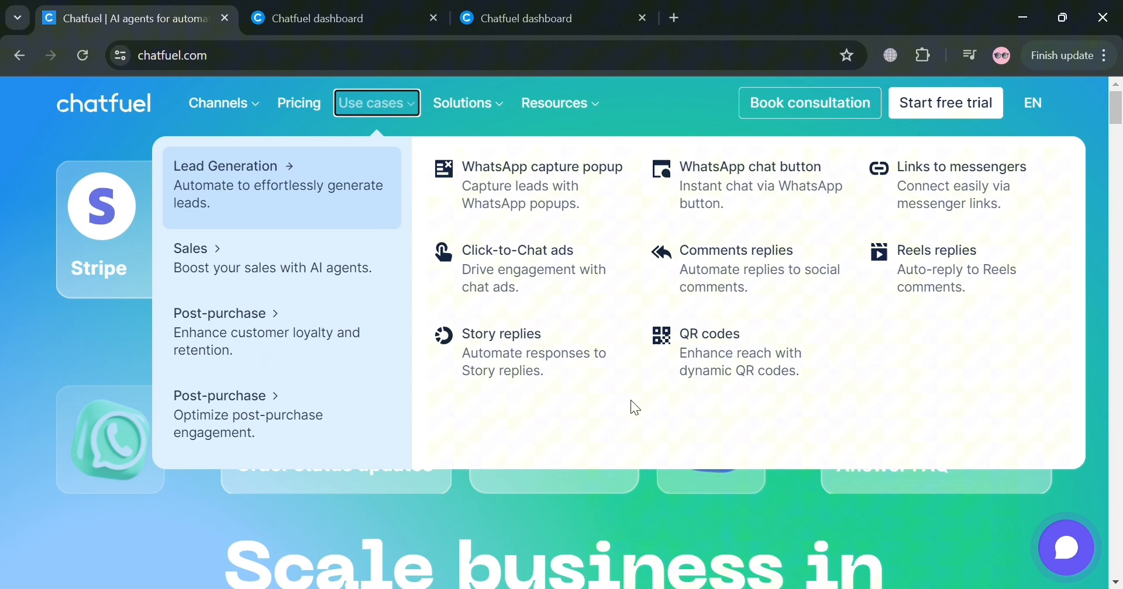
pyautogui.moveTo(521, 408)
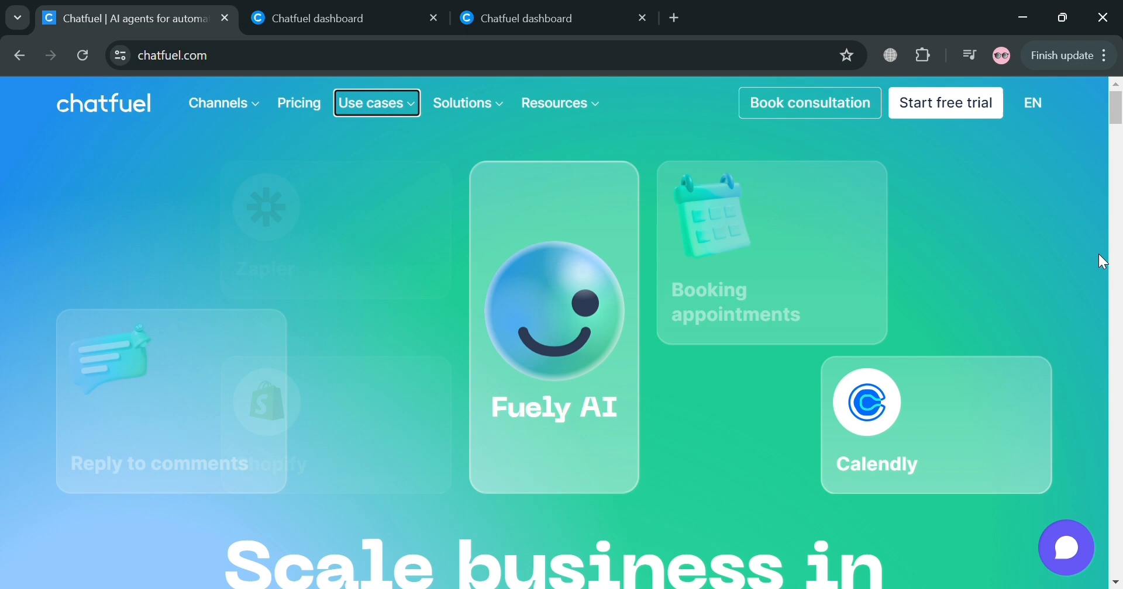
pyautogui.scroll(-3)
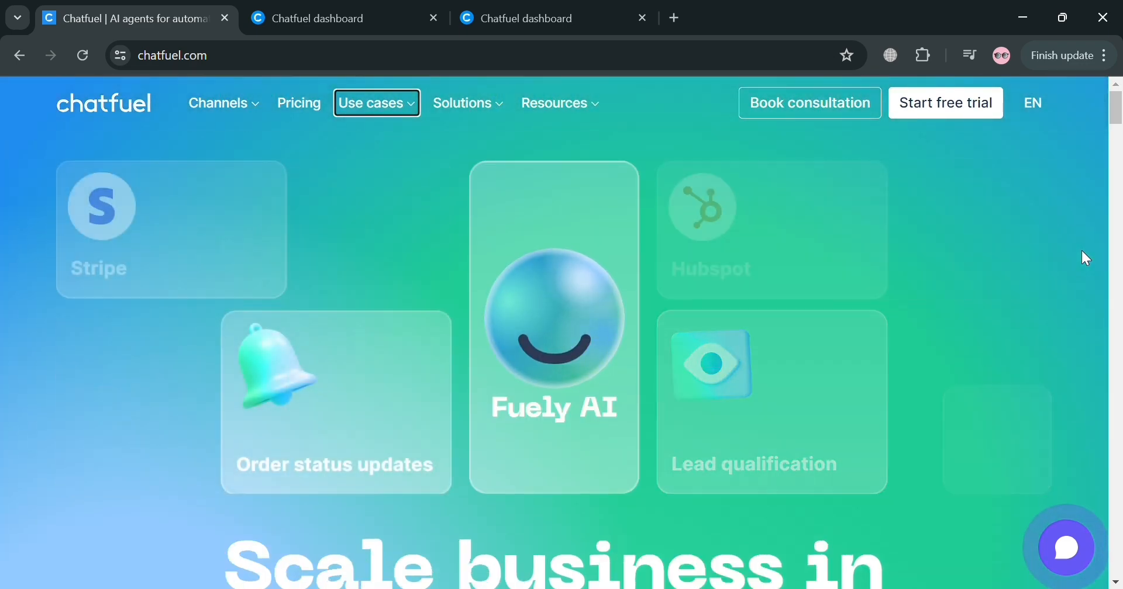
pyautogui.scroll(-3)
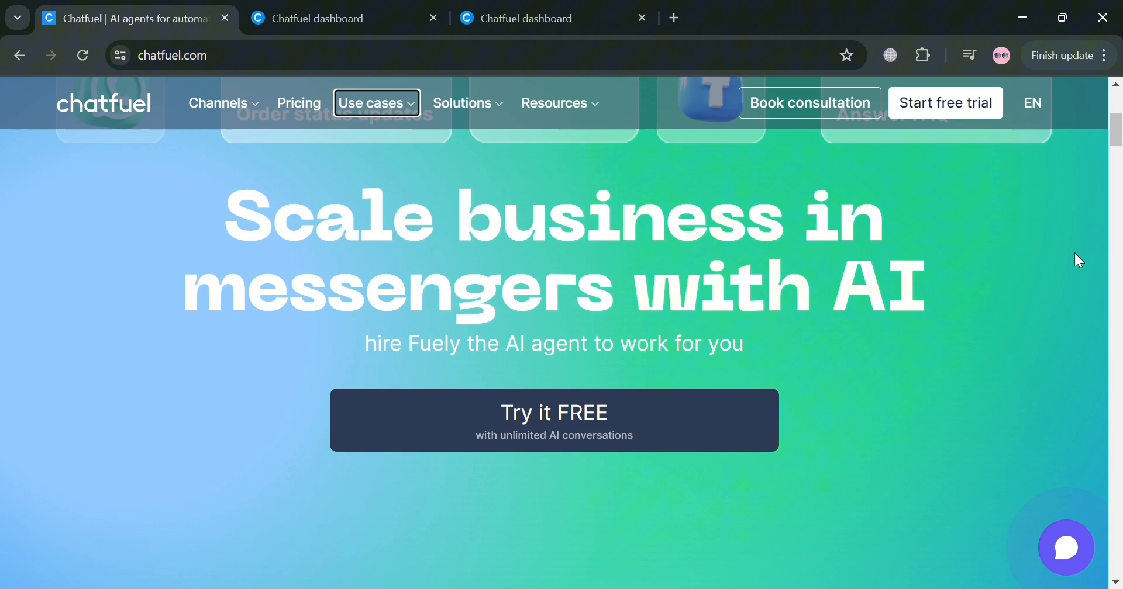
pyautogui.scroll(-3)
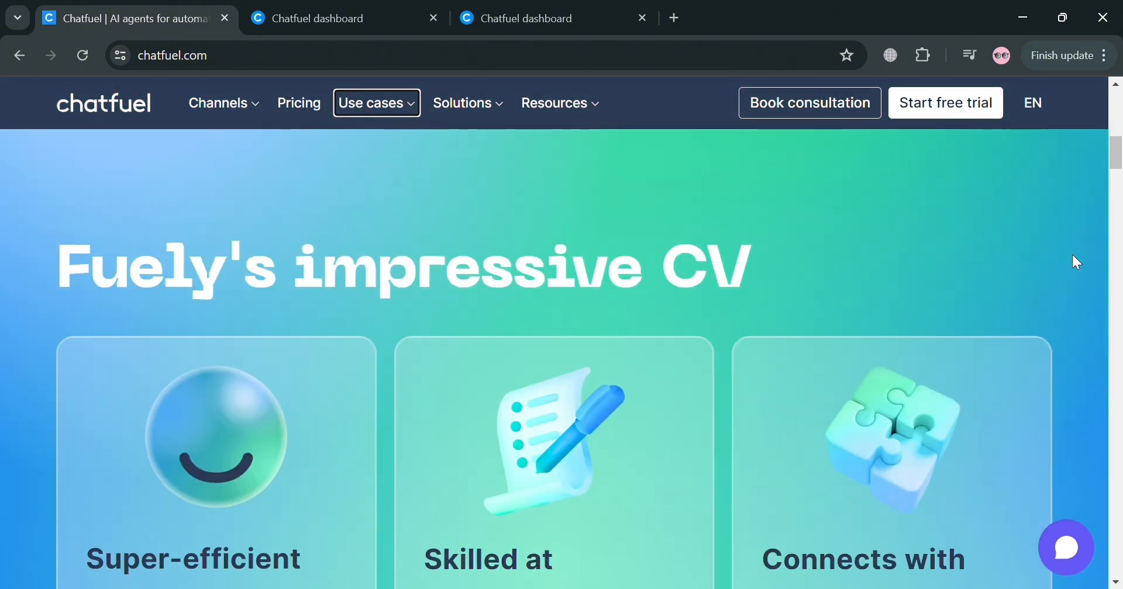
pyautogui.scroll(-3)
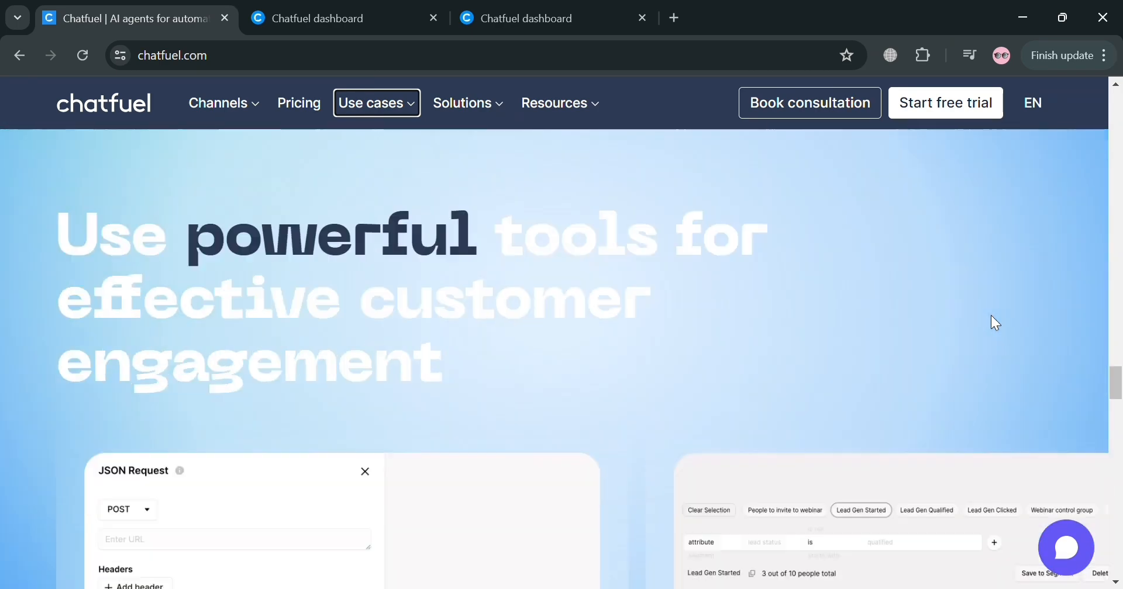
pyautogui.scroll(-3)
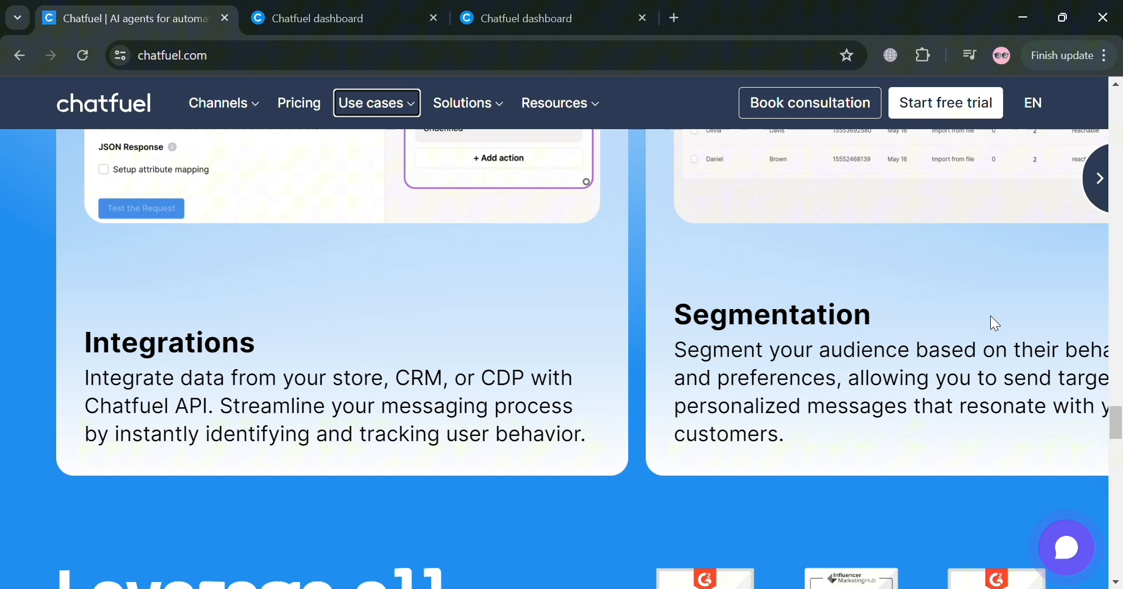
pyautogui.scroll(-3)
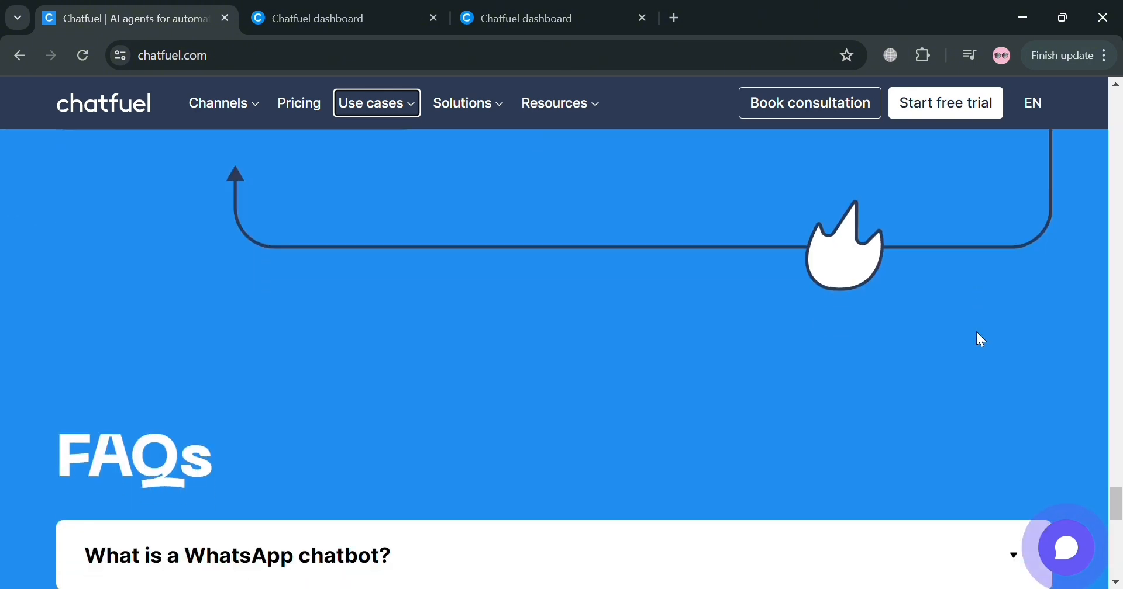
pyautogui.scroll(-3)
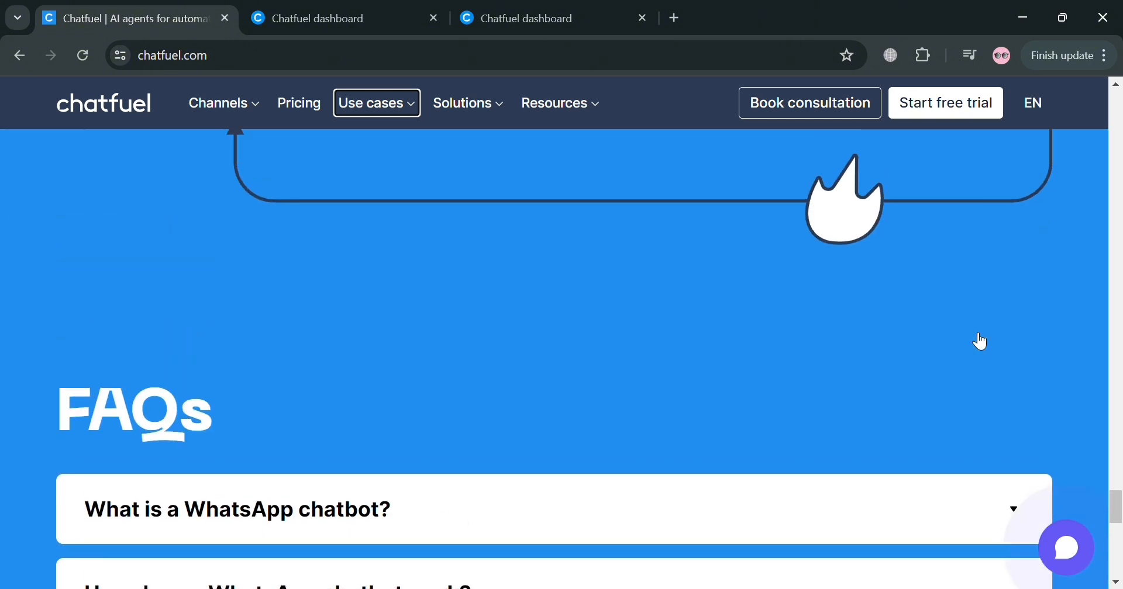
pyautogui.scroll(3)
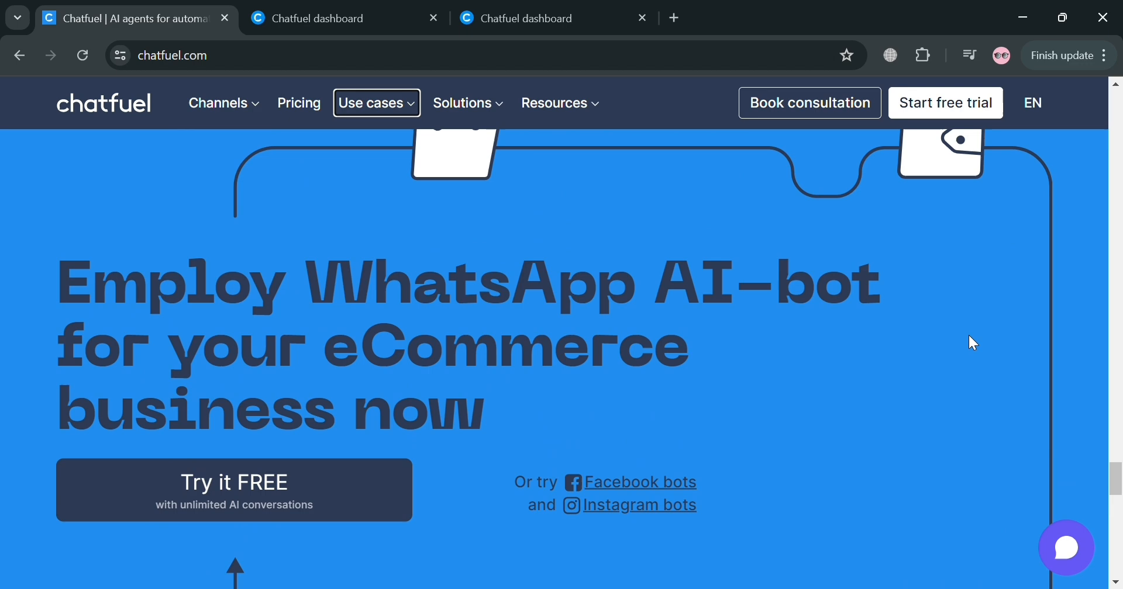
pyautogui.scroll(-3)
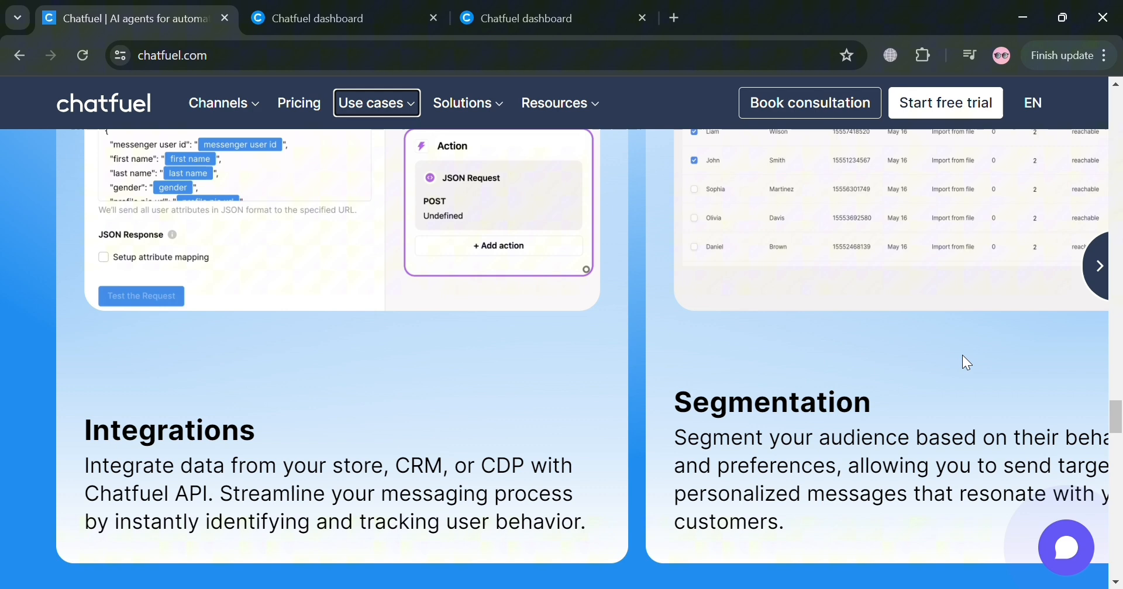
pyautogui.moveTo(1002, 266)
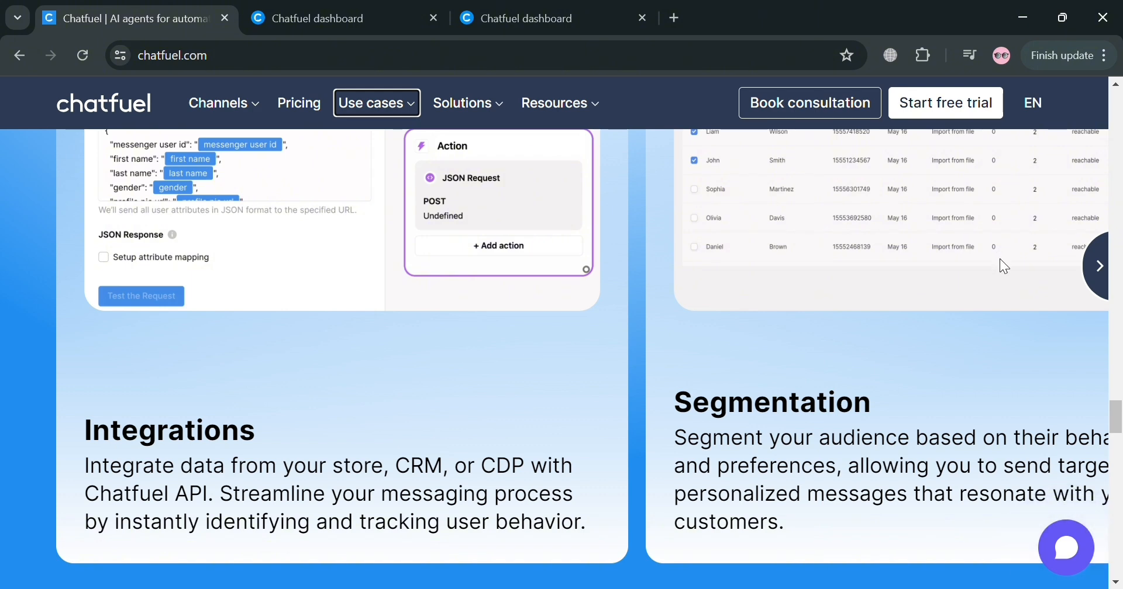
pyautogui.moveTo(1034, 455)
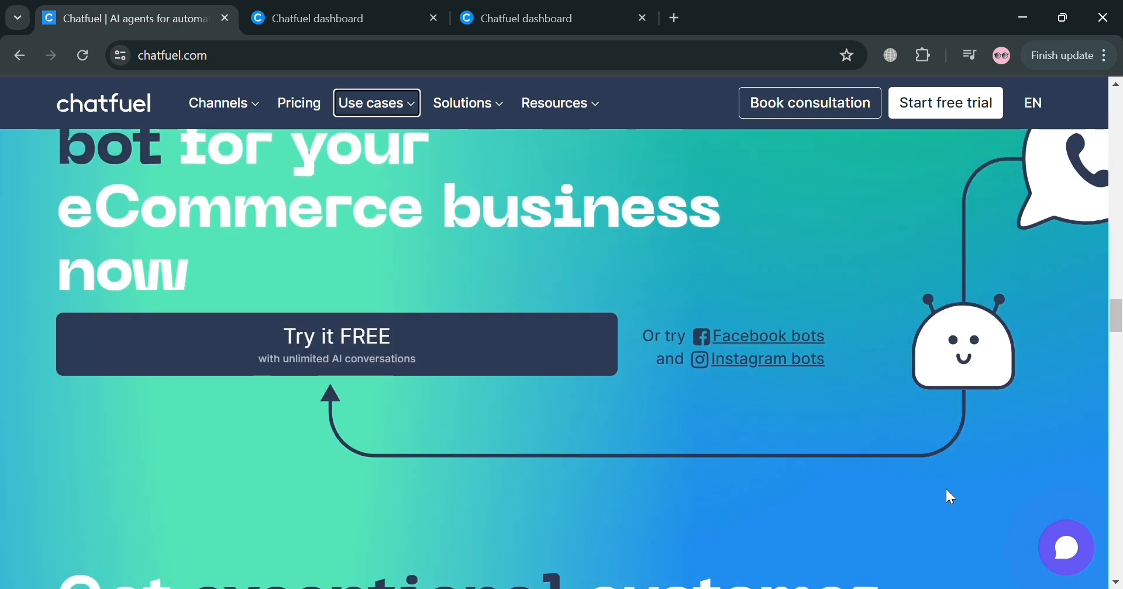
pyautogui.scroll(-3)
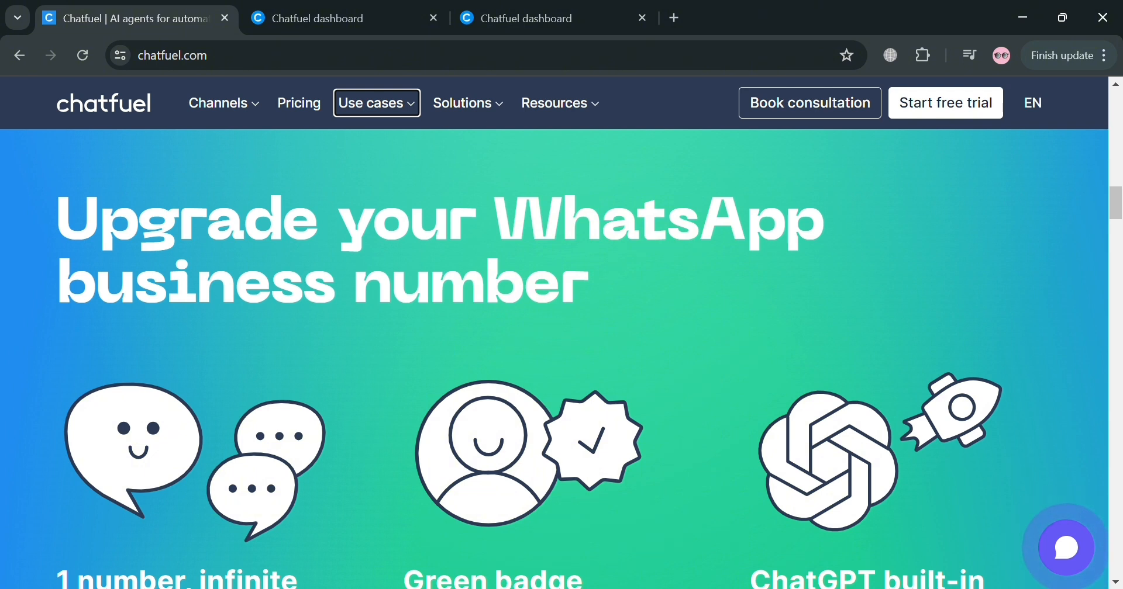
pyautogui.moveTo(945, 103)
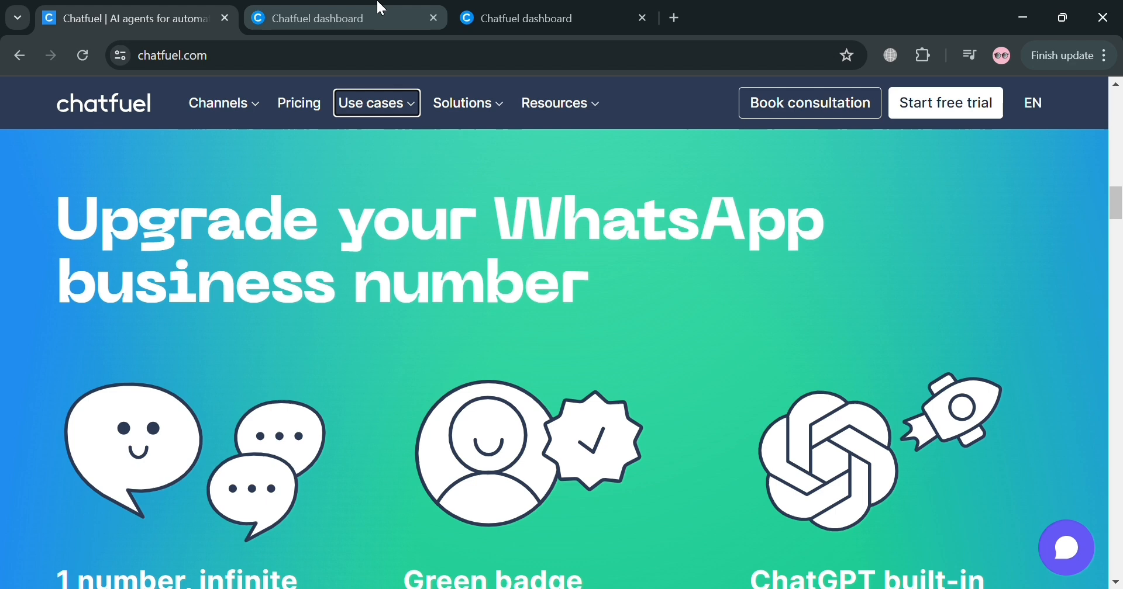
# On the dashboard, choose Facebook automation, a product-selling business, and Shopify.
pyautogui.click(344, 18)
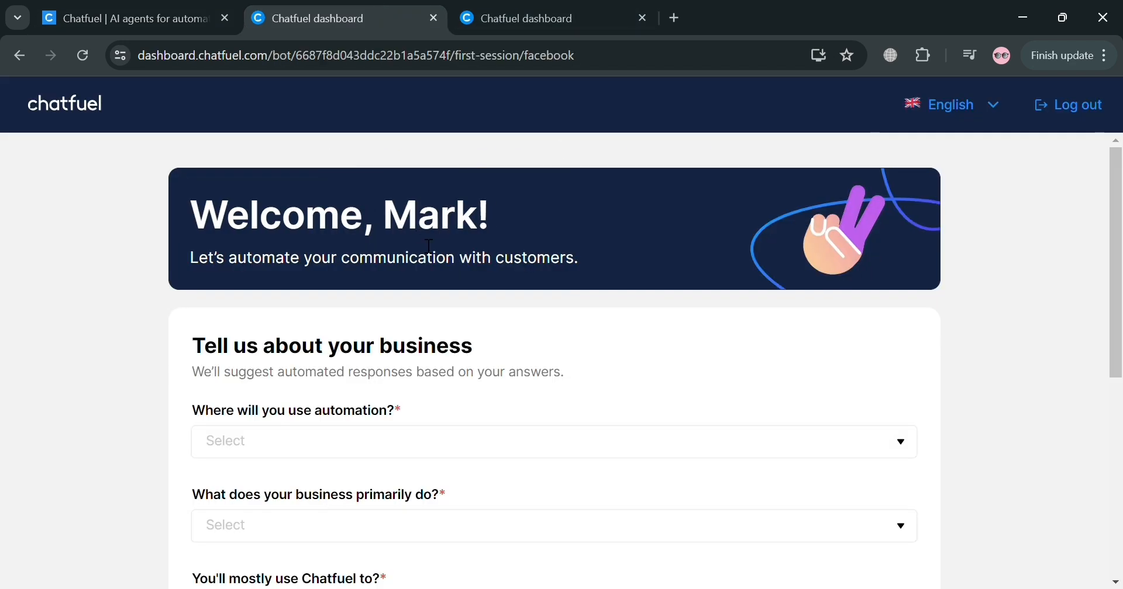
pyautogui.scroll(-3)
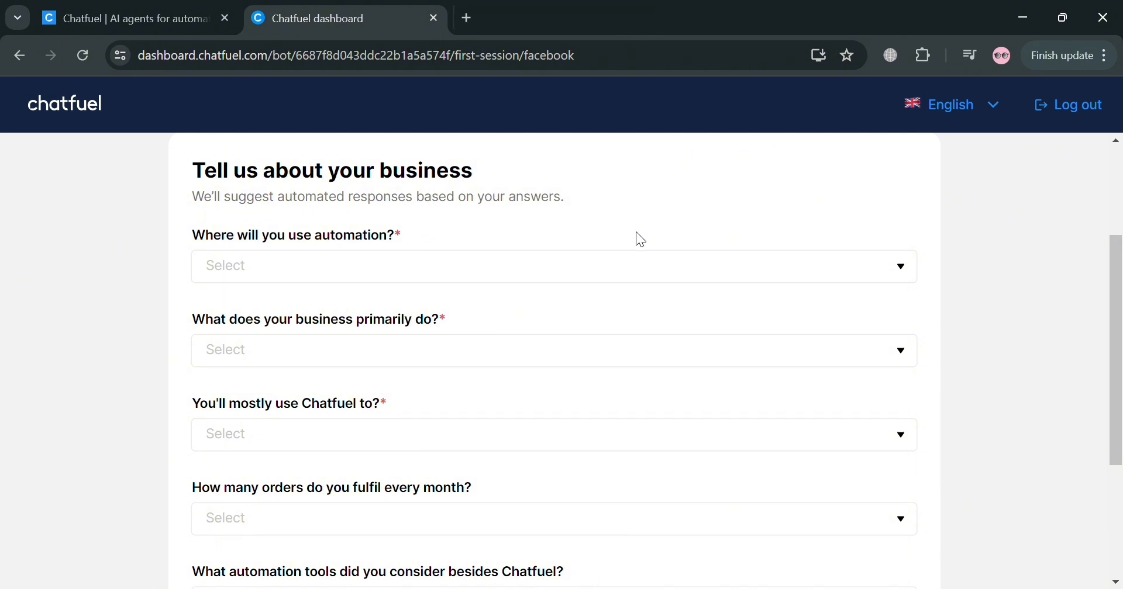
pyautogui.click(552, 265)
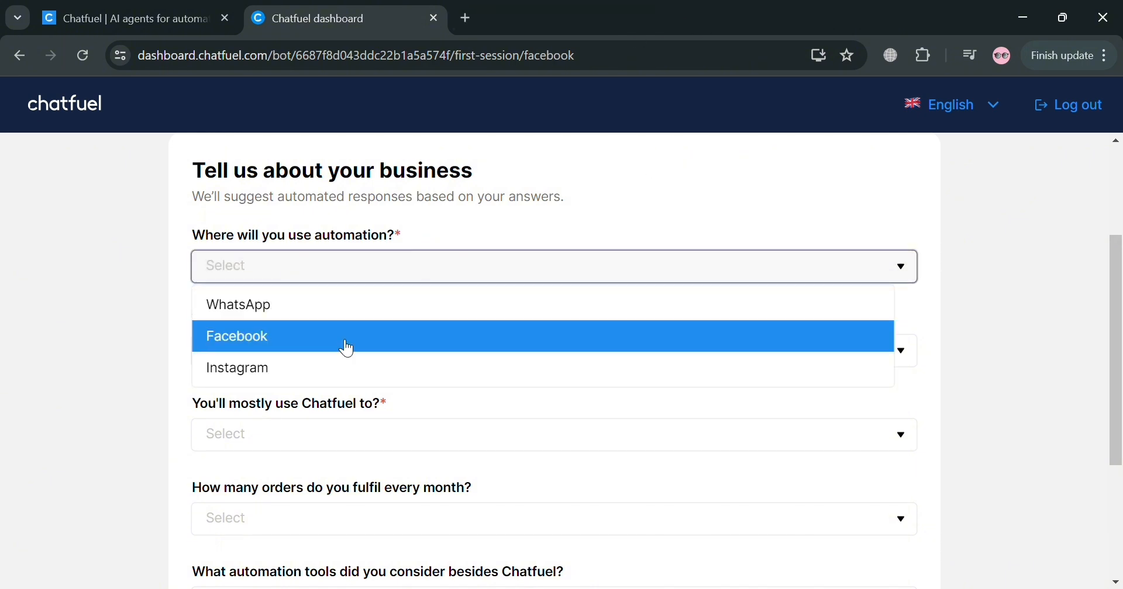
pyautogui.click(236, 336)
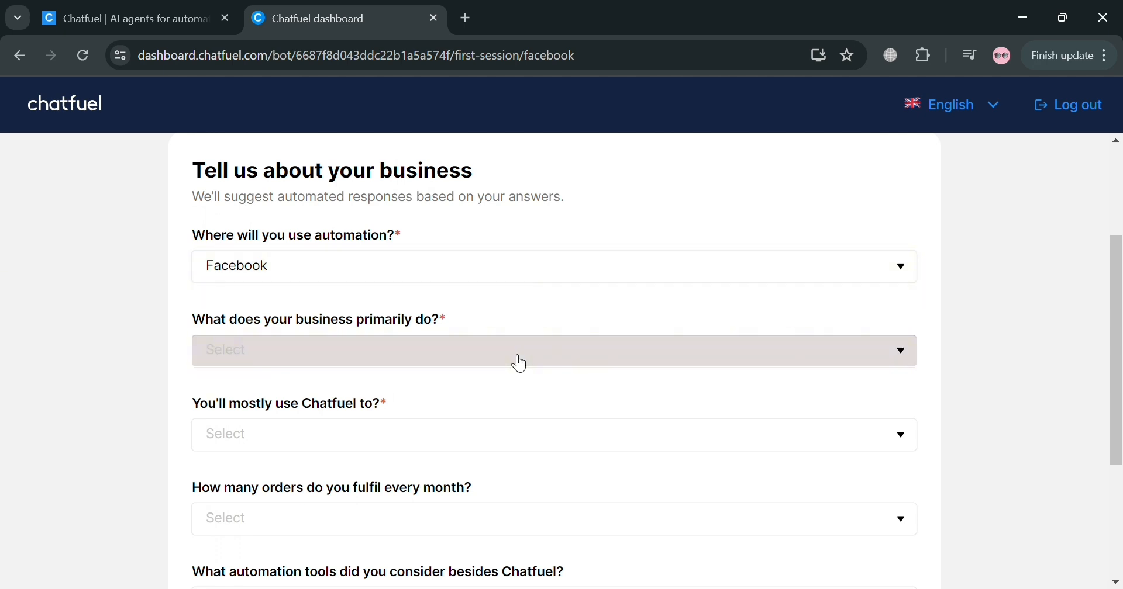
pyautogui.click(553, 350)
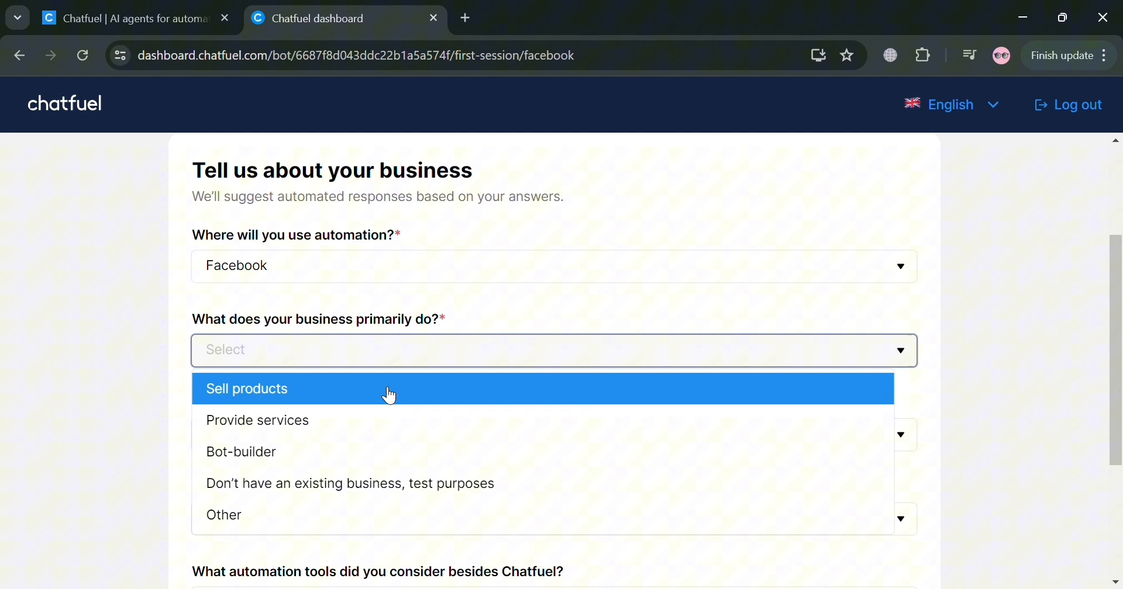
pyautogui.click(246, 388)
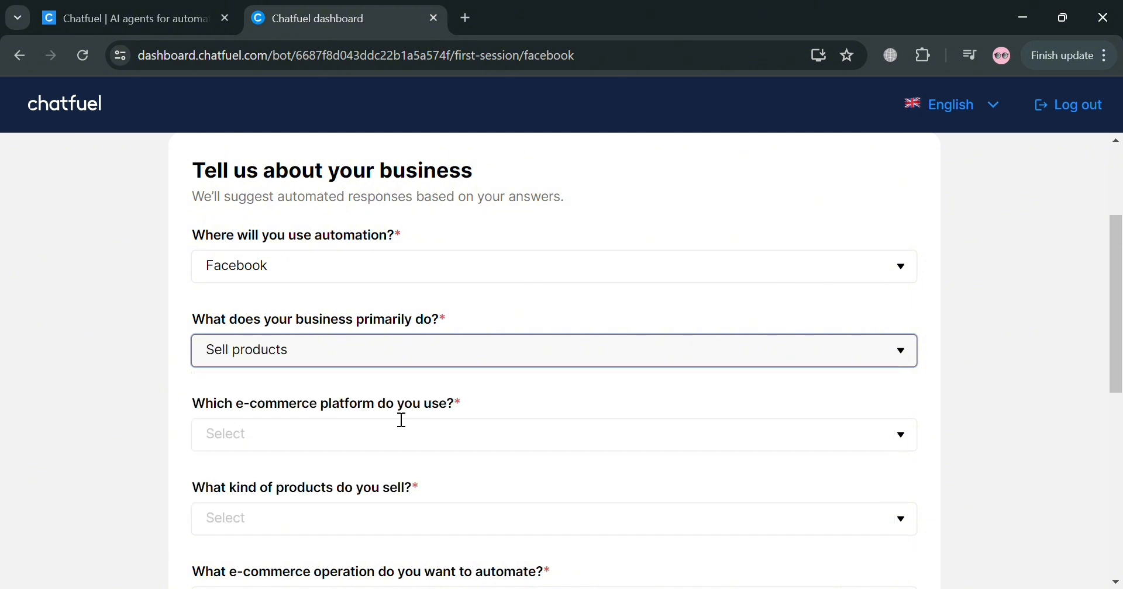
pyautogui.scroll(-3)
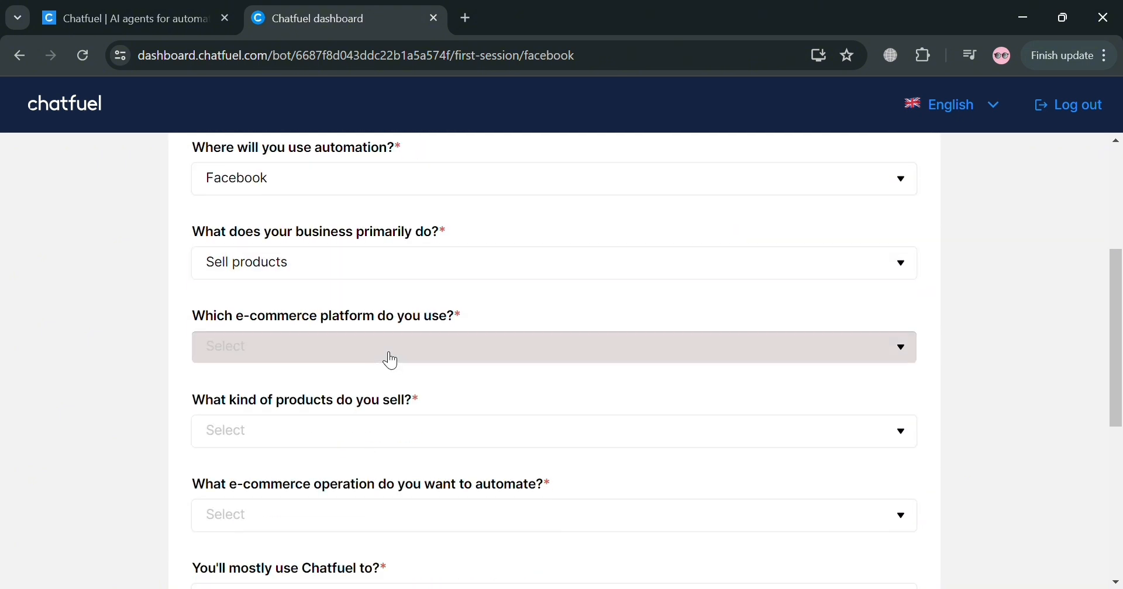
pyautogui.click(552, 346)
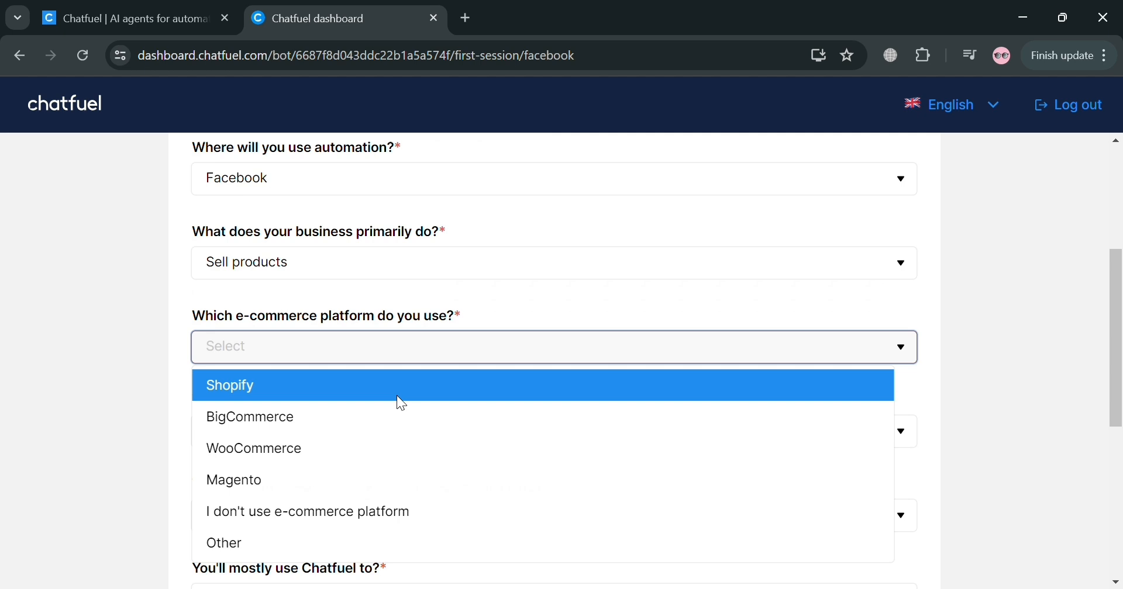
pyautogui.click(230, 386)
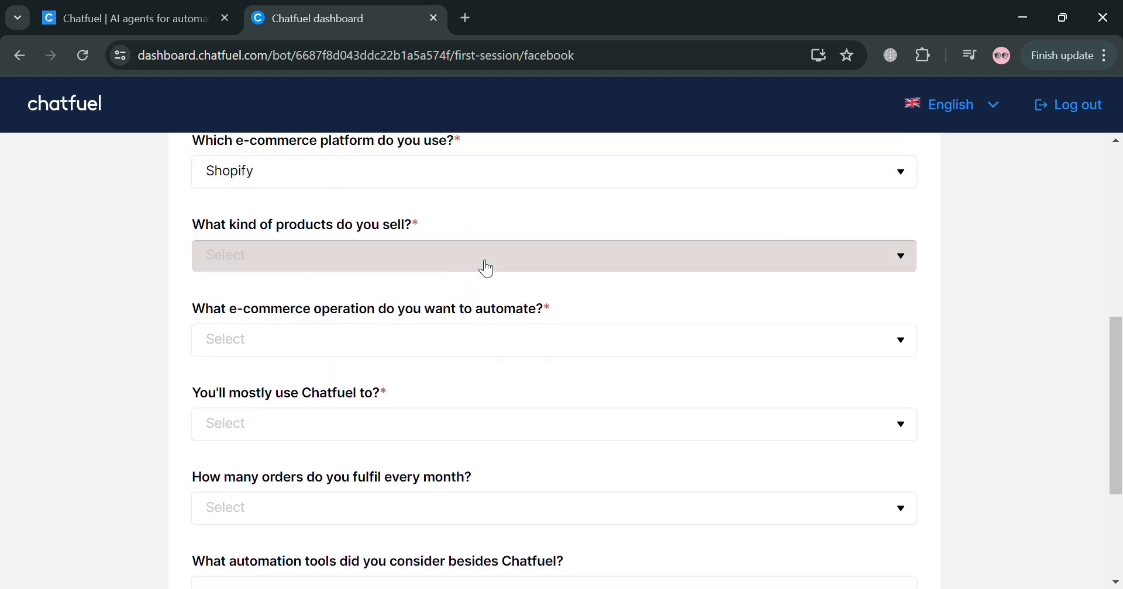
# Select Consumer Electronics as products and Social media ads as the operation.
pyautogui.click(551, 255)
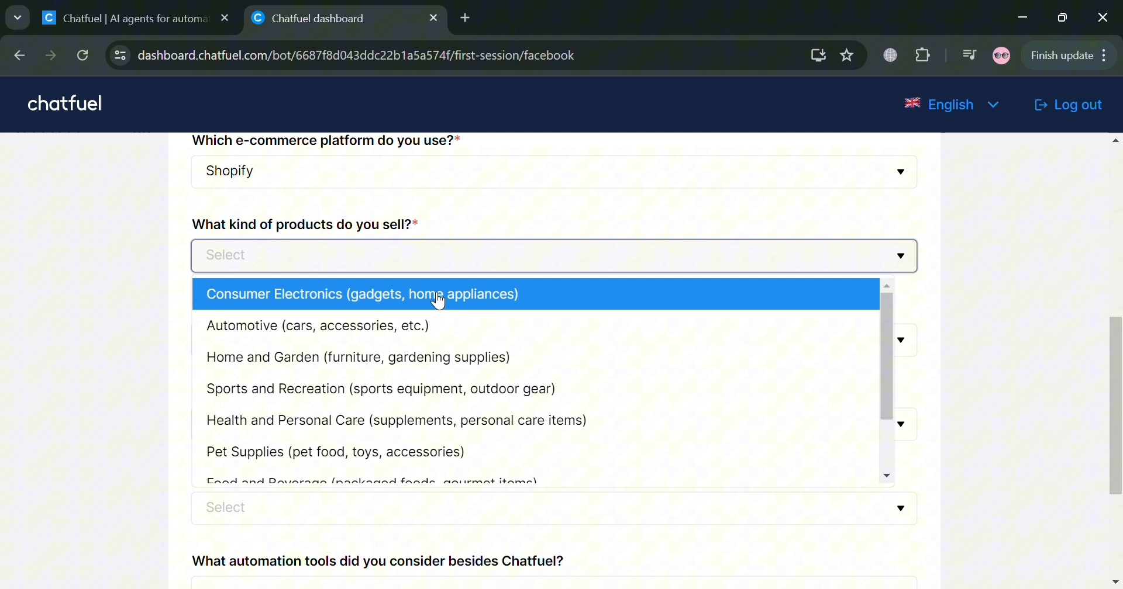
pyautogui.click(362, 294)
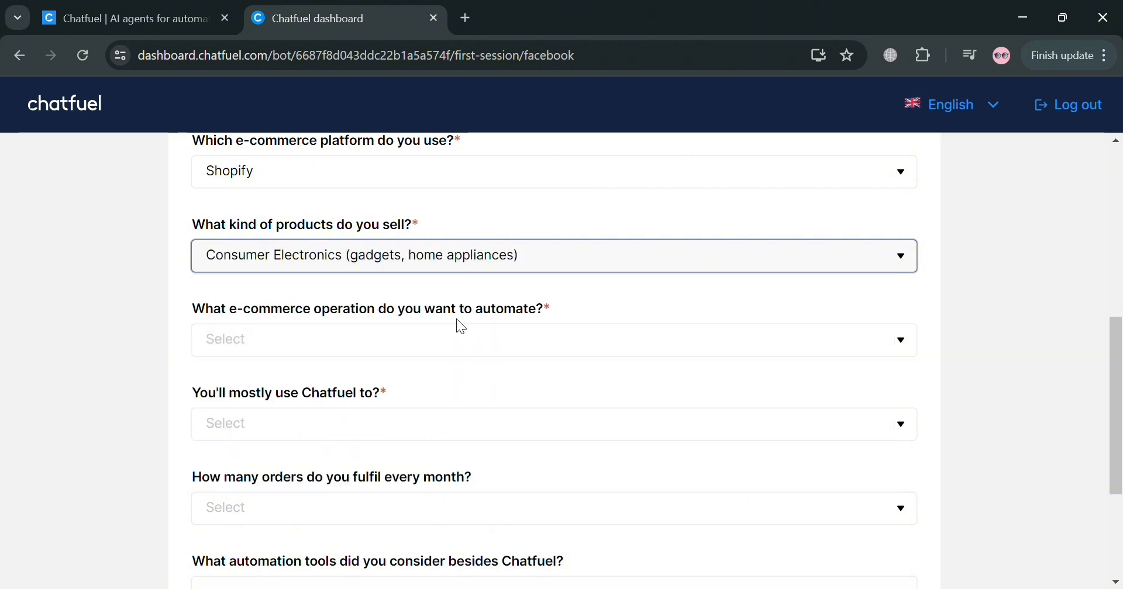
pyautogui.click(553, 340)
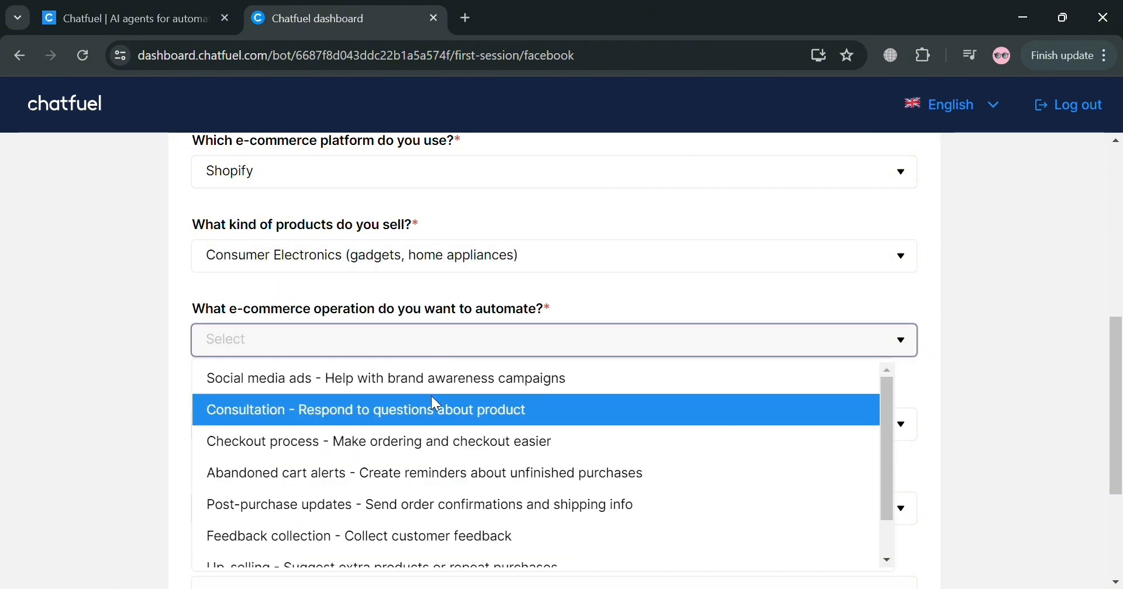
pyautogui.moveTo(398, 441)
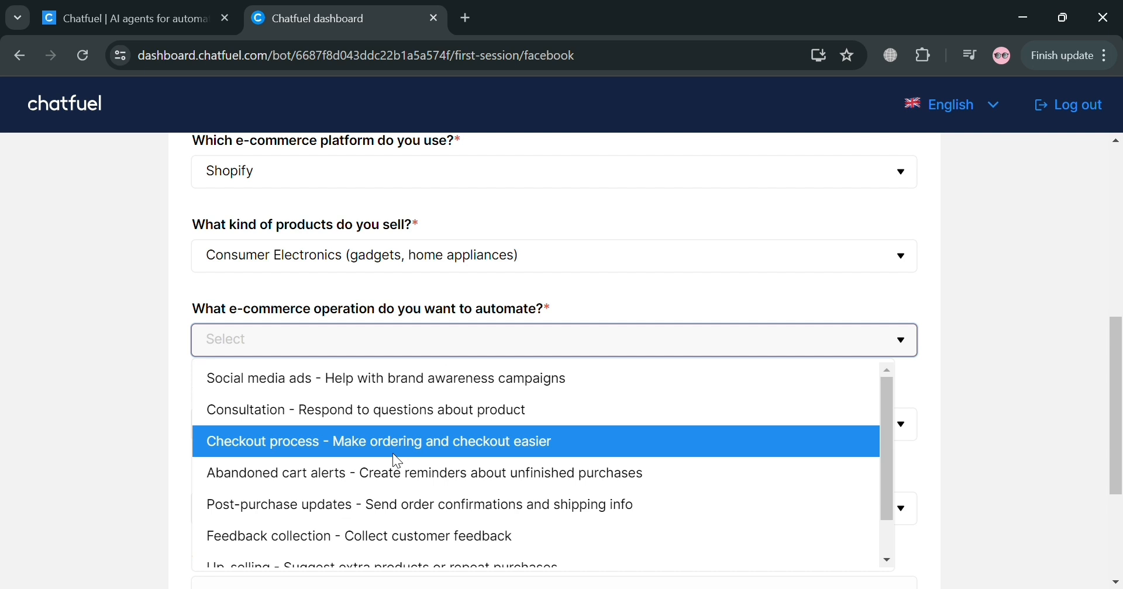
pyautogui.click(386, 378)
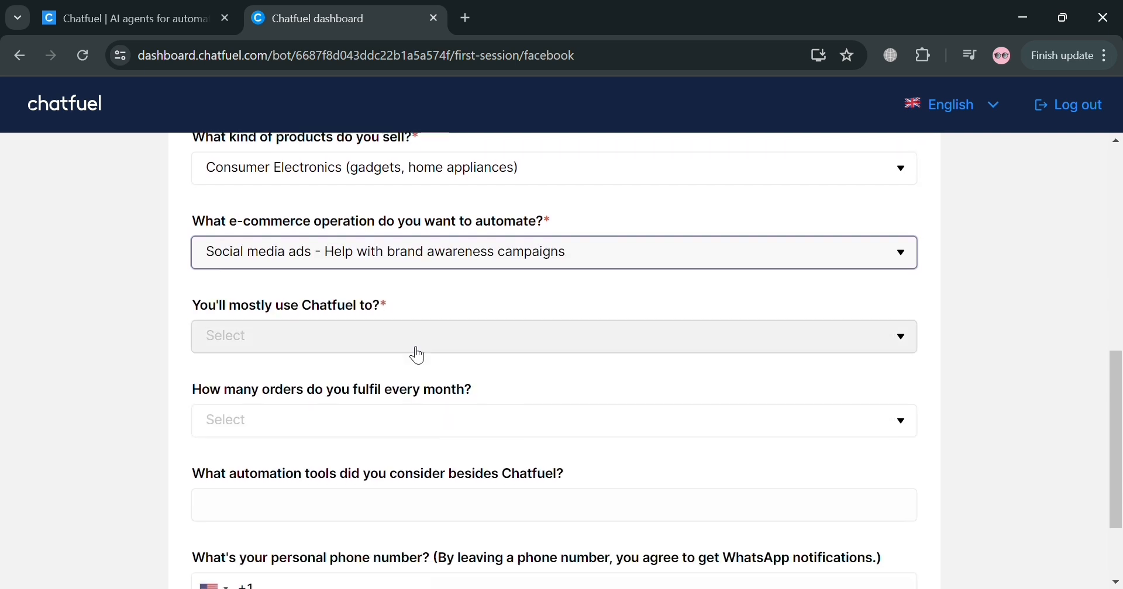
# Answer 'Add a chatbot to my site', 1–100 orders, tool chatrace, and submit.
pyautogui.click(552, 336)
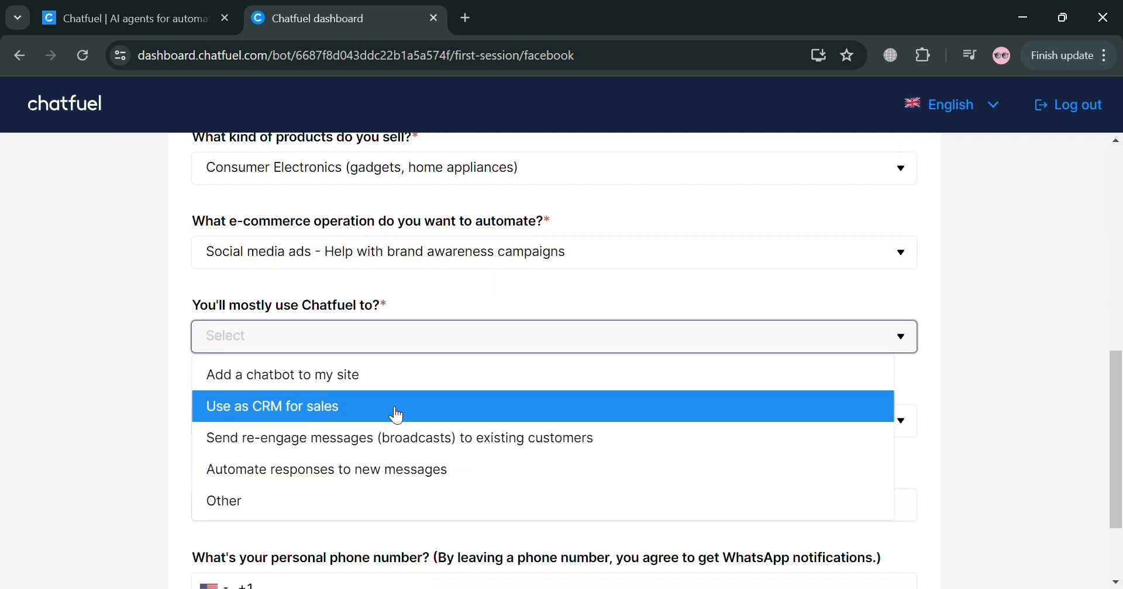
pyautogui.click(281, 374)
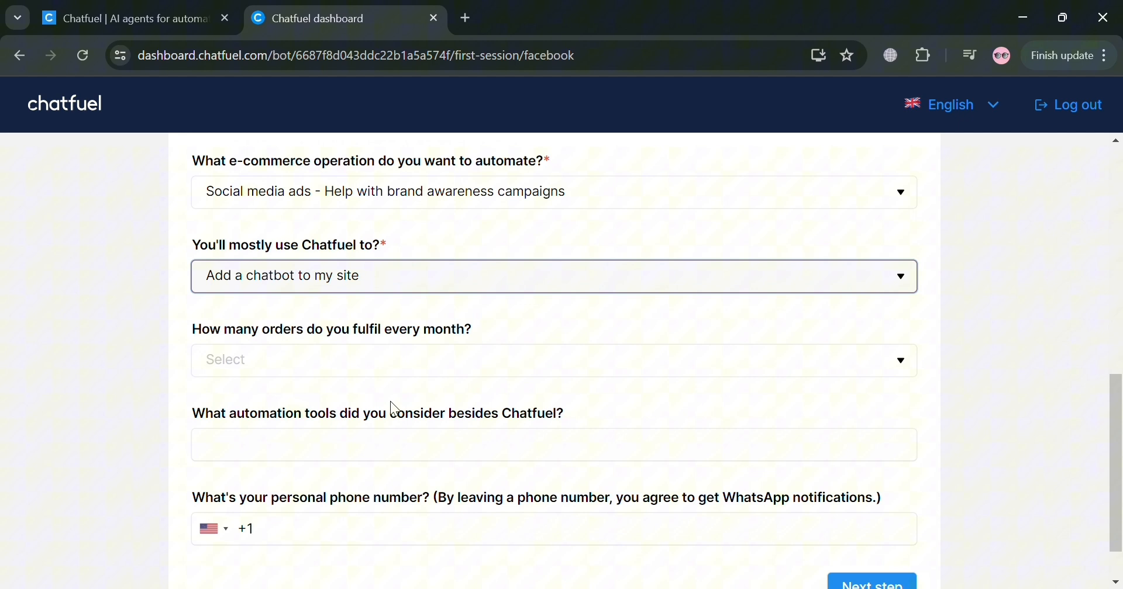
pyautogui.click(552, 360)
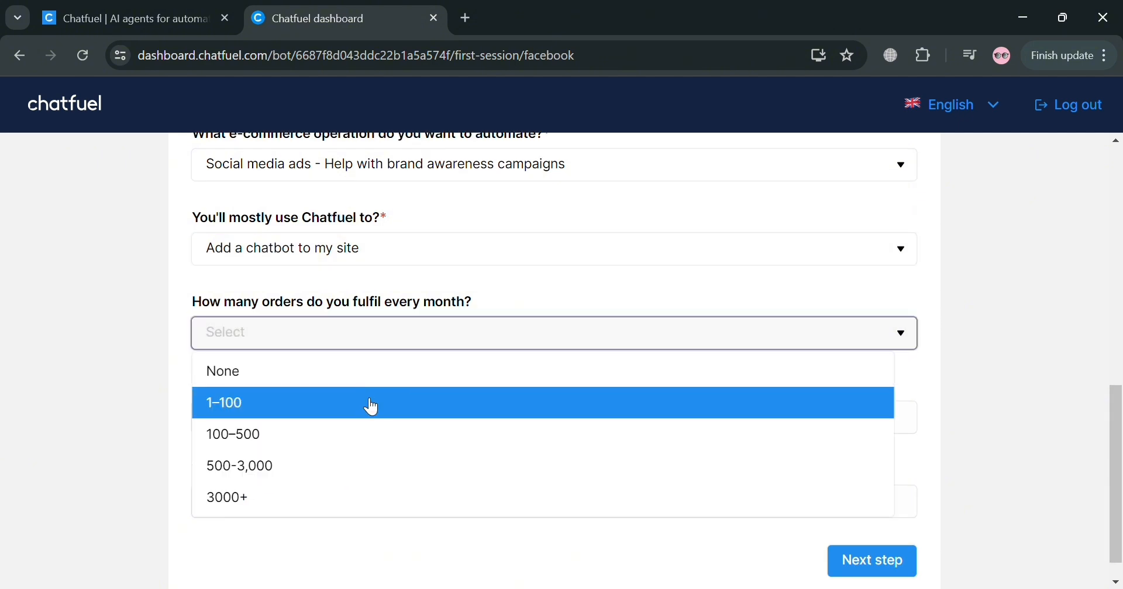
pyautogui.click(224, 403)
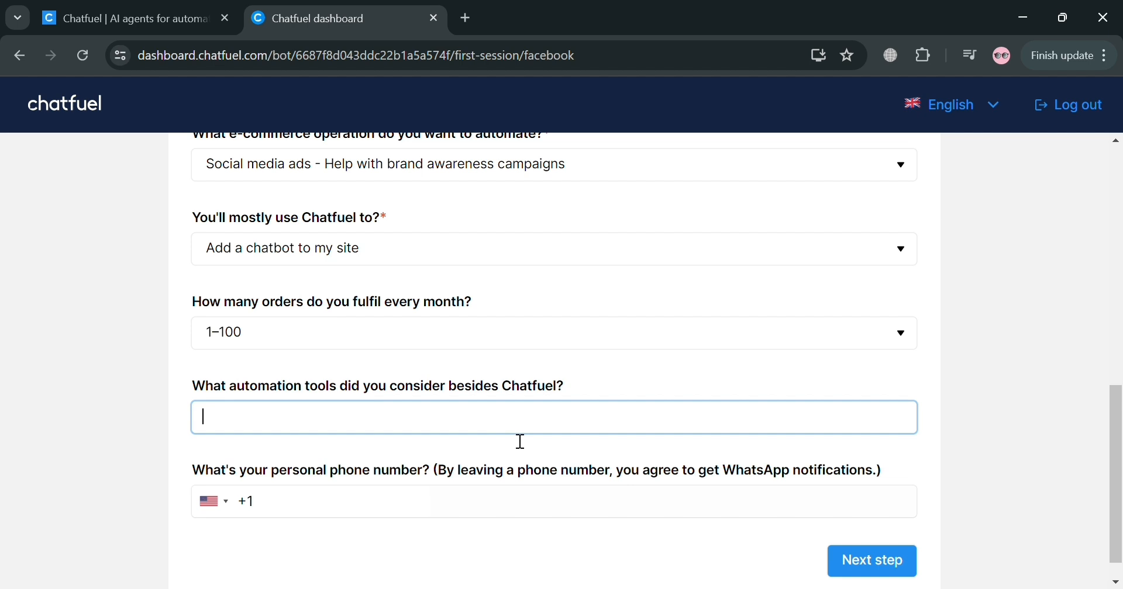
pyautogui.write('chat')
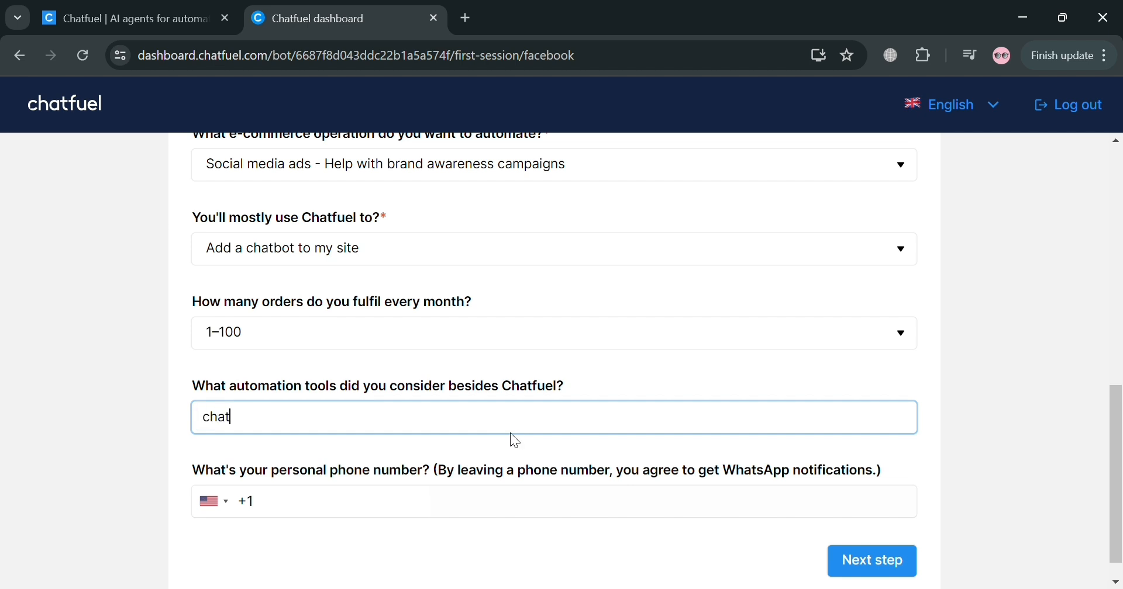
pyautogui.write('race')
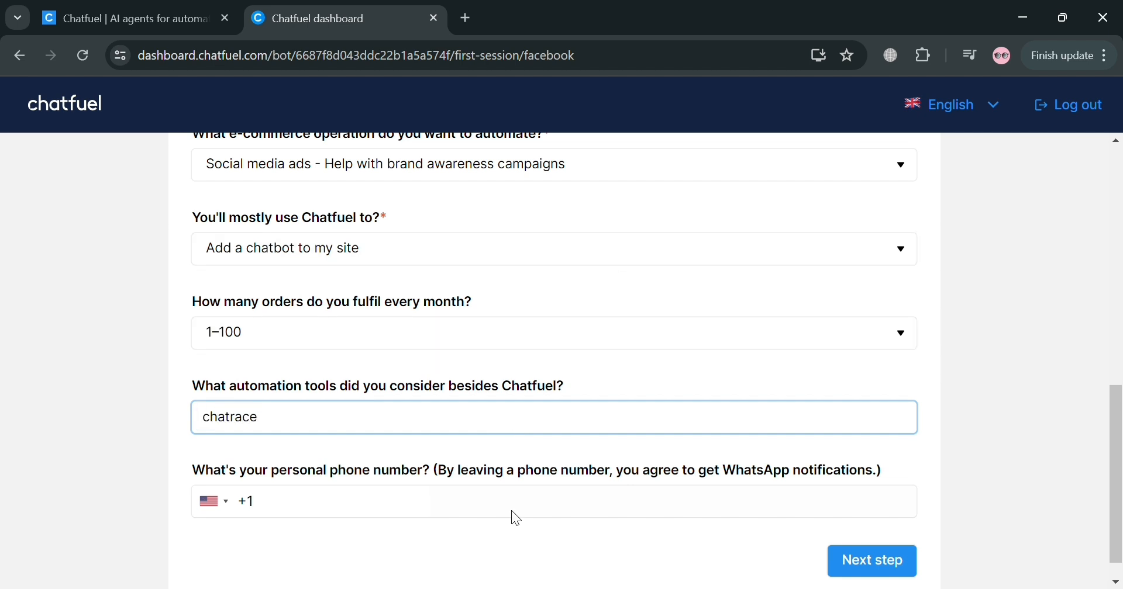
pyautogui.click(870, 561)
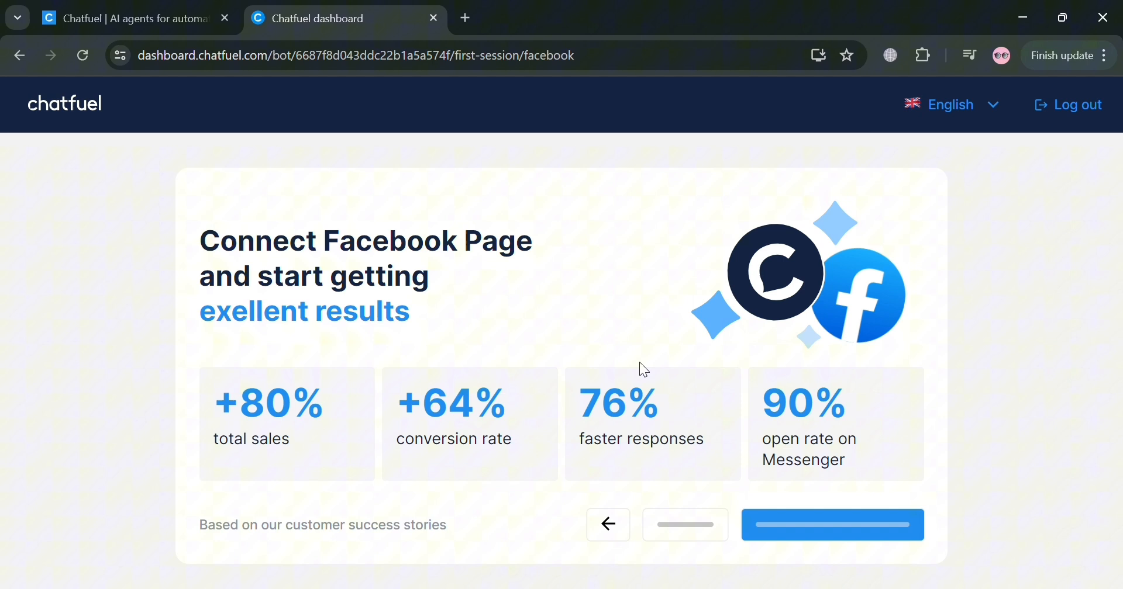
pyautogui.moveTo(463, 318)
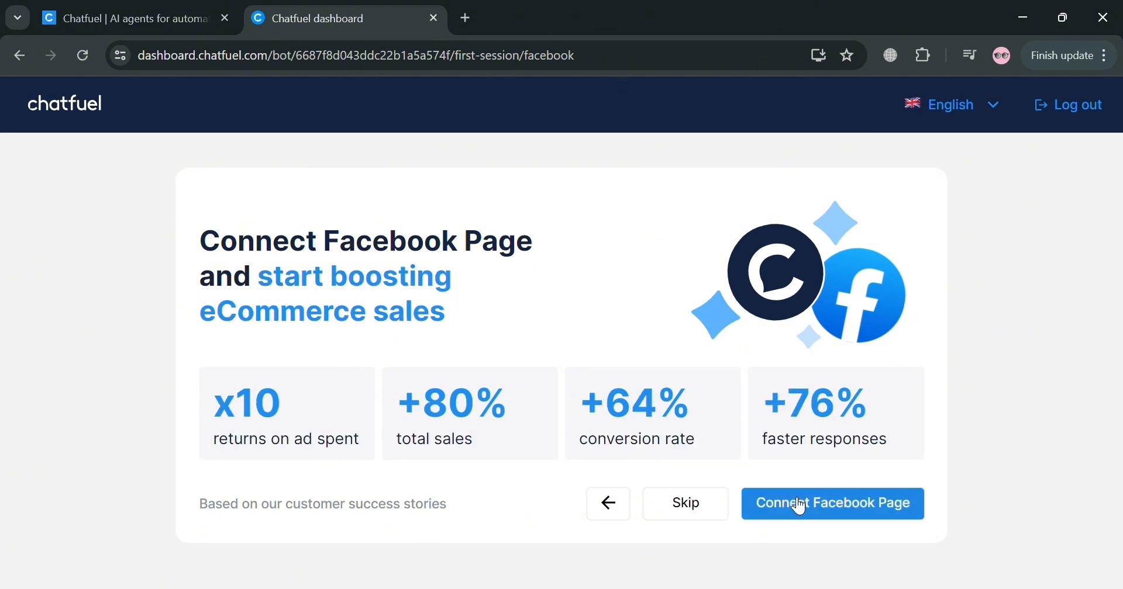
# Connect the Thrift Store Facebook Business Page to the bot.
pyautogui.click(832, 503)
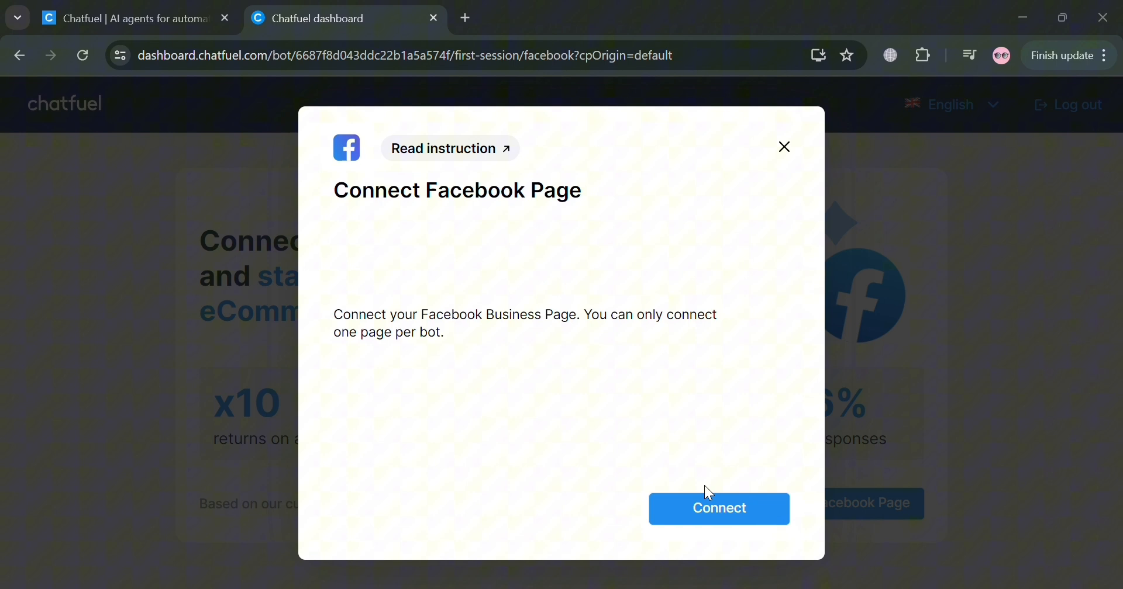
pyautogui.moveTo(703, 489)
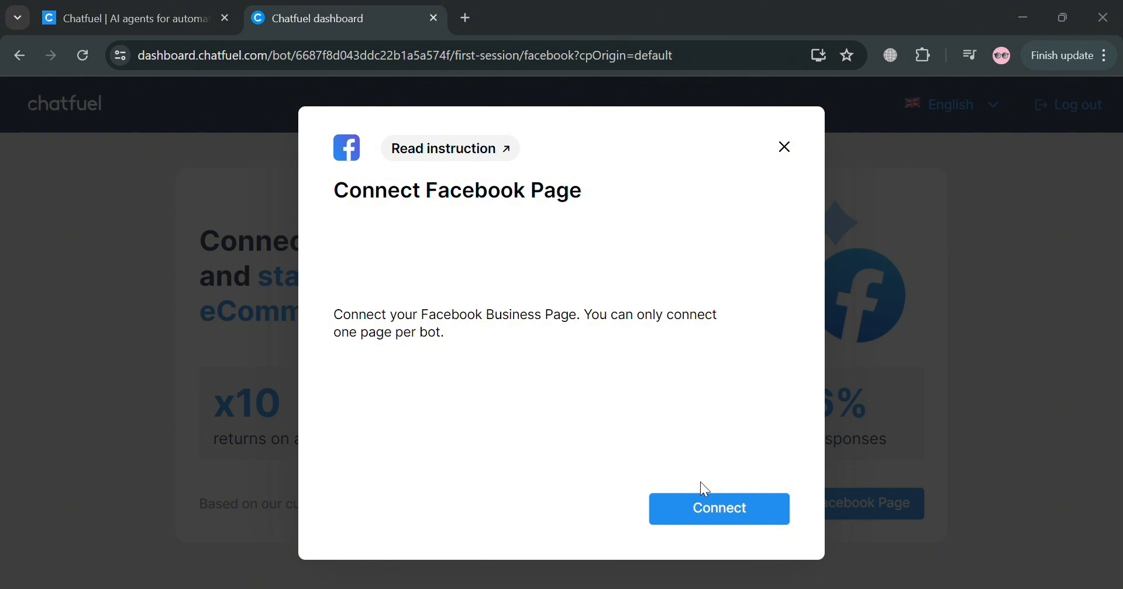
pyautogui.click(719, 510)
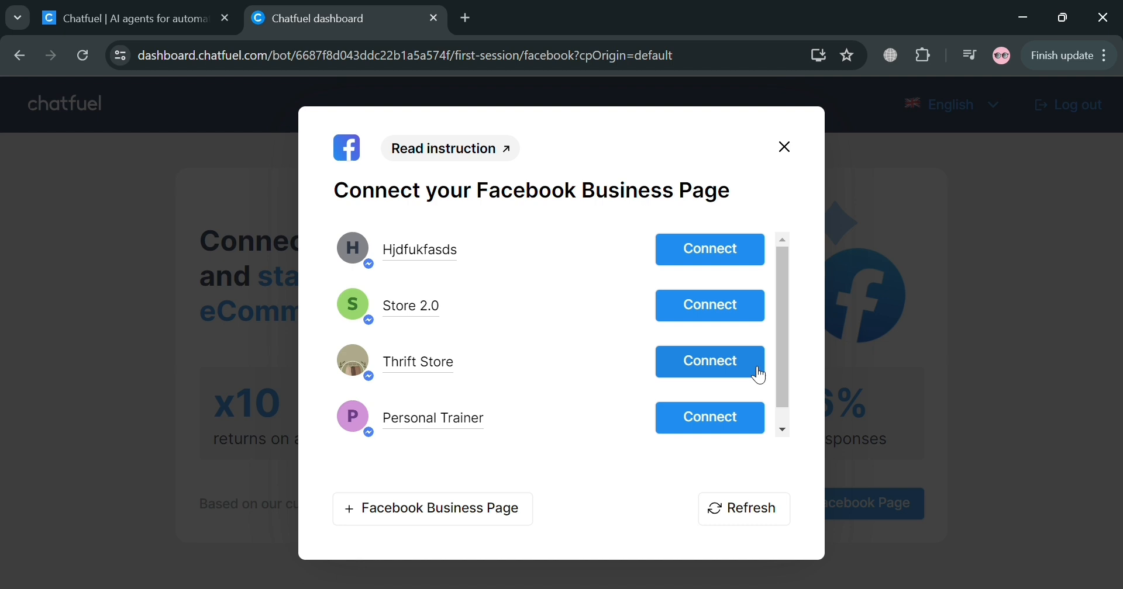
pyautogui.click(709, 361)
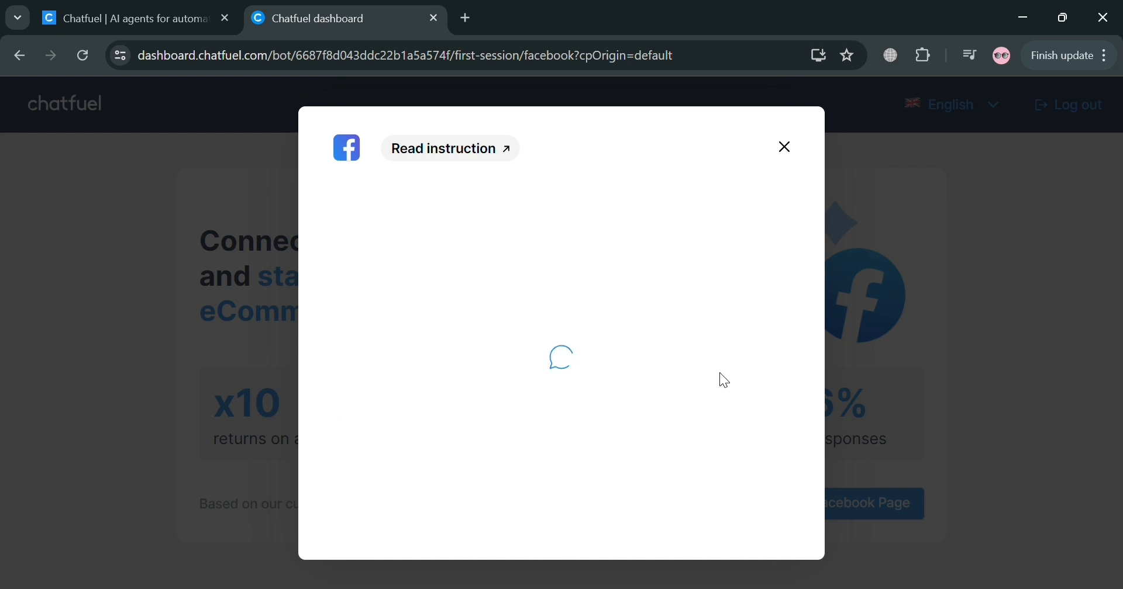
pyautogui.click(783, 146)
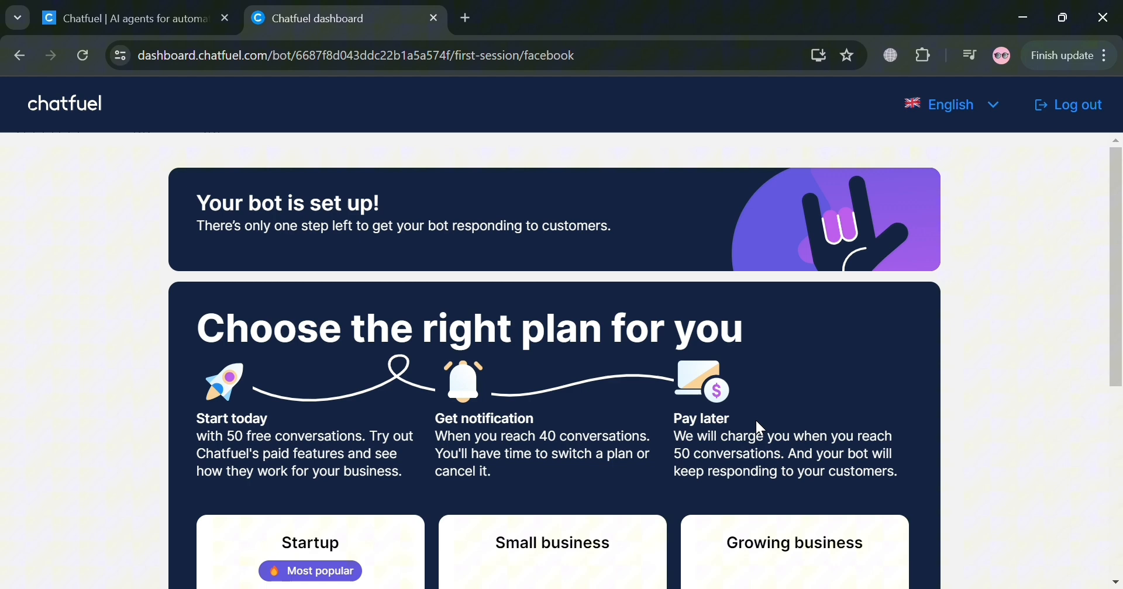
# Scroll past the paid plans and choose Skip for now.
pyautogui.scroll(-3)
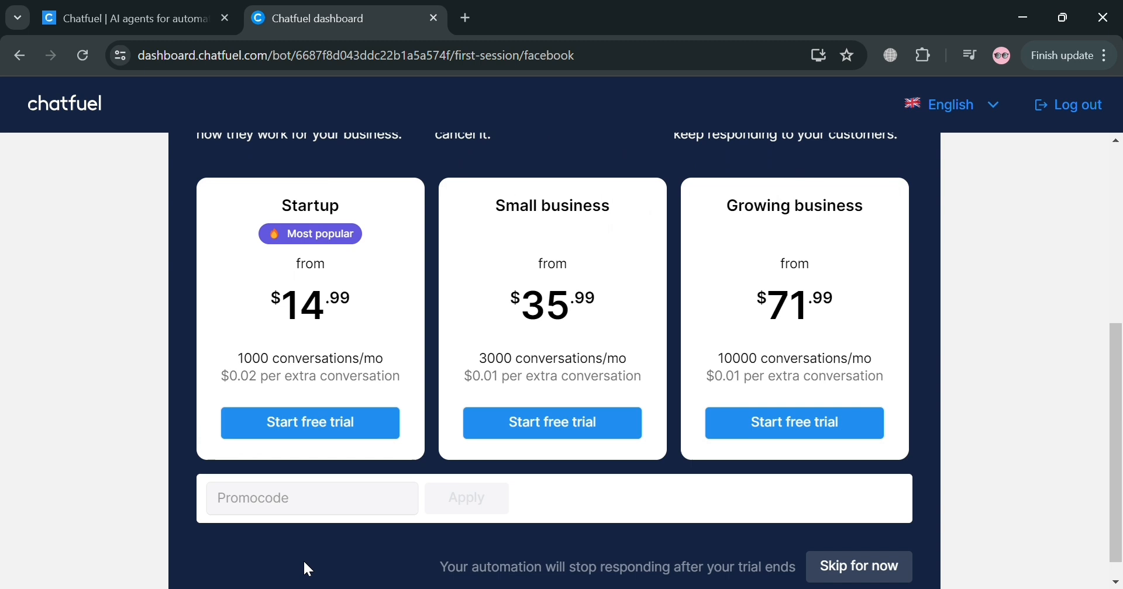
pyautogui.scroll(-3)
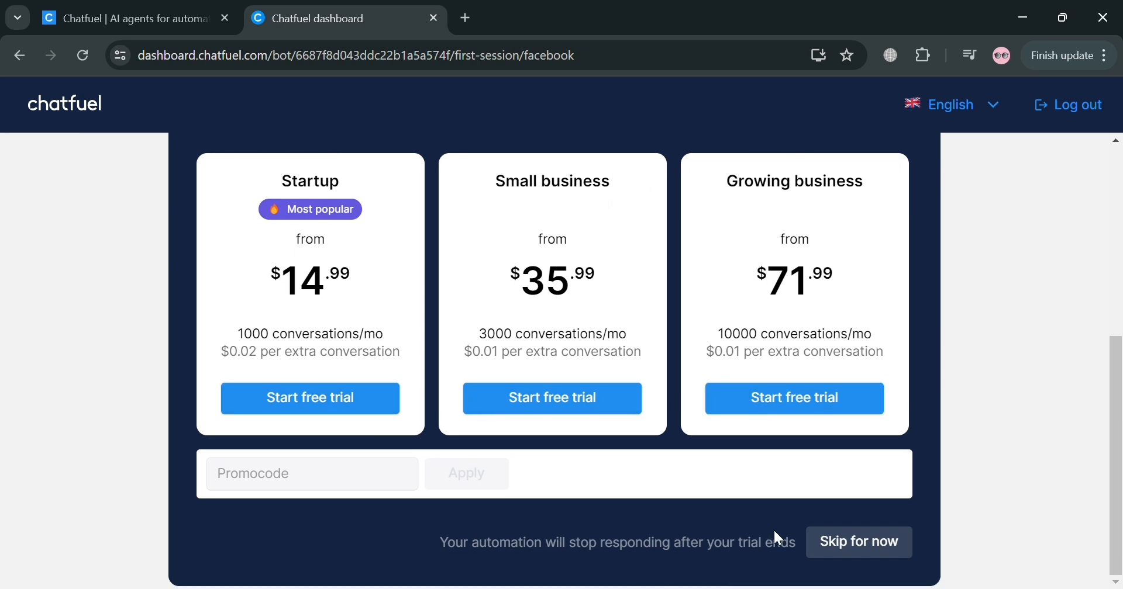
pyautogui.moveTo(859, 542)
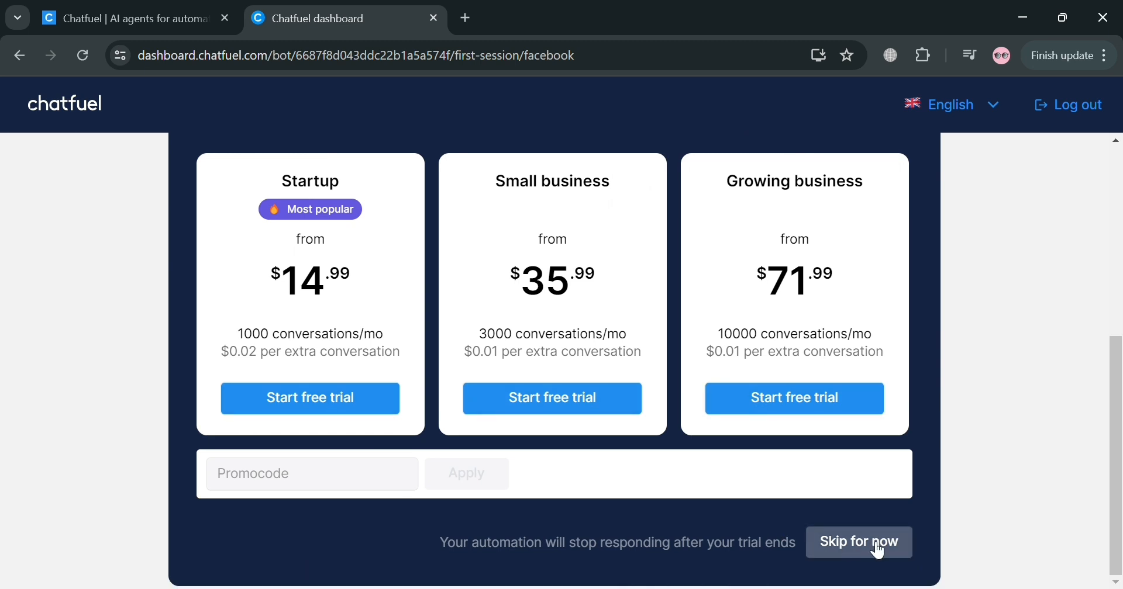
pyautogui.click(858, 542)
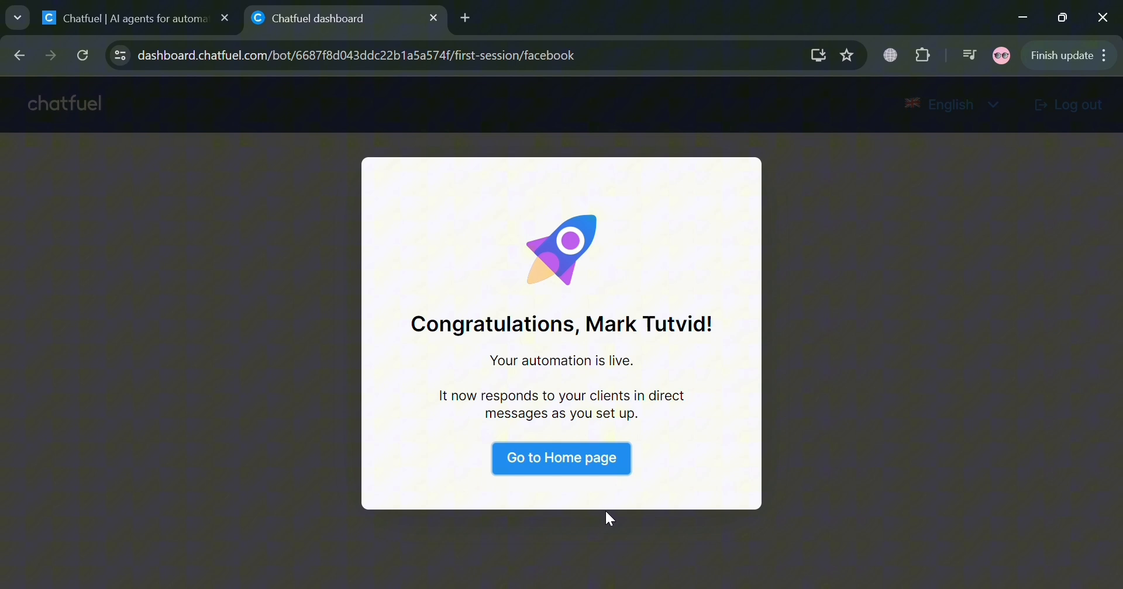
# Go to the My First Bot Home page and scroll through the dashboard.
pyautogui.click(561, 458)
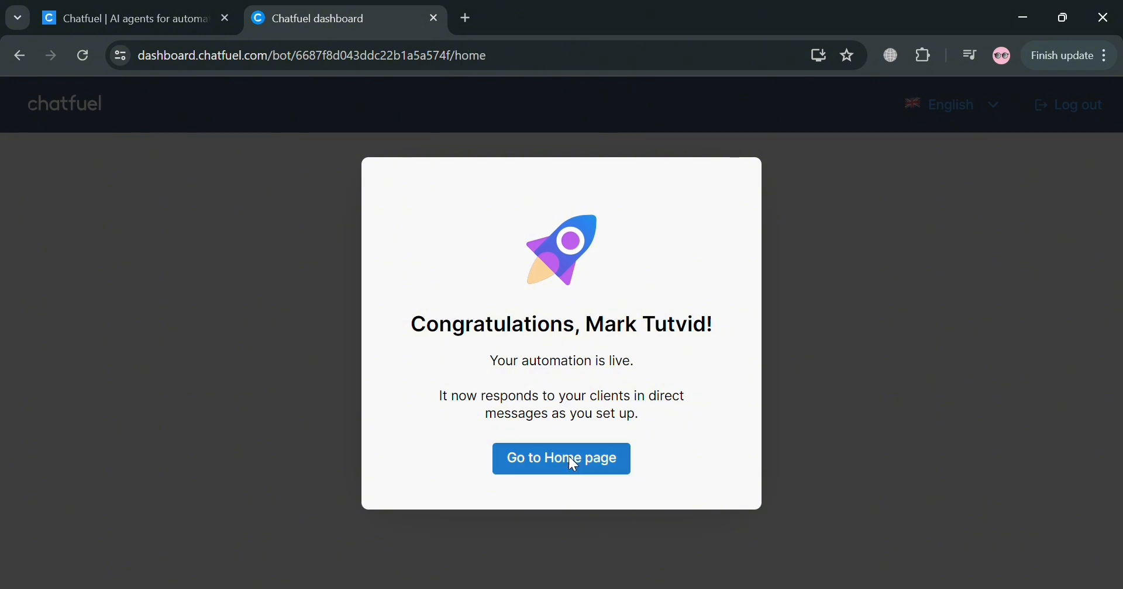
pyautogui.click(561, 458)
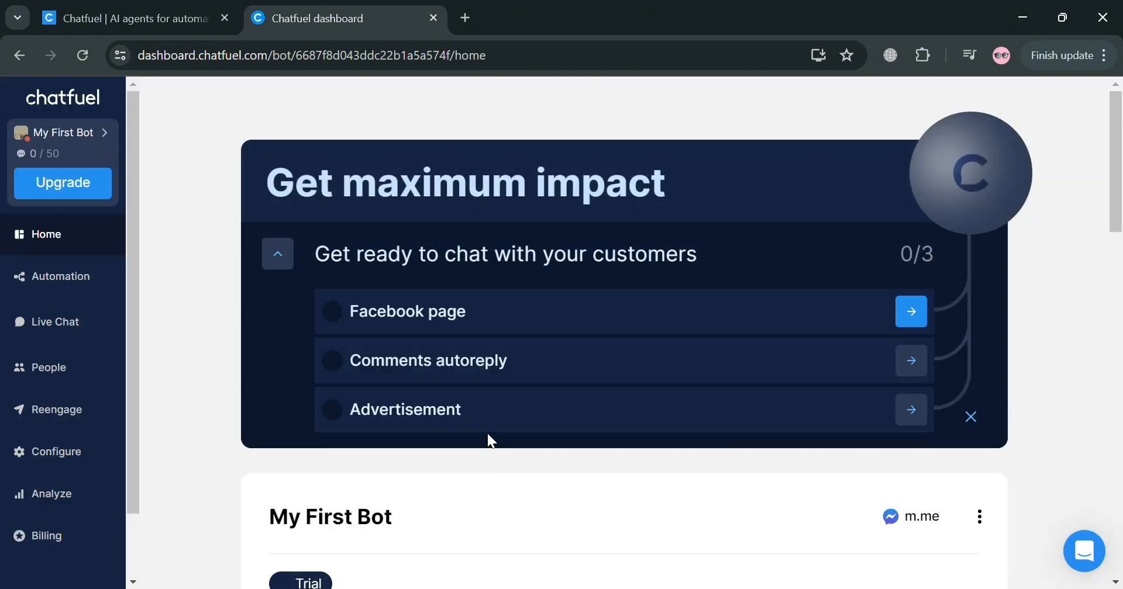
pyautogui.moveTo(154, 290)
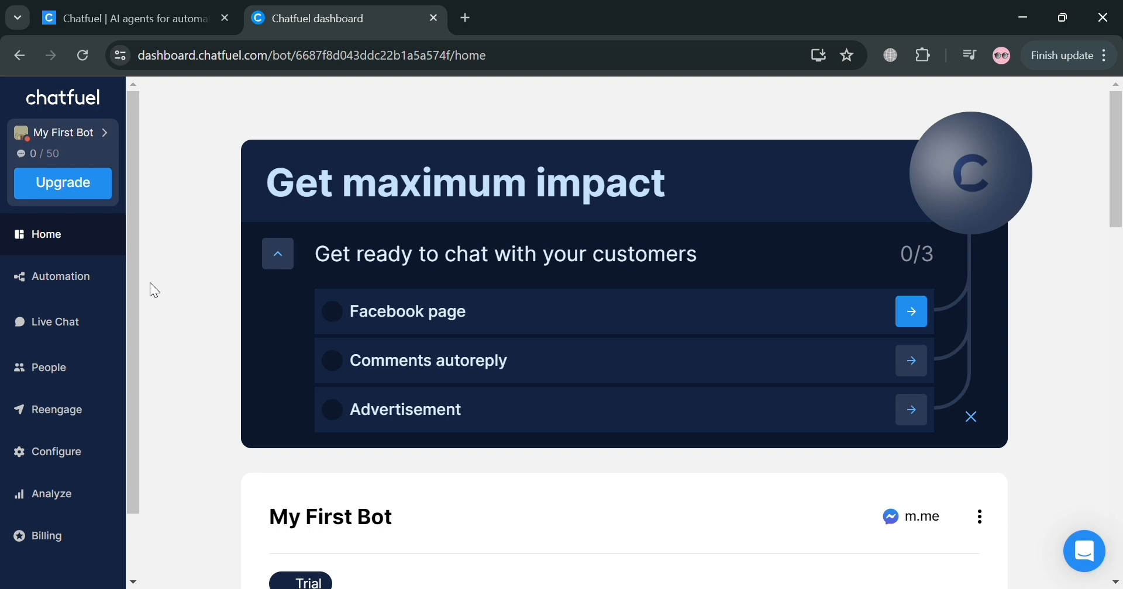
pyautogui.moveTo(476, 367)
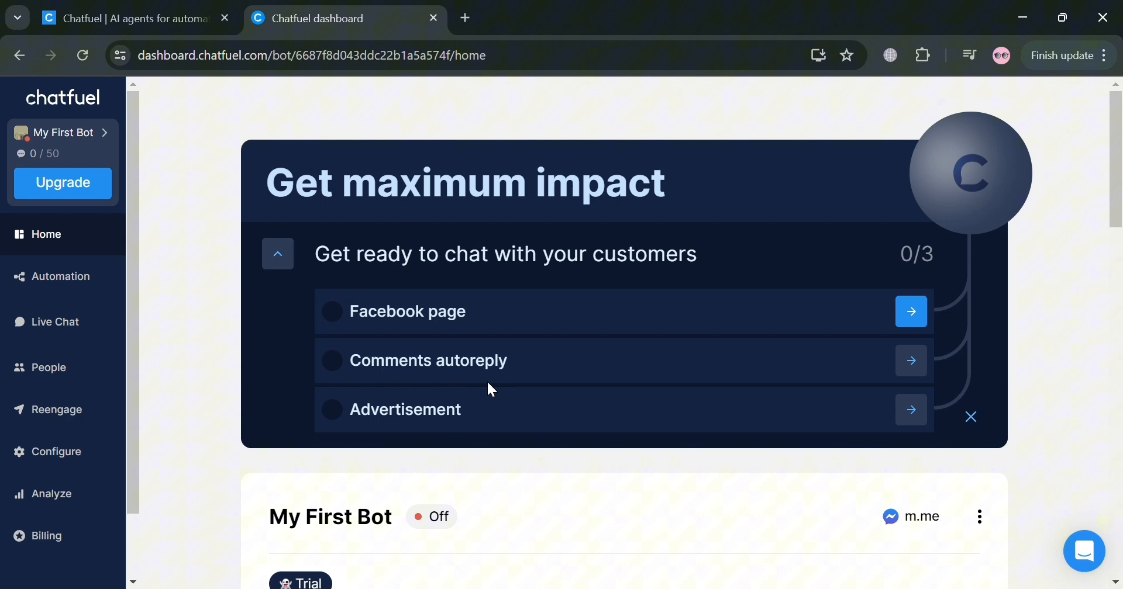
pyautogui.scroll(-3)
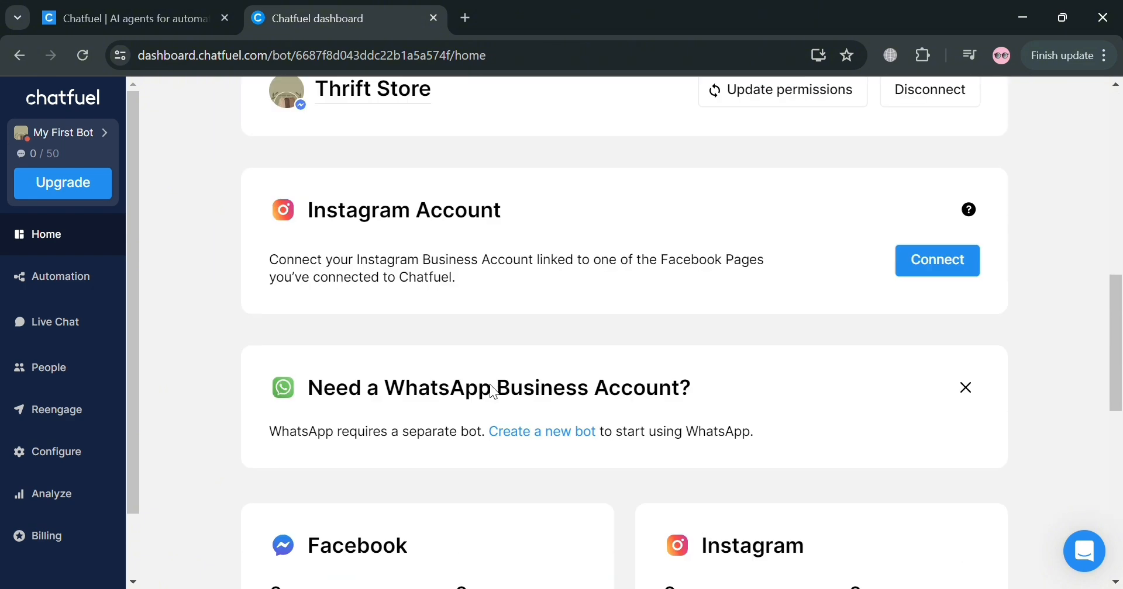
pyautogui.scroll(-3)
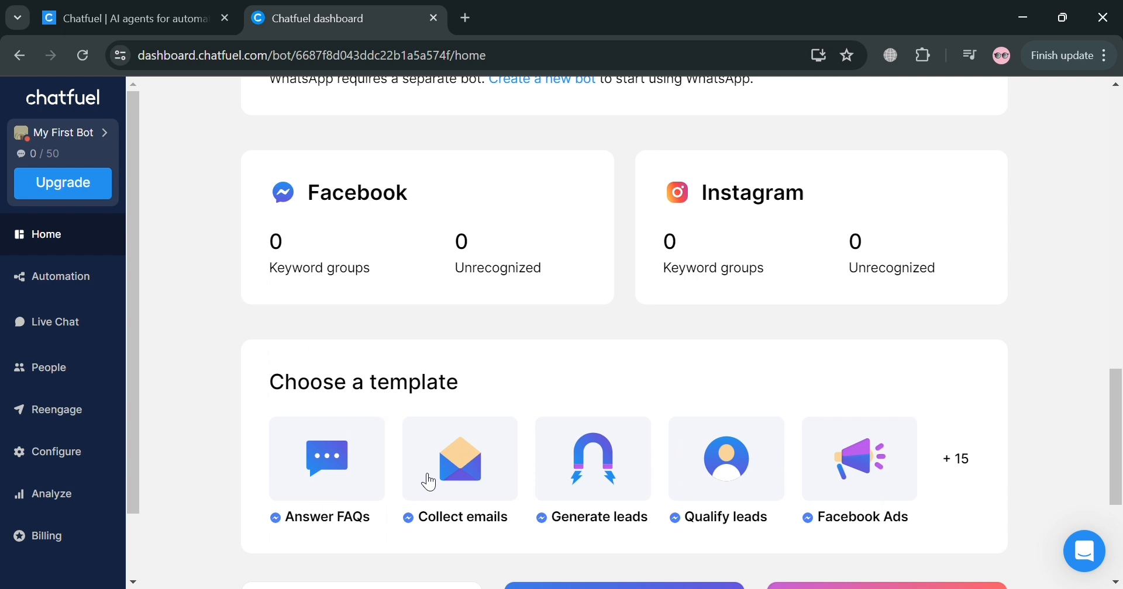
pyautogui.scroll(-3)
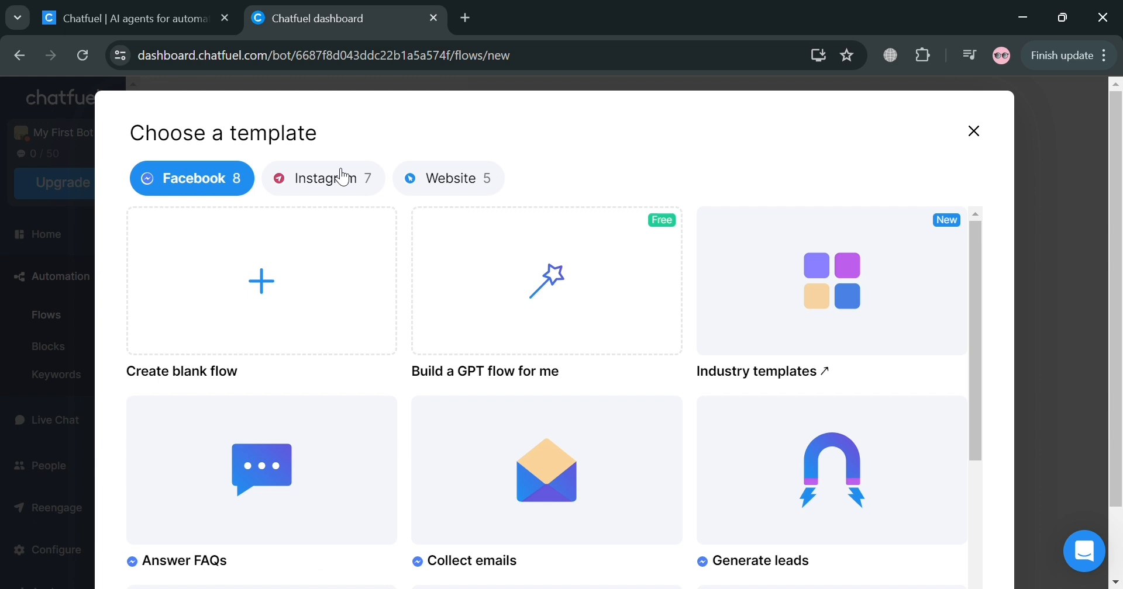
# Compare Website and Facebook templates, then create a blank Facebook flow.
pyautogui.click(449, 178)
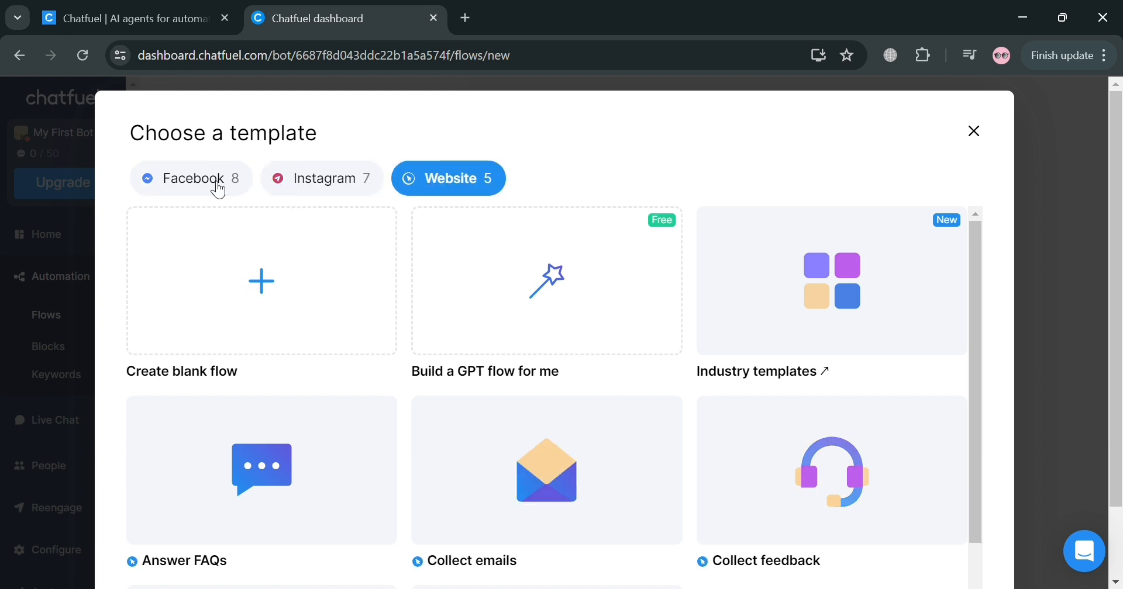
pyautogui.click(192, 179)
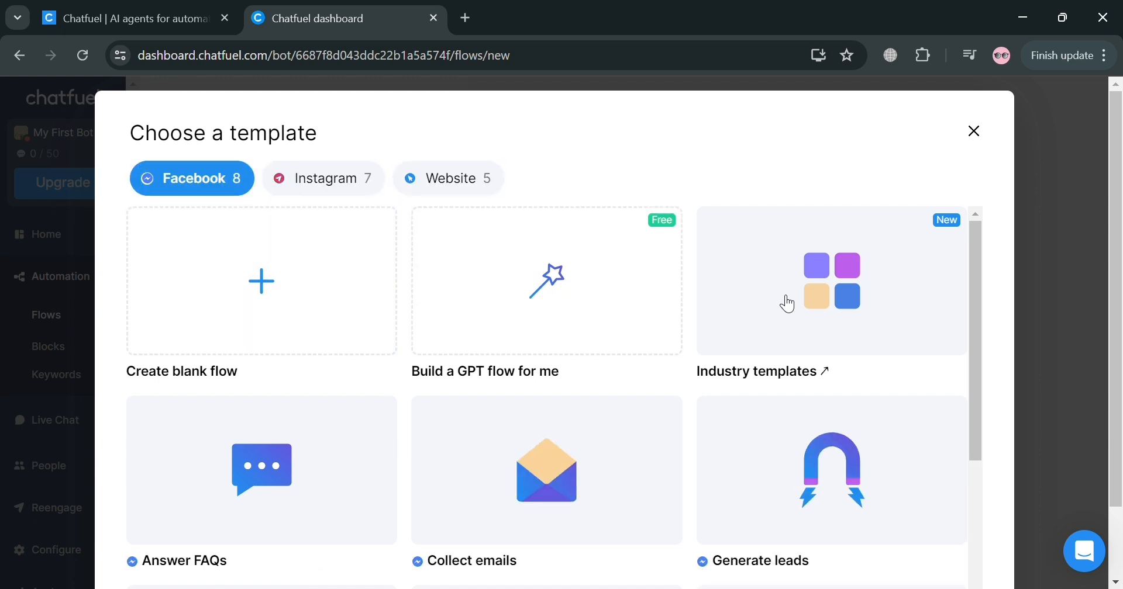
pyautogui.scroll(-3)
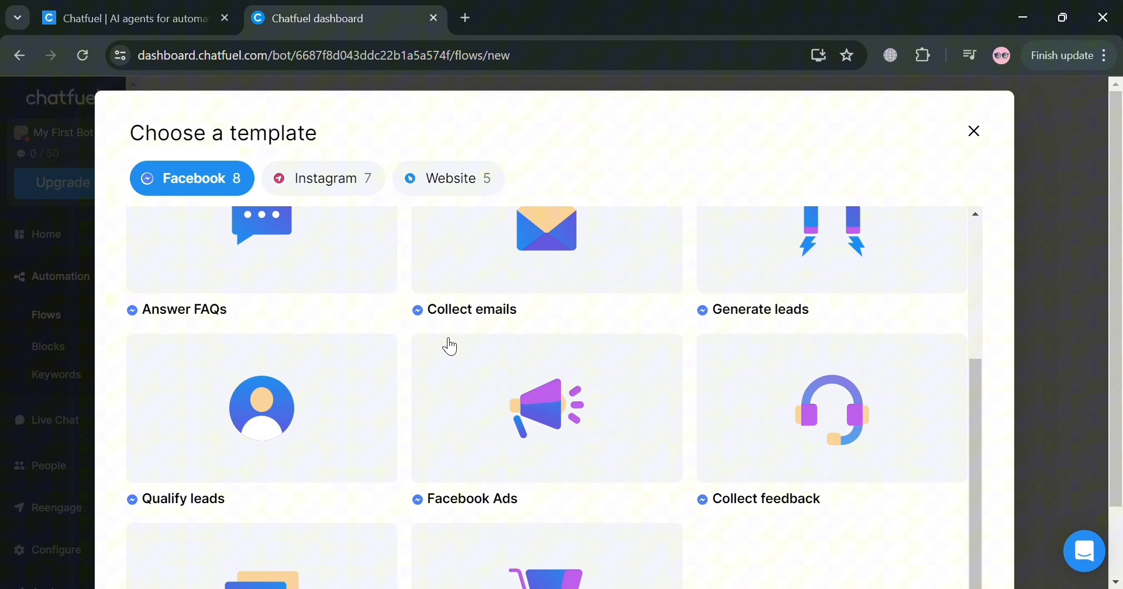
pyautogui.scroll(-3)
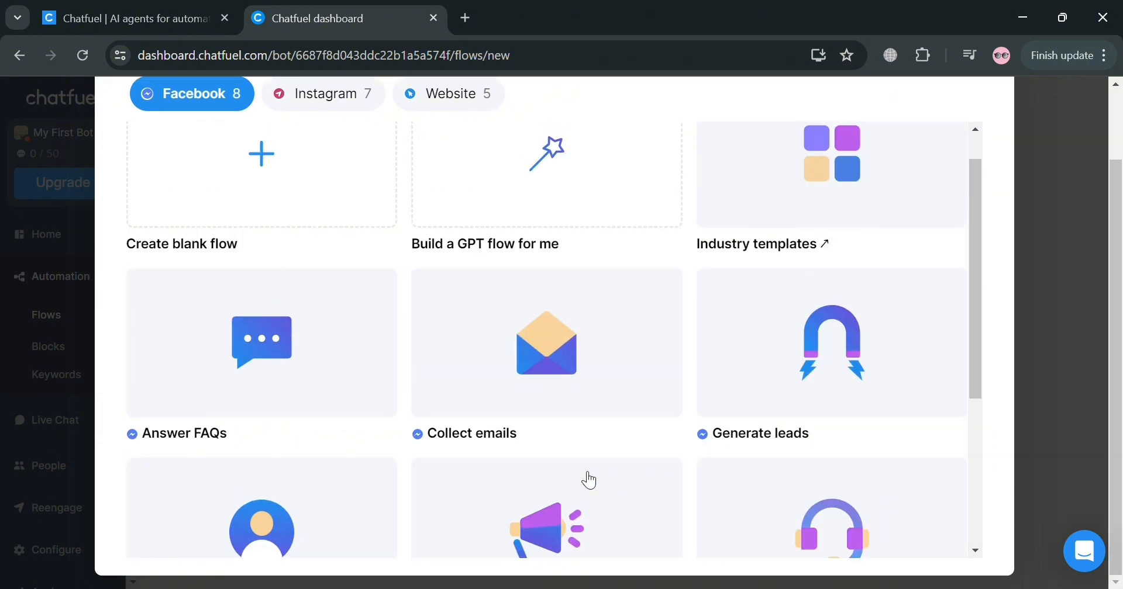
pyautogui.scroll(-3)
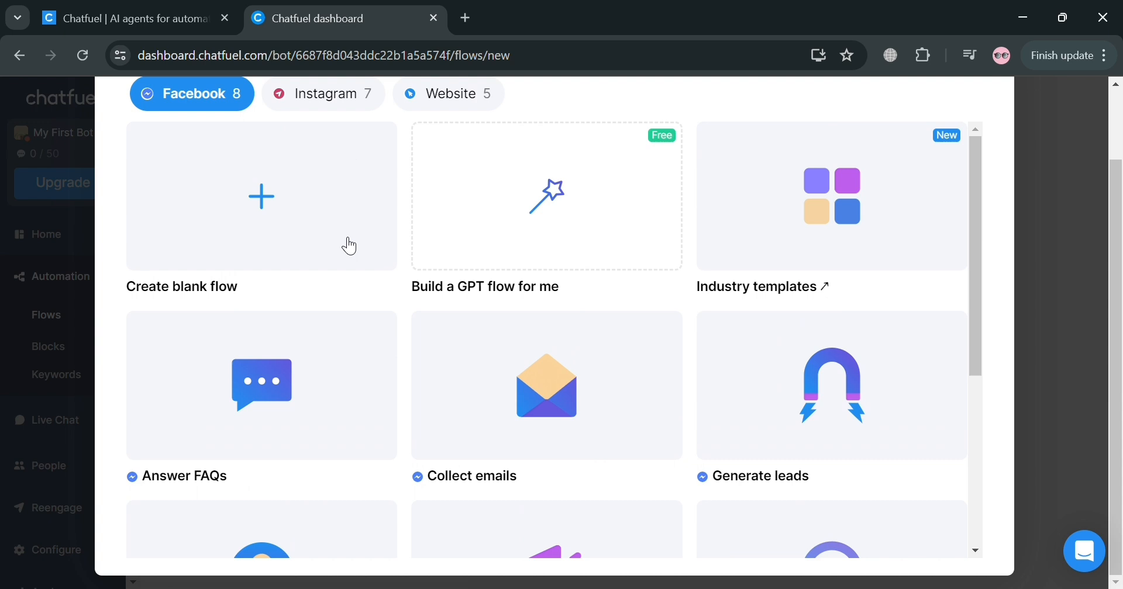
pyautogui.click(260, 197)
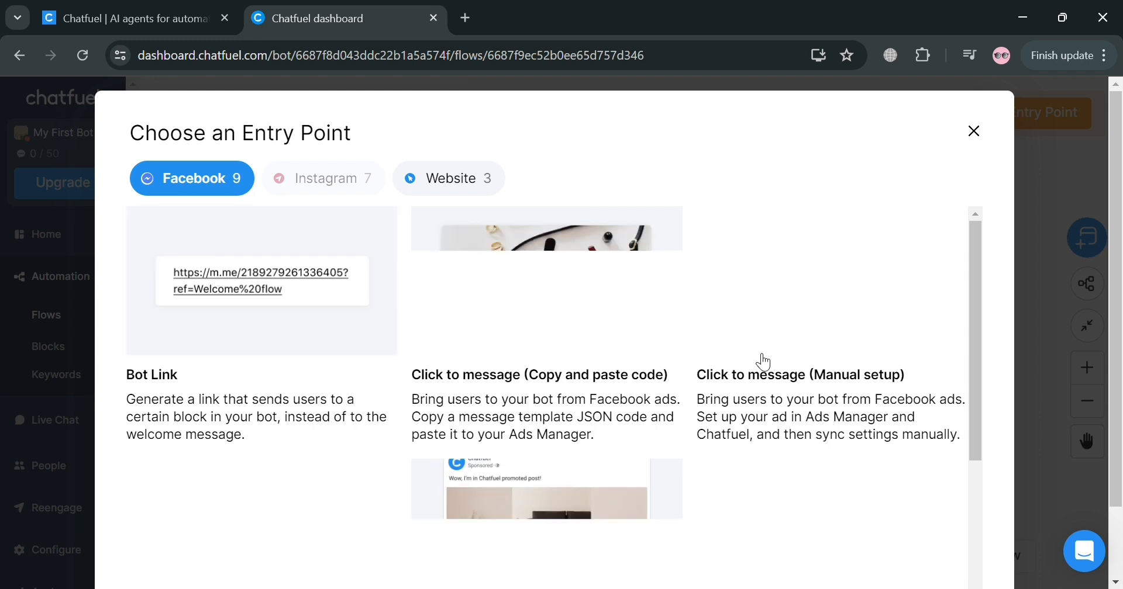
# Dismiss the entry point chooser and add another new flow from the Flows panel.
pyautogui.scroll(-3)
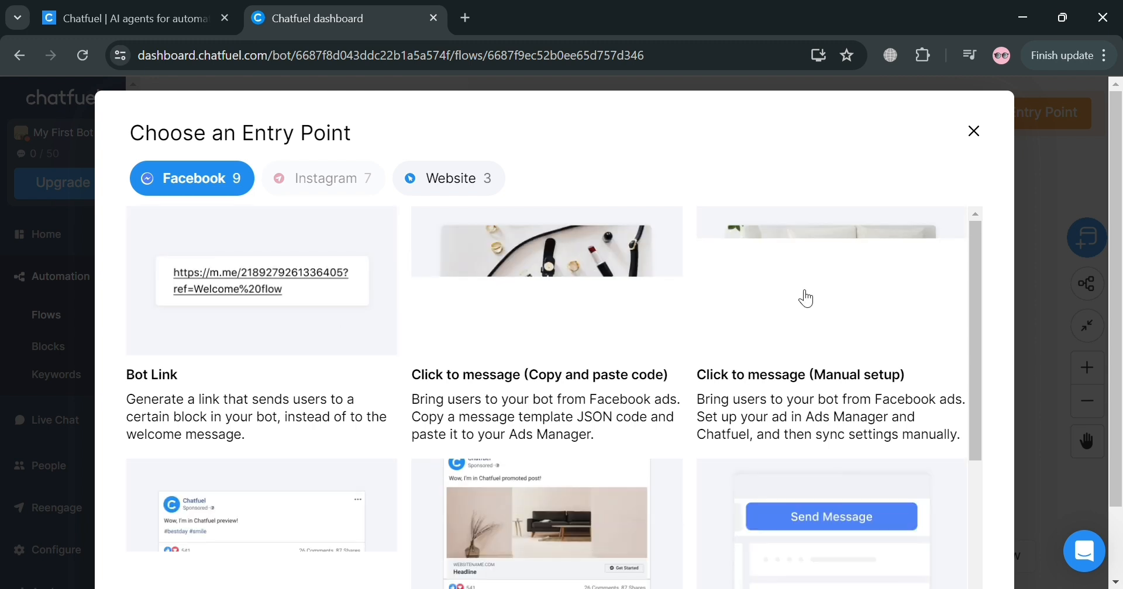
pyautogui.moveTo(931, 178)
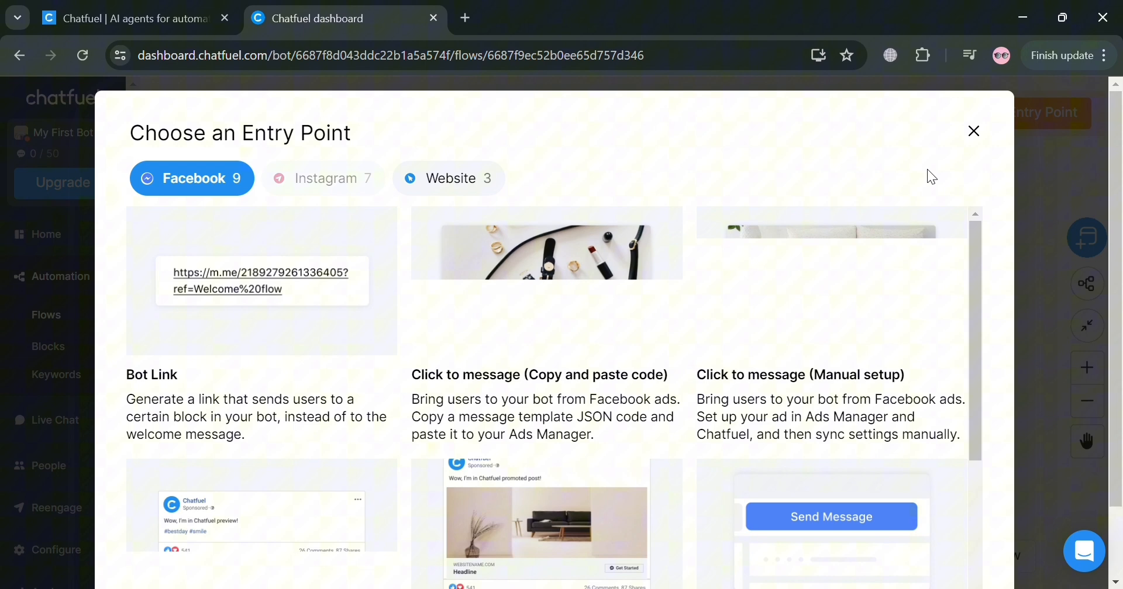
pyautogui.click(973, 131)
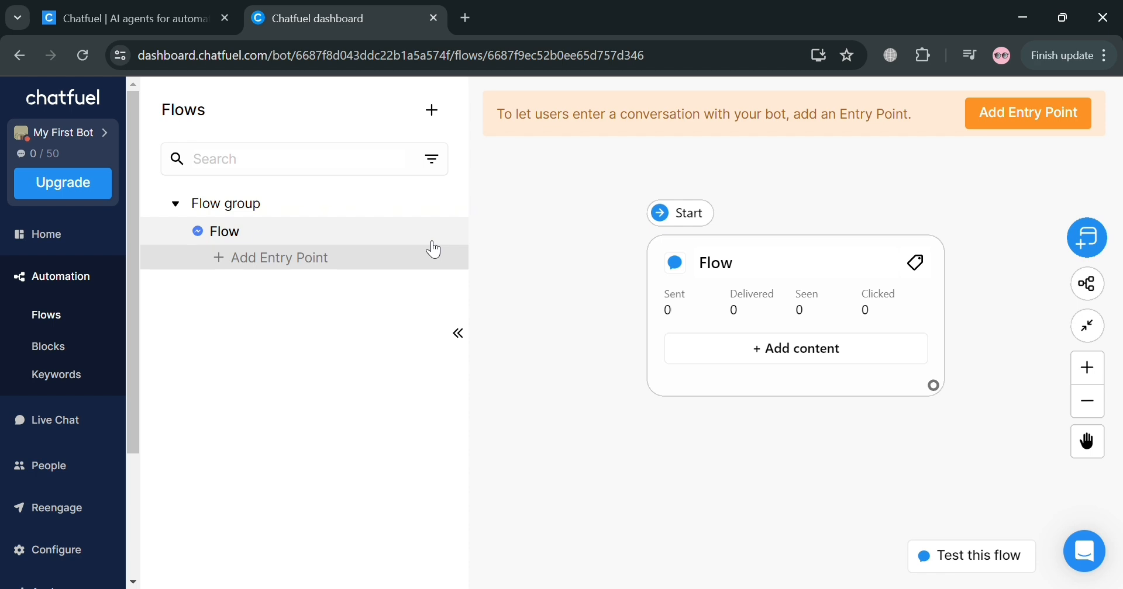
pyautogui.moveTo(431, 109)
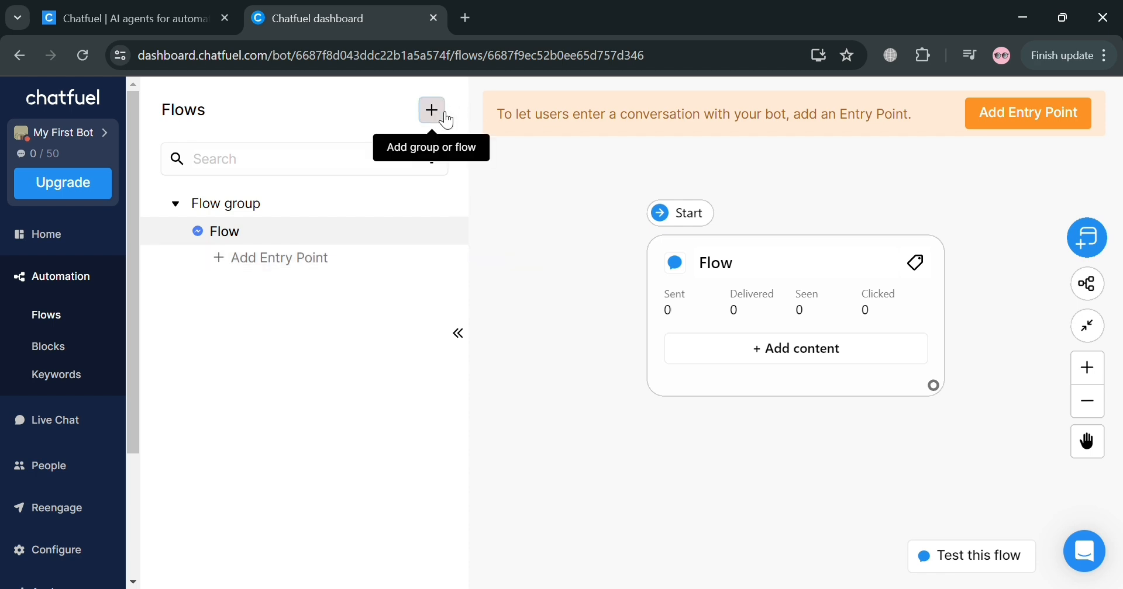
pyautogui.click(431, 110)
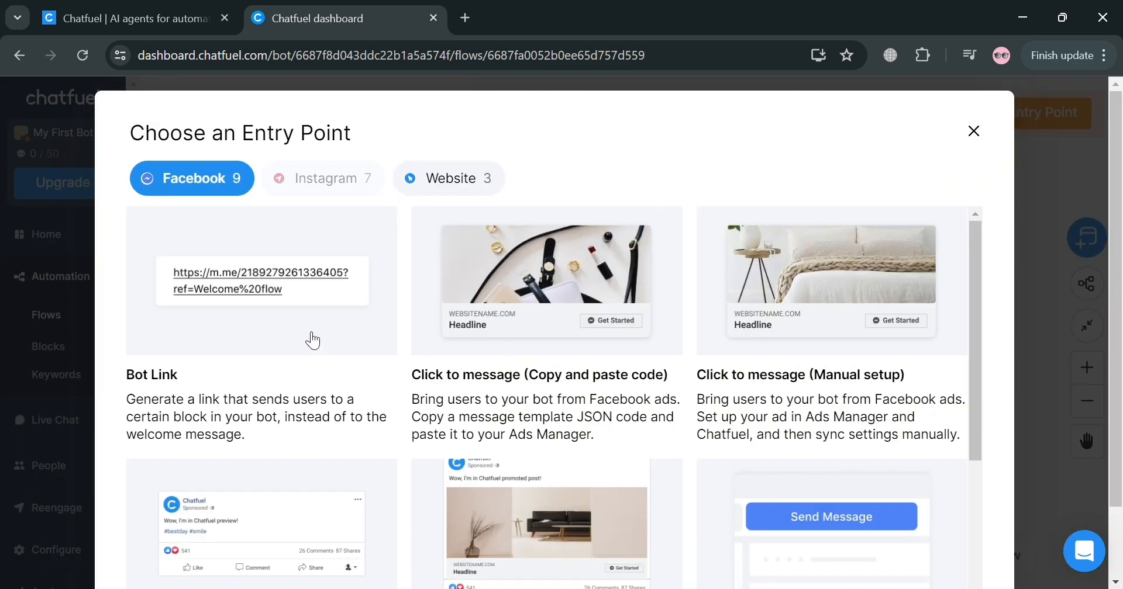
# Add a Facebook Page entry point to Flow 2.
pyautogui.scroll(-3)
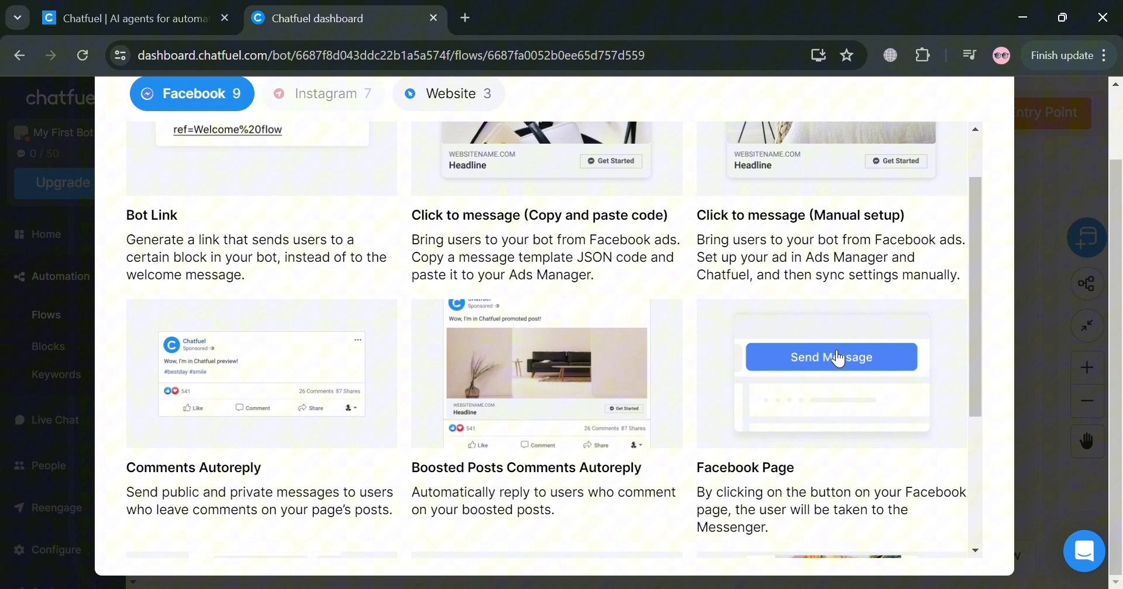
pyautogui.scroll(-3)
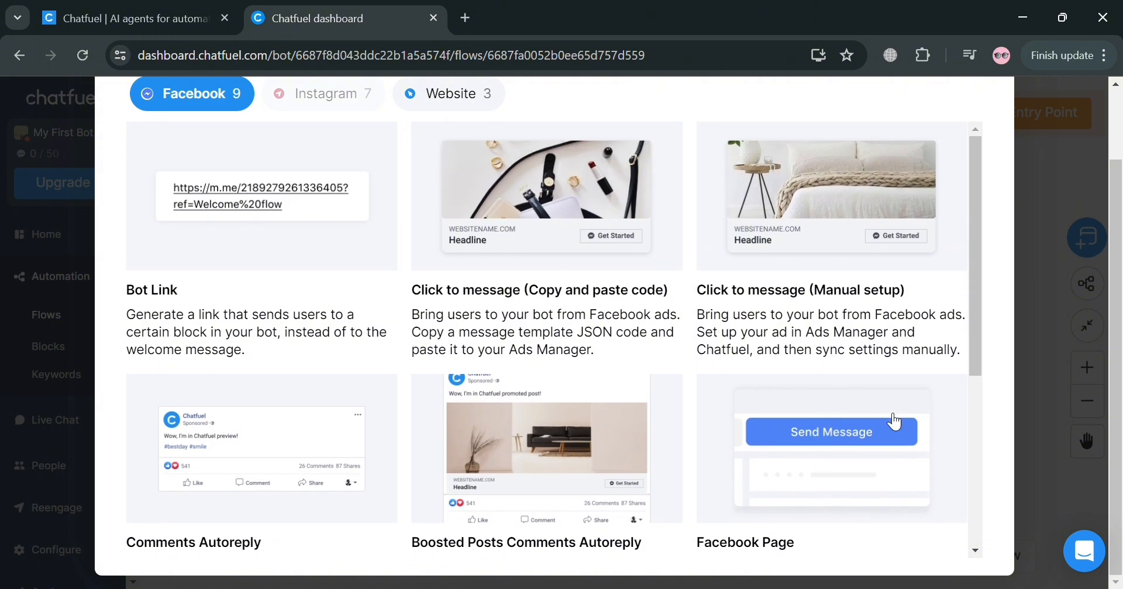
pyautogui.moveTo(838, 491)
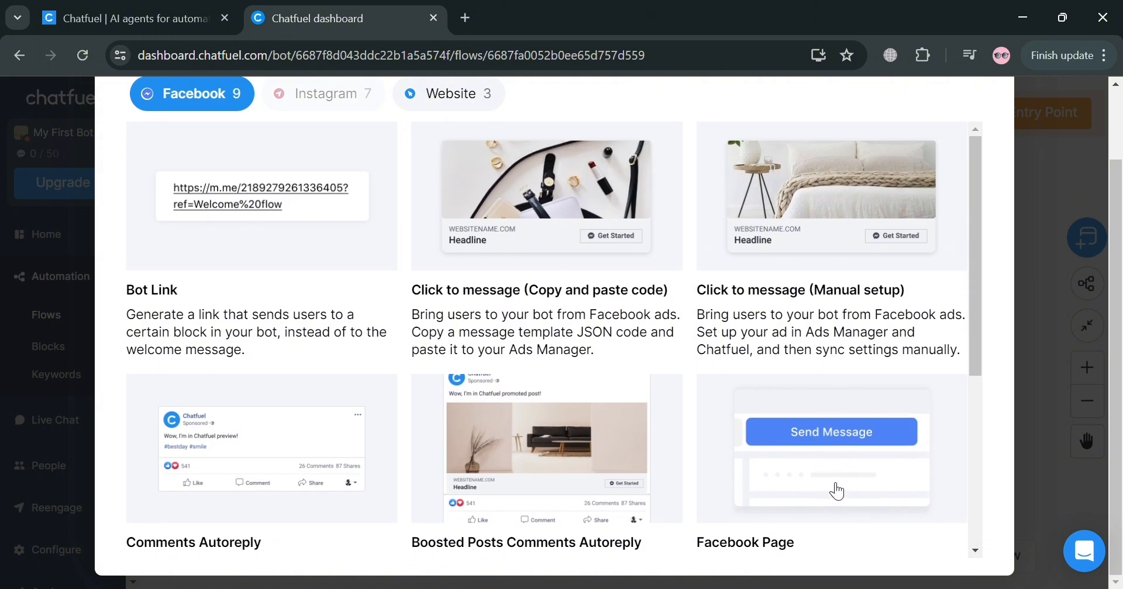
pyautogui.click(830, 449)
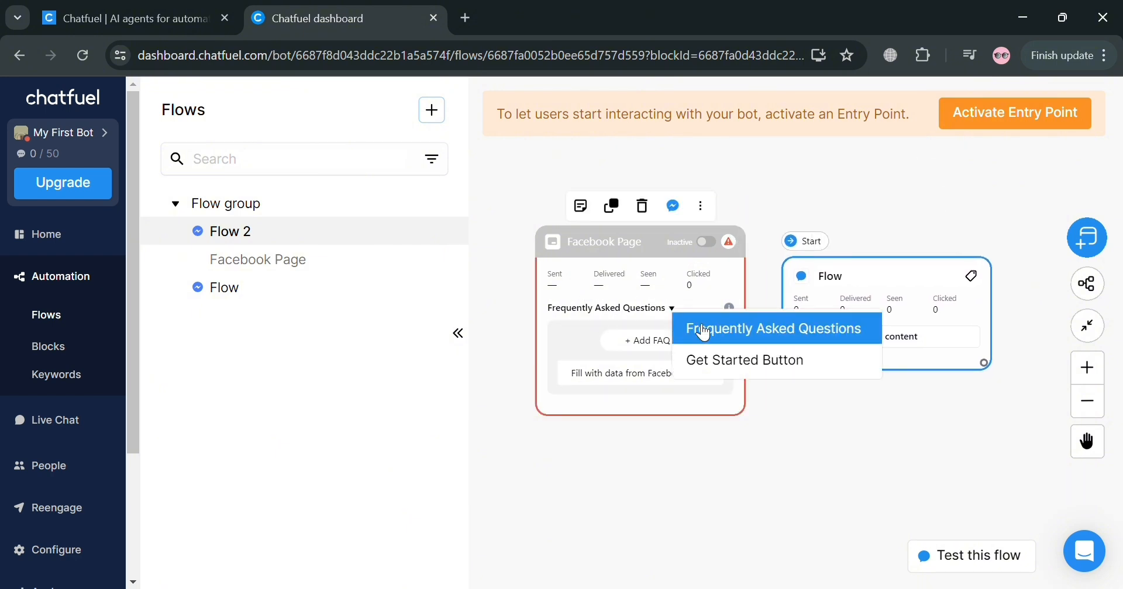
# Use Frequently Asked Questions mode, add 'Is this Product 1 Available?', and start a second question.
pyautogui.click(773, 329)
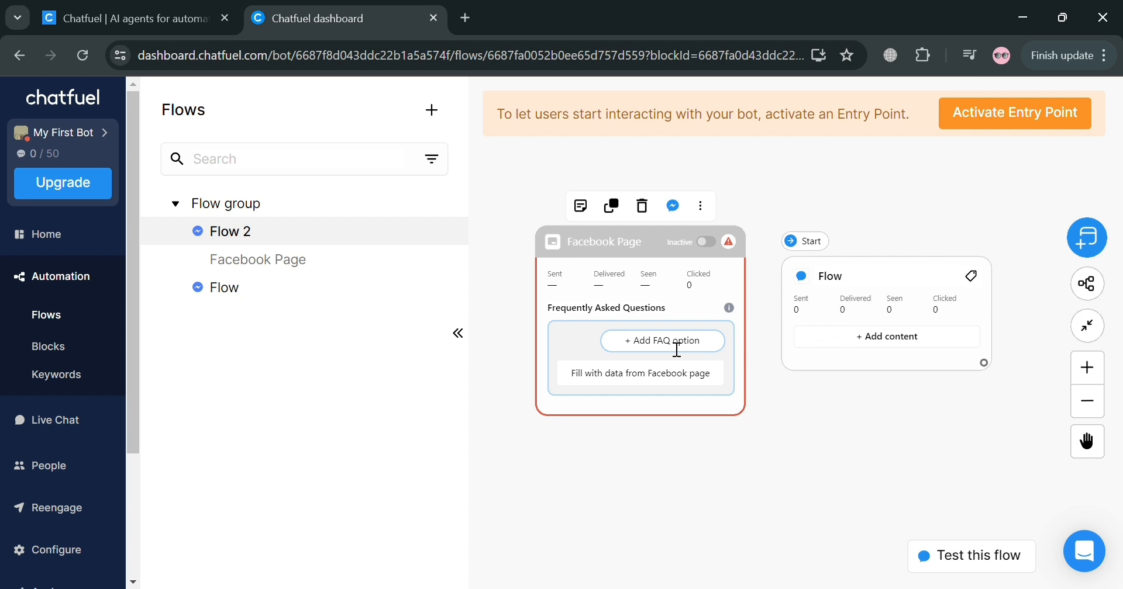
pyautogui.click(662, 340)
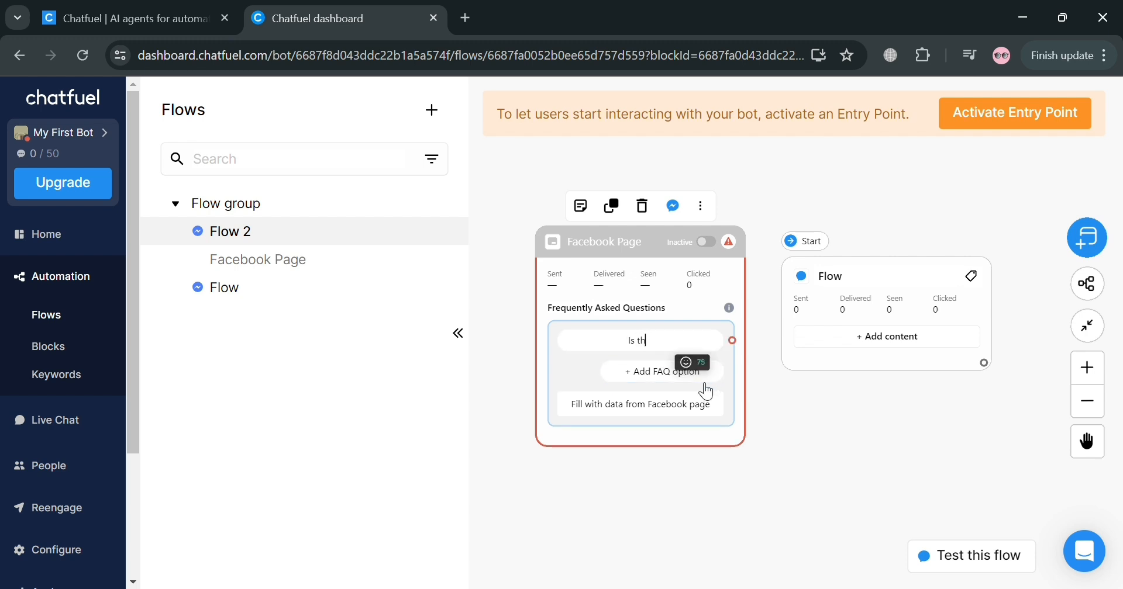
pyautogui.write('is this Product 1 Available?')
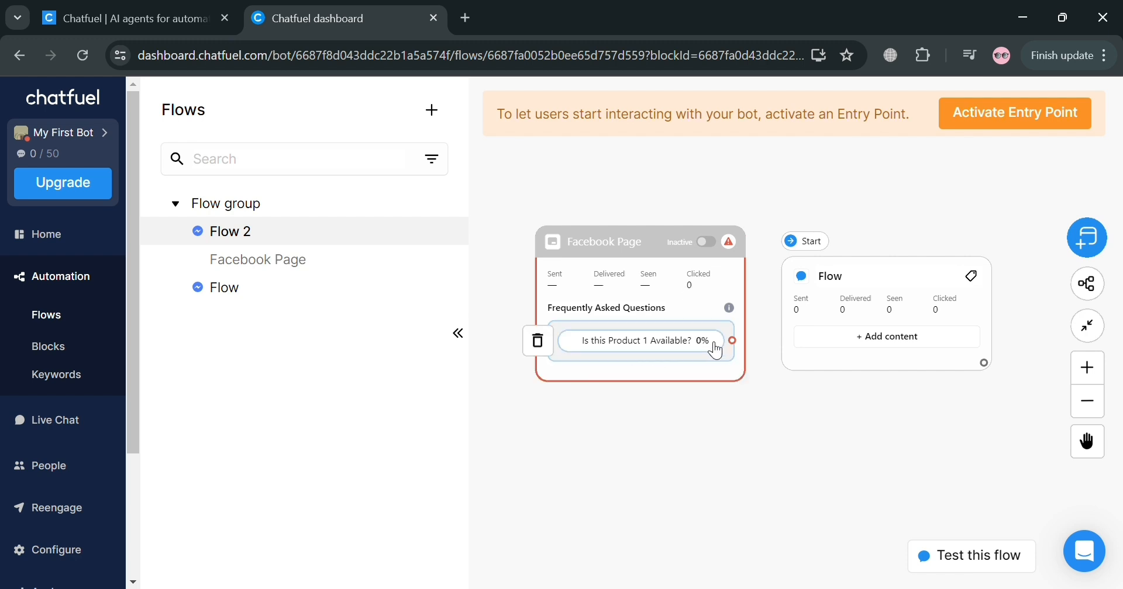
pyautogui.click(886, 276)
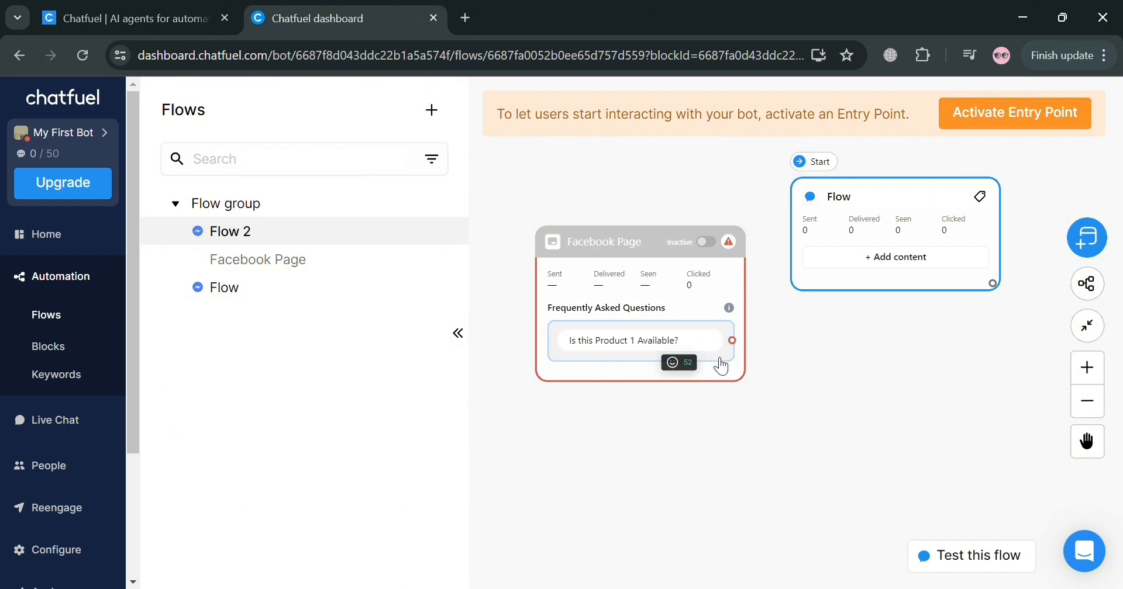
pyautogui.click(637, 340)
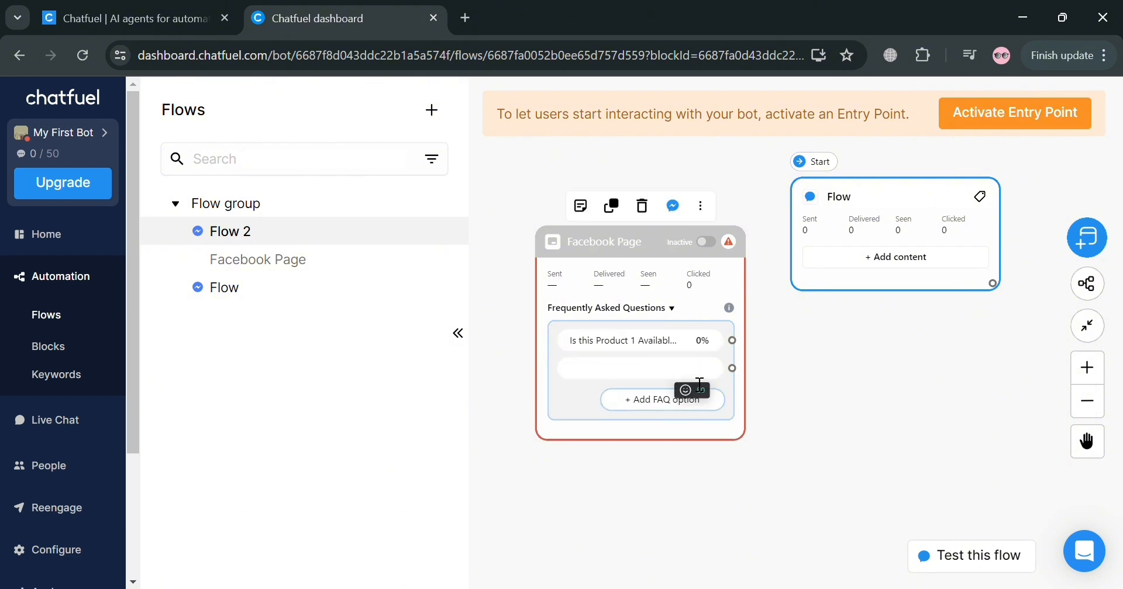
pyautogui.write('Delivery Status')
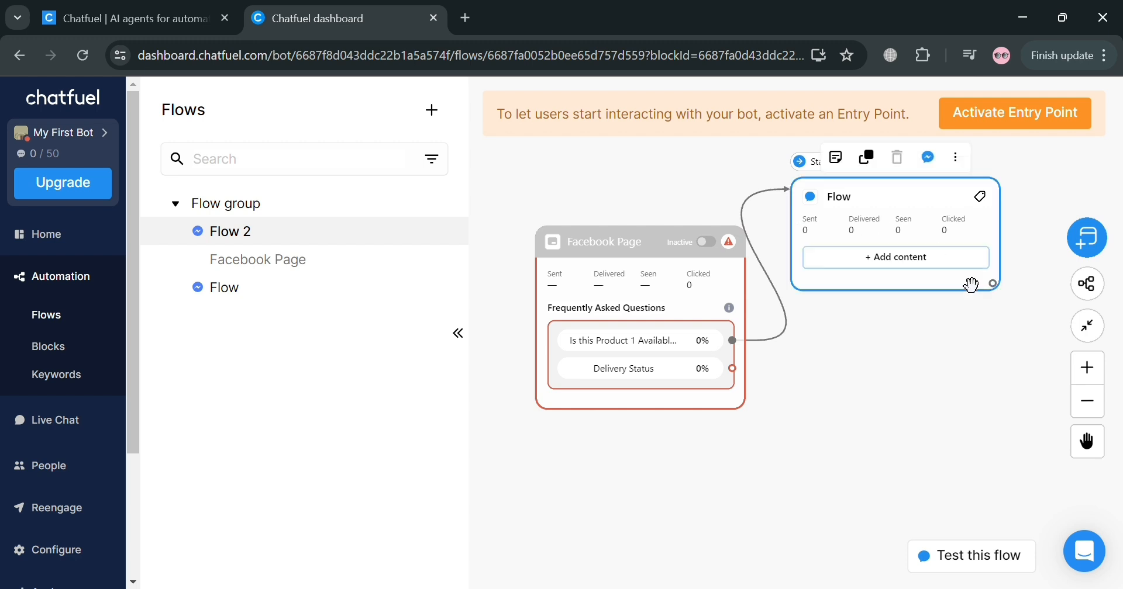
pyautogui.moveTo(944, 260)
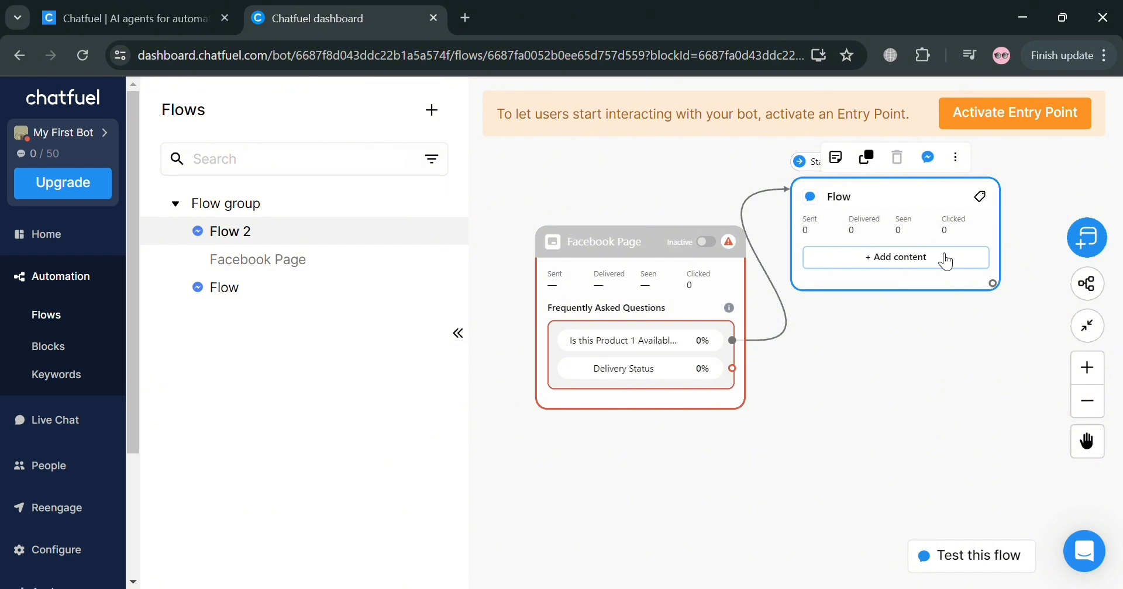
# Add a Text + Buttons reply about checking product availability with a 'Product List' button.
pyautogui.click(894, 258)
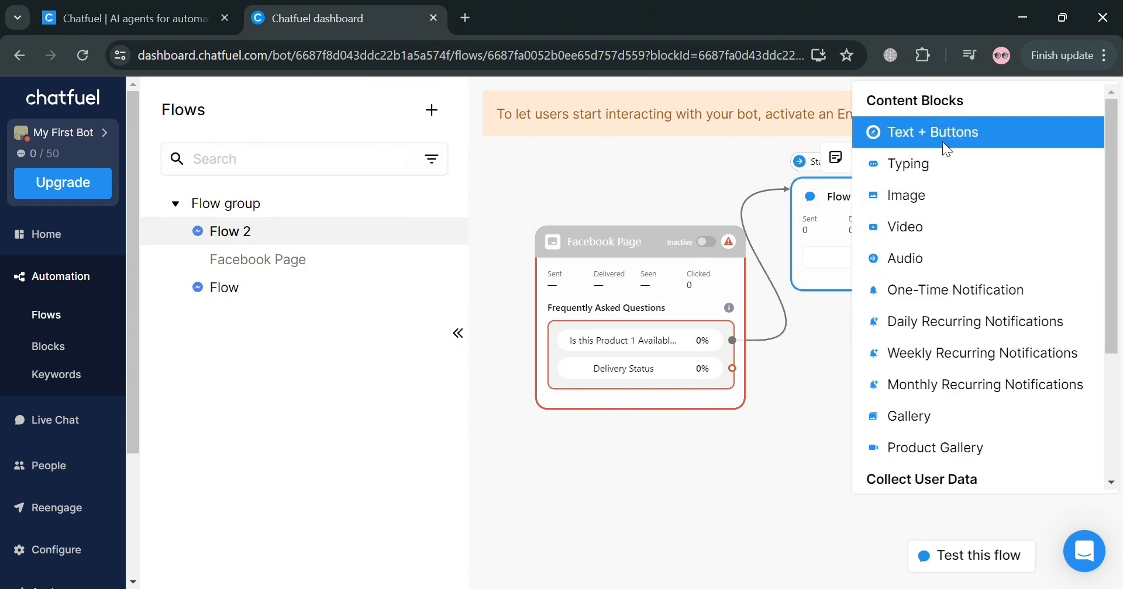
pyautogui.moveTo(931, 132)
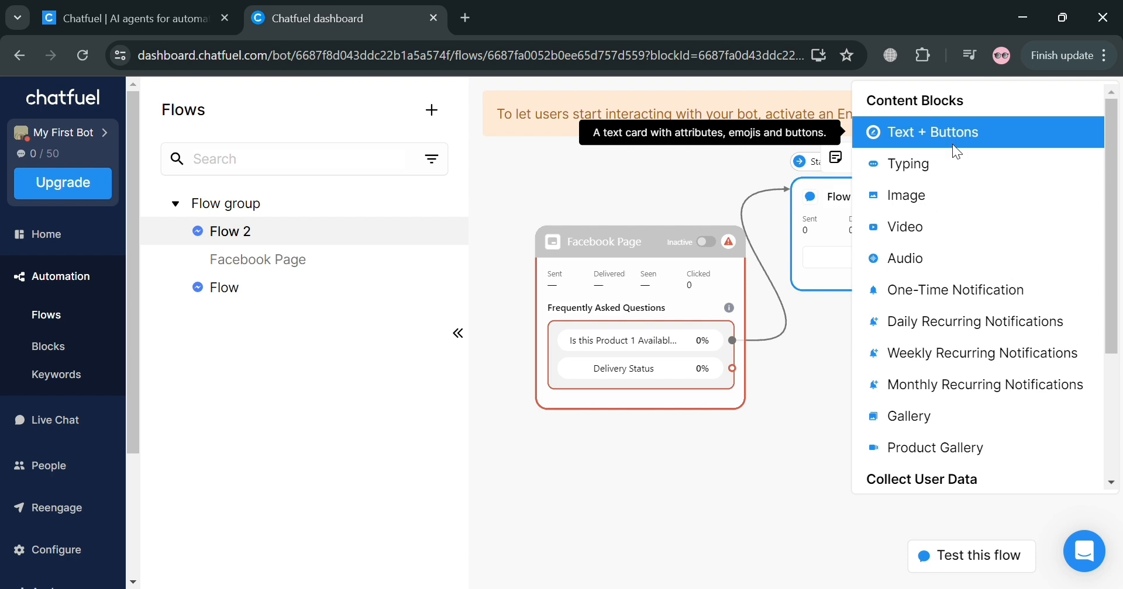
pyautogui.click(931, 132)
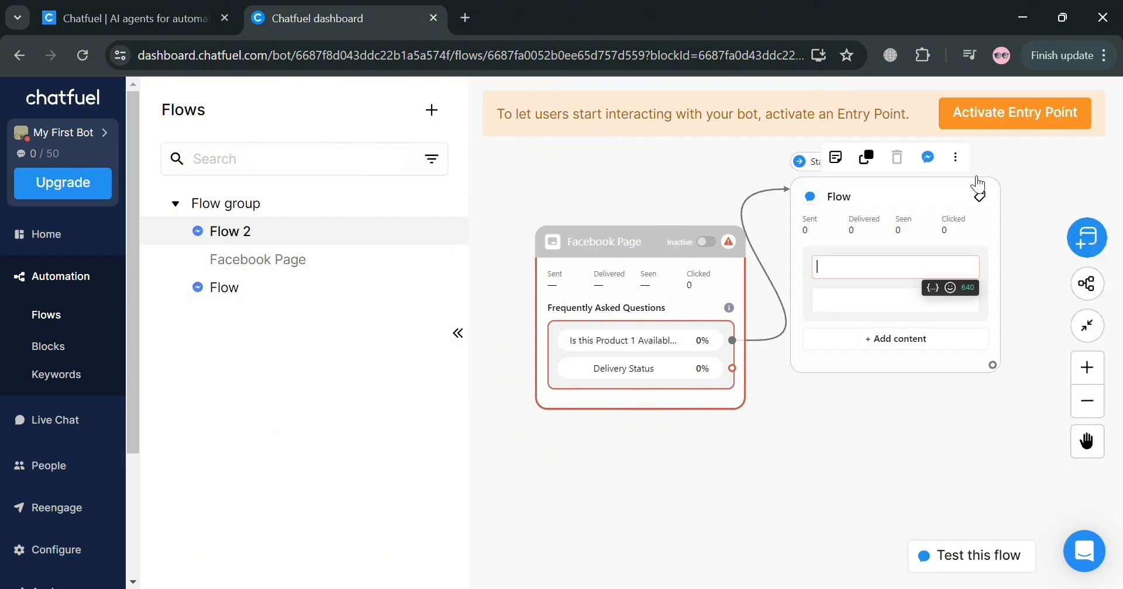
pyautogui.click(894, 284)
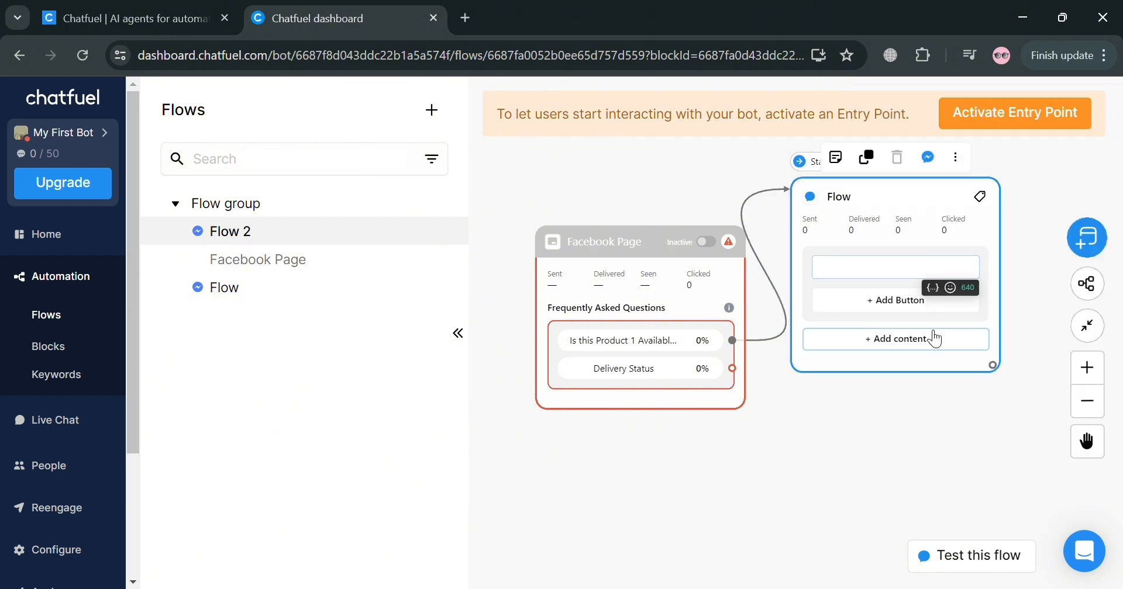
pyautogui.write('You can check')
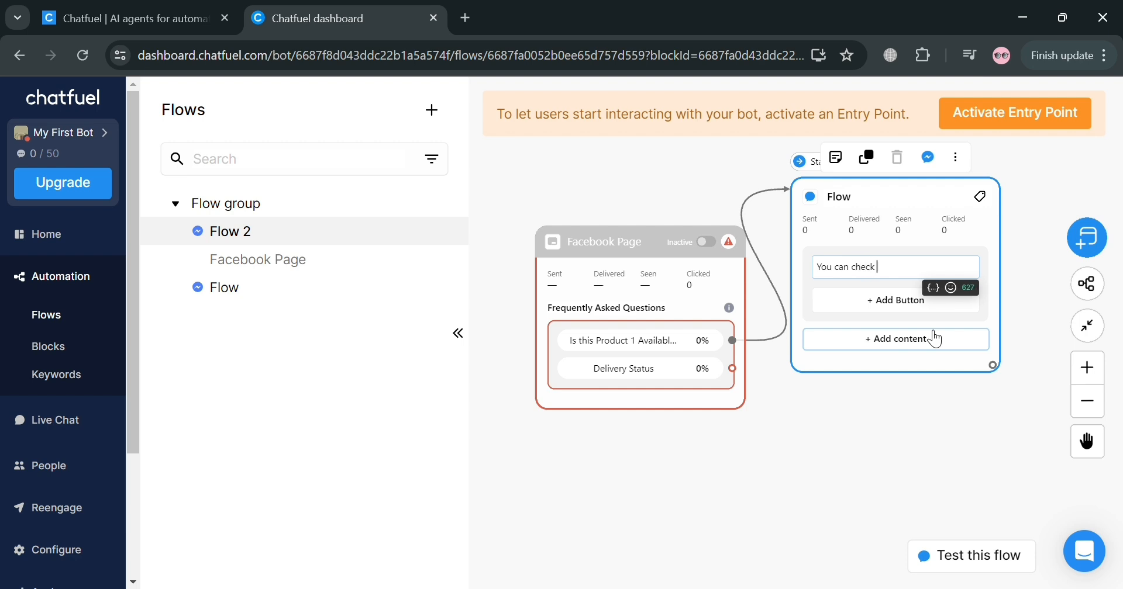
pyautogui.write('our Product list to see')
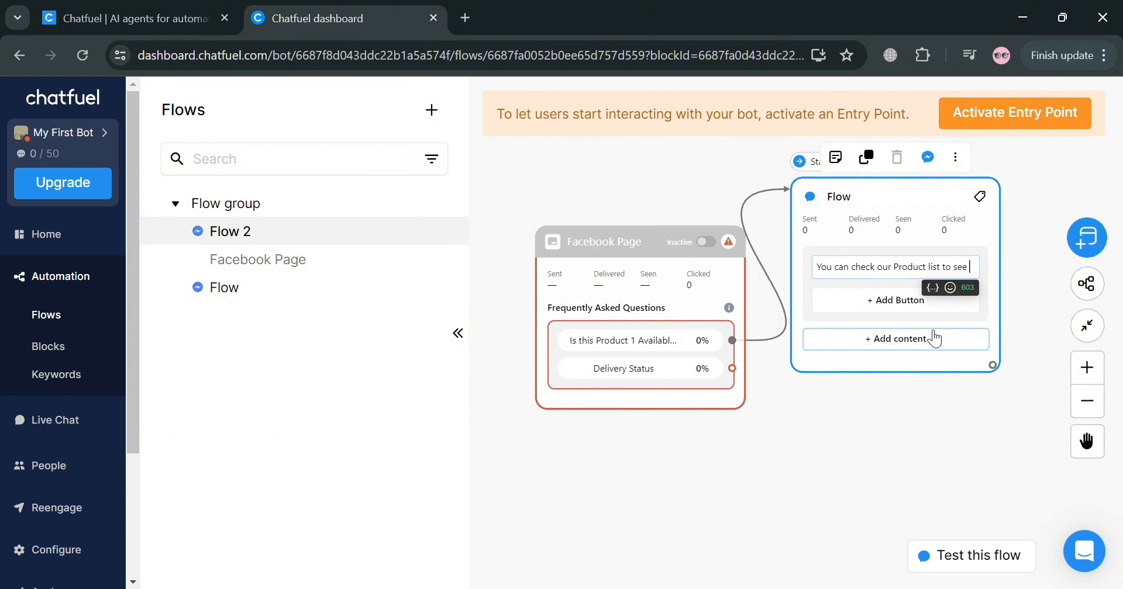
pyautogui.write('the availability of o')
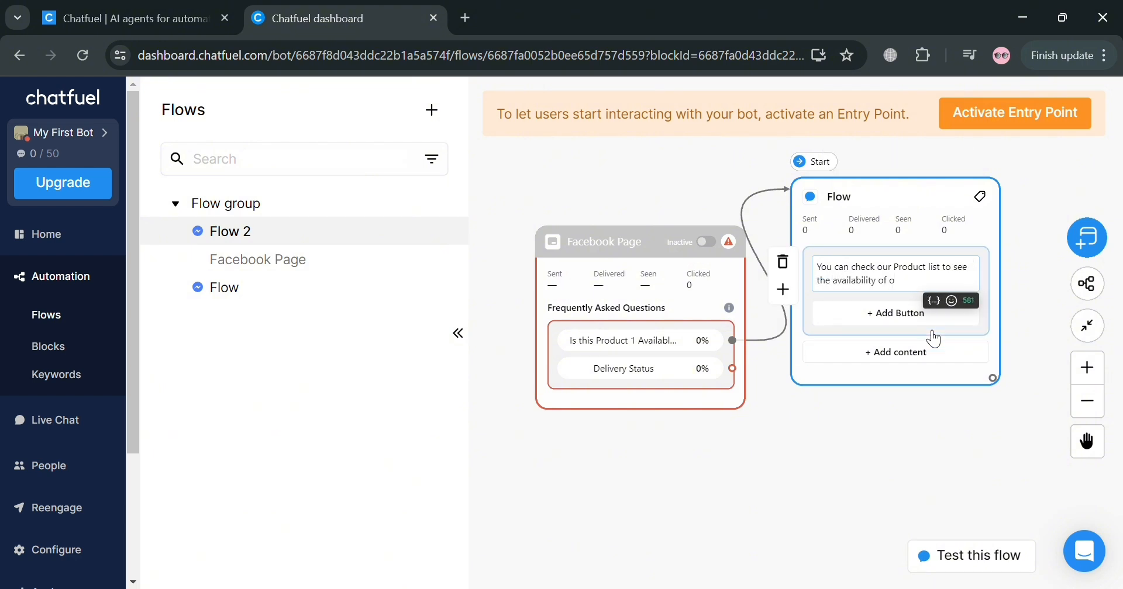
pyautogui.write('the products')
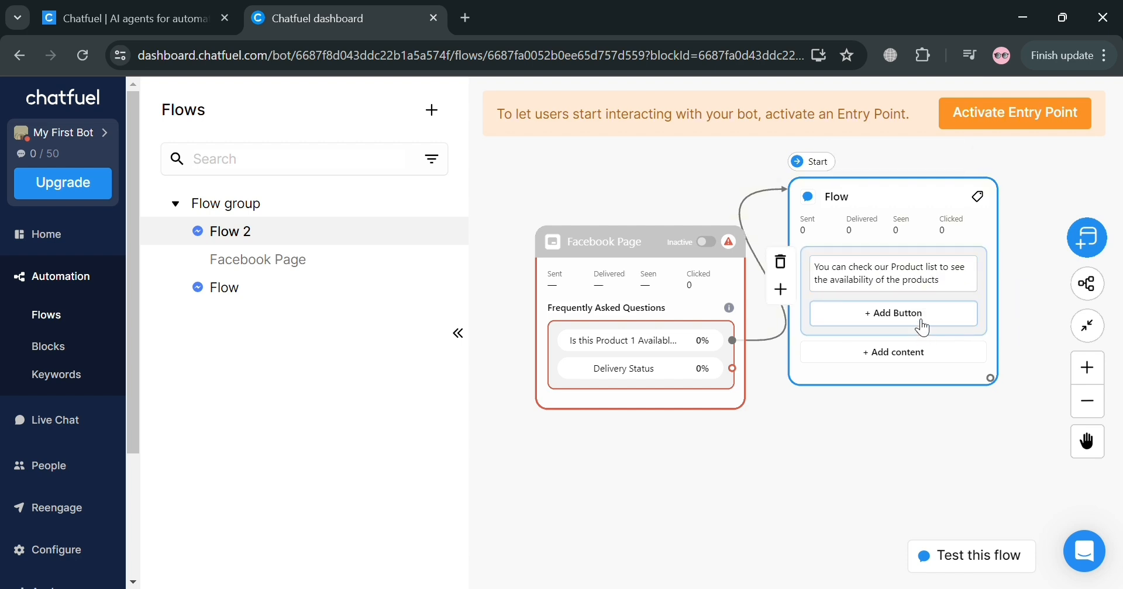
pyautogui.click(893, 312)
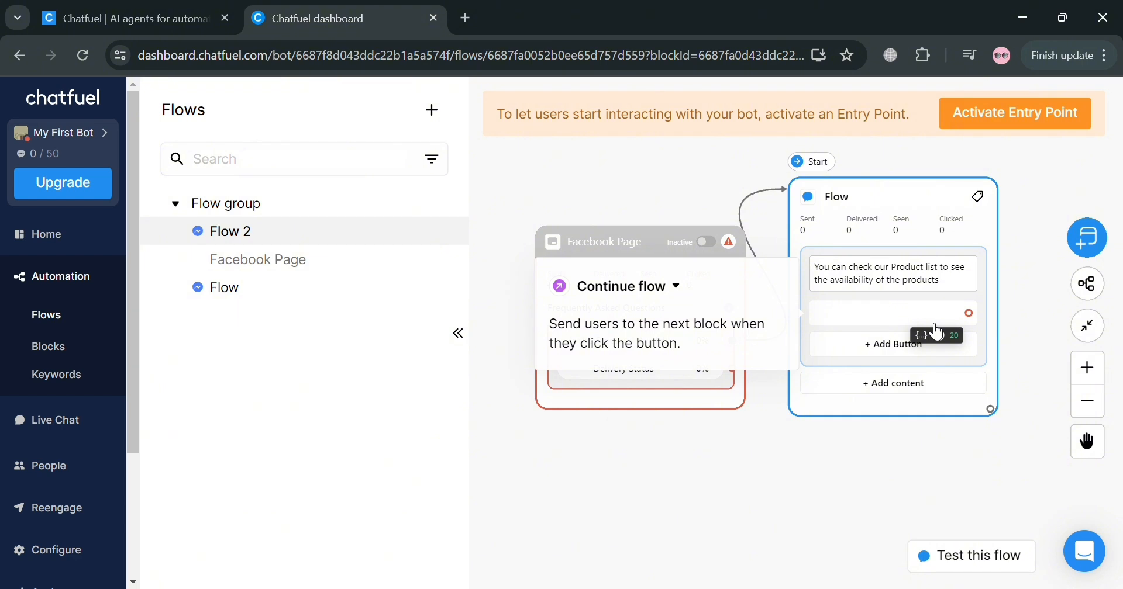
pyautogui.write('Product List')
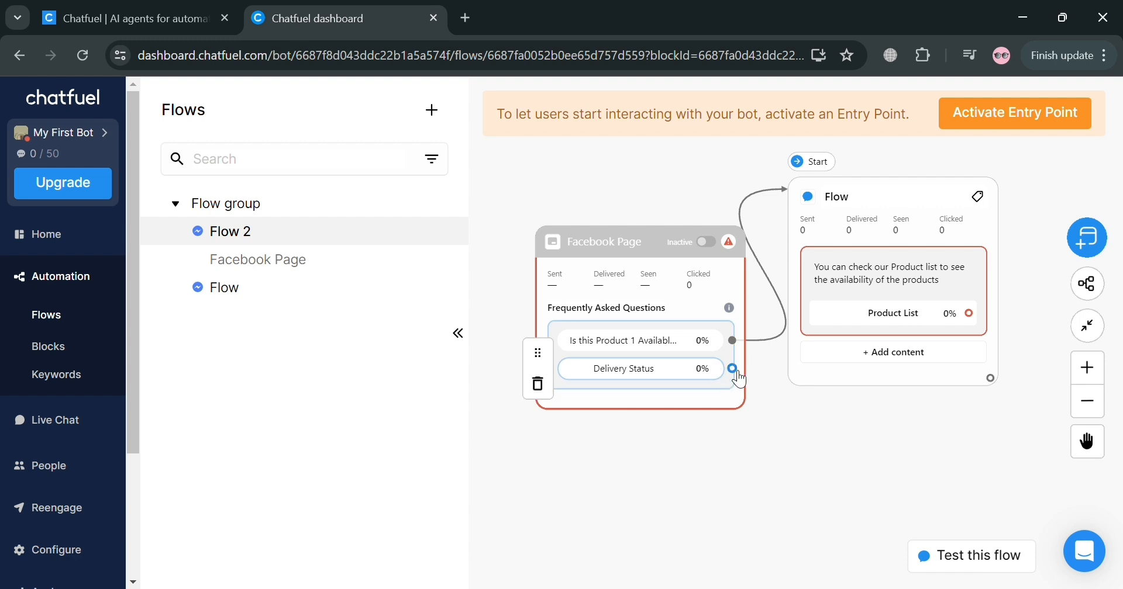
pyautogui.moveTo(431, 110)
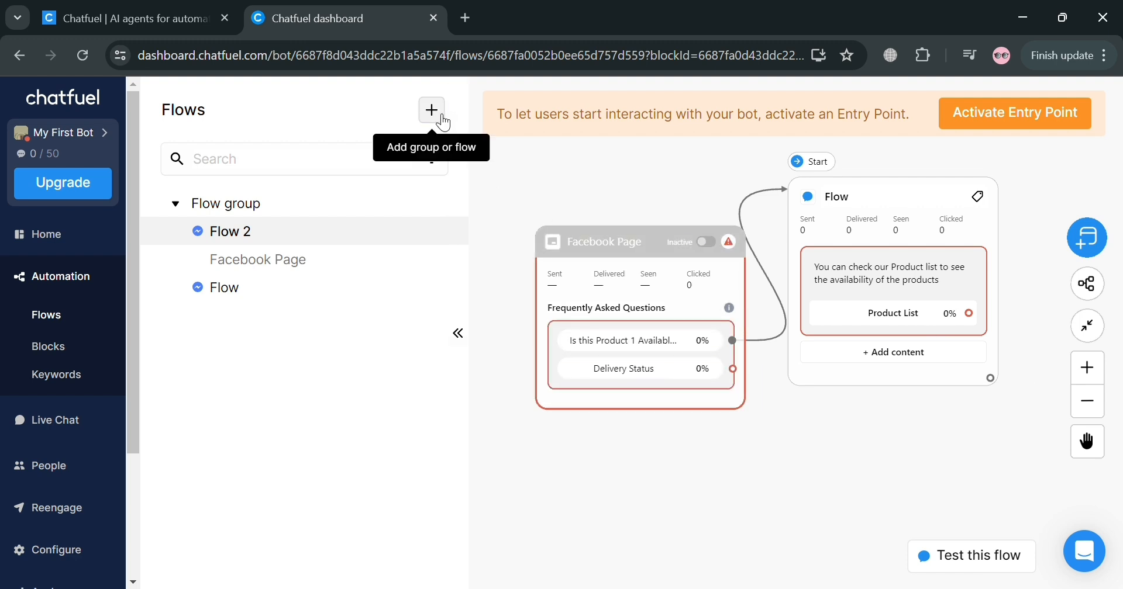
# Create a new Messenger flow (Flow 3) and browse its Facebook entry points.
pyautogui.click(431, 109)
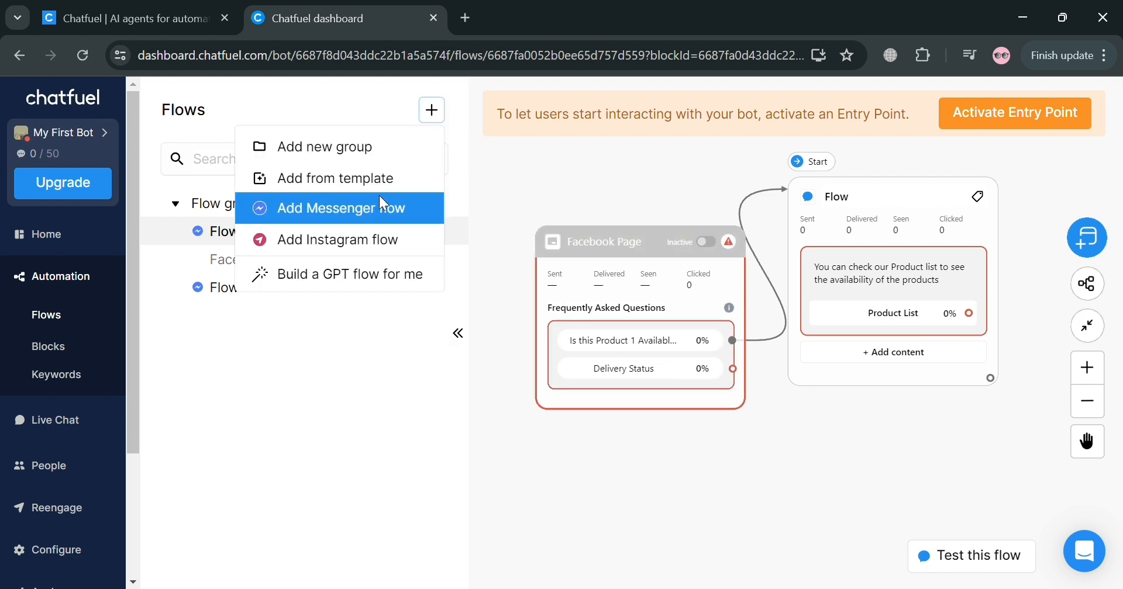
pyautogui.moveTo(1087, 442)
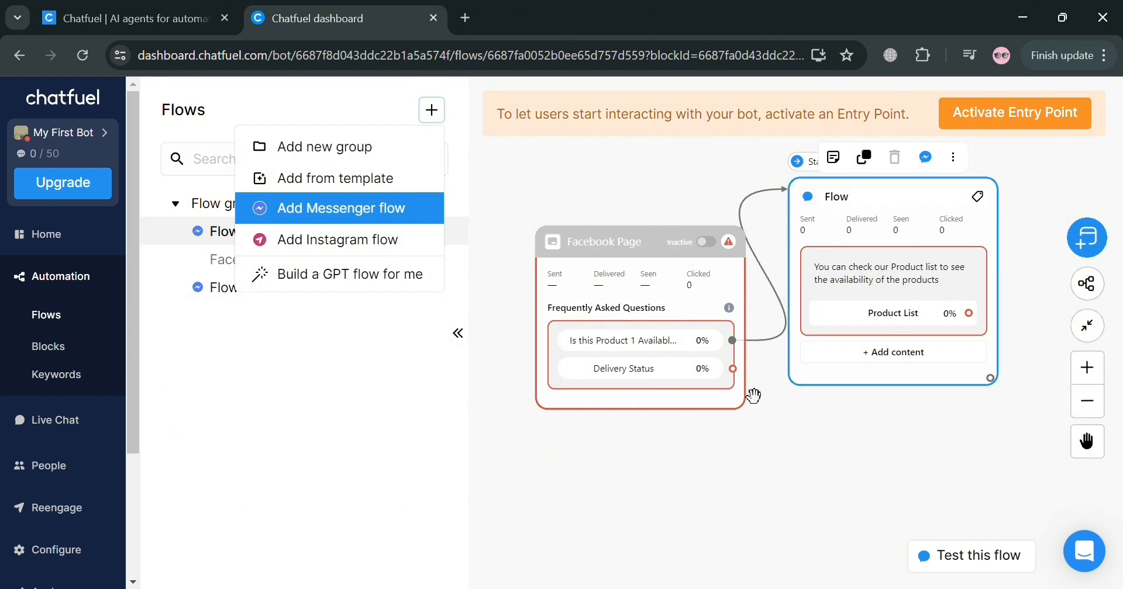
pyautogui.click(421, 322)
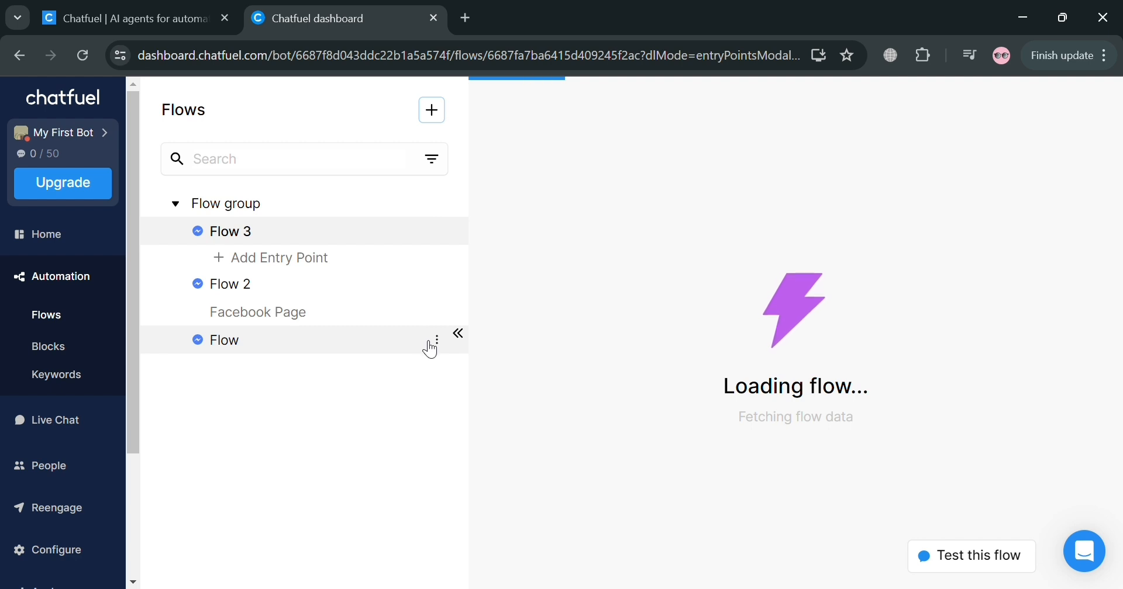
pyautogui.click(280, 258)
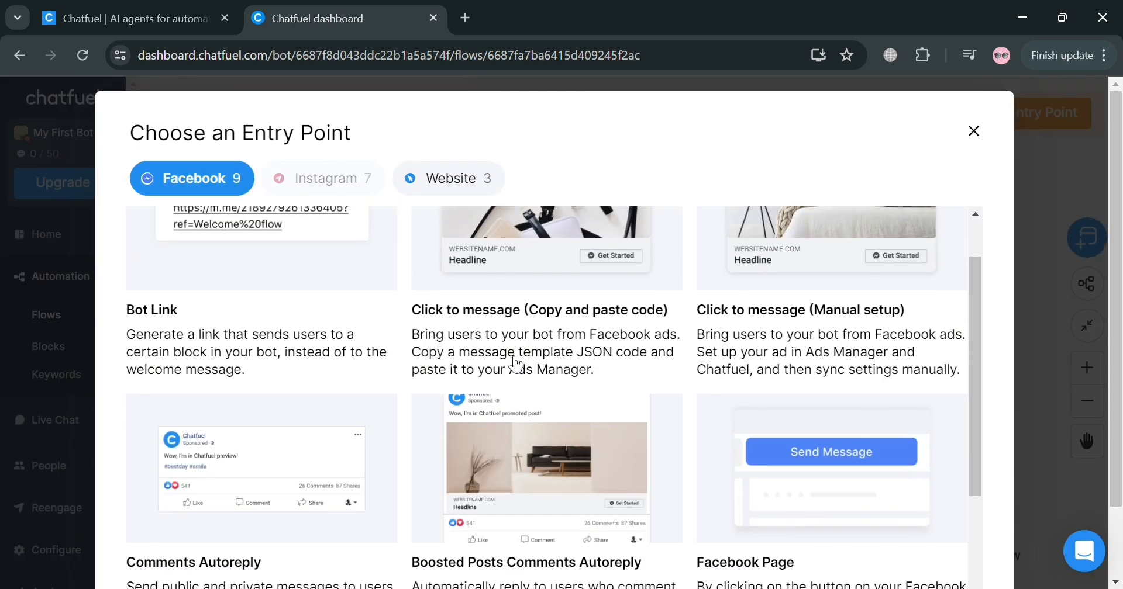
pyautogui.scroll(-3)
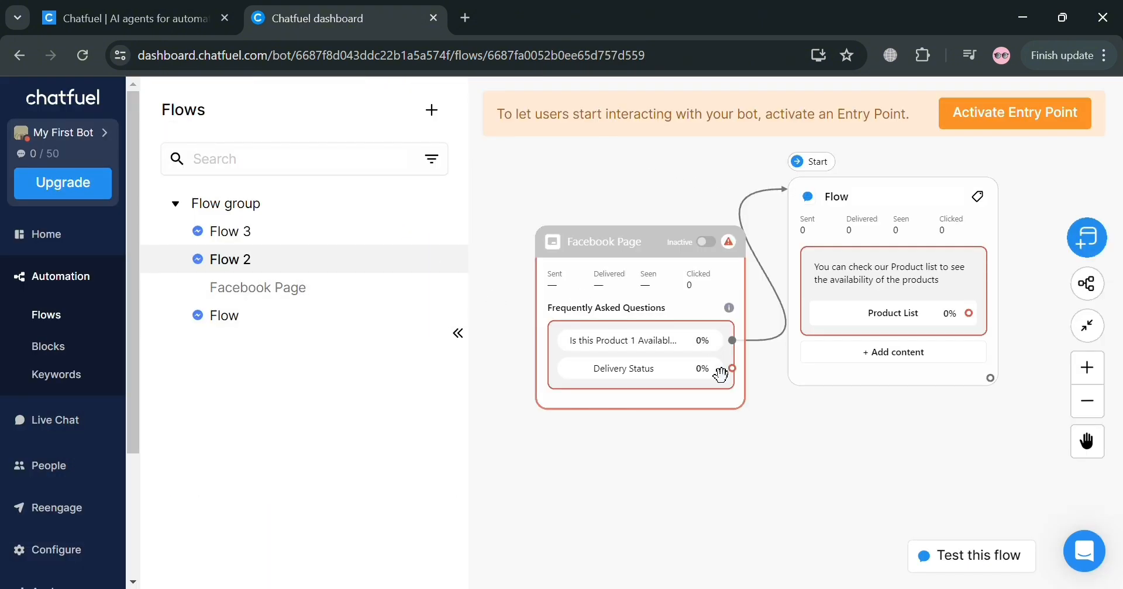
# Link the Delivery Status option to a new Text + Buttons block reading 'Check your Status'.
pyautogui.moveTo(731, 369); pyautogui.dragTo(856, 459)
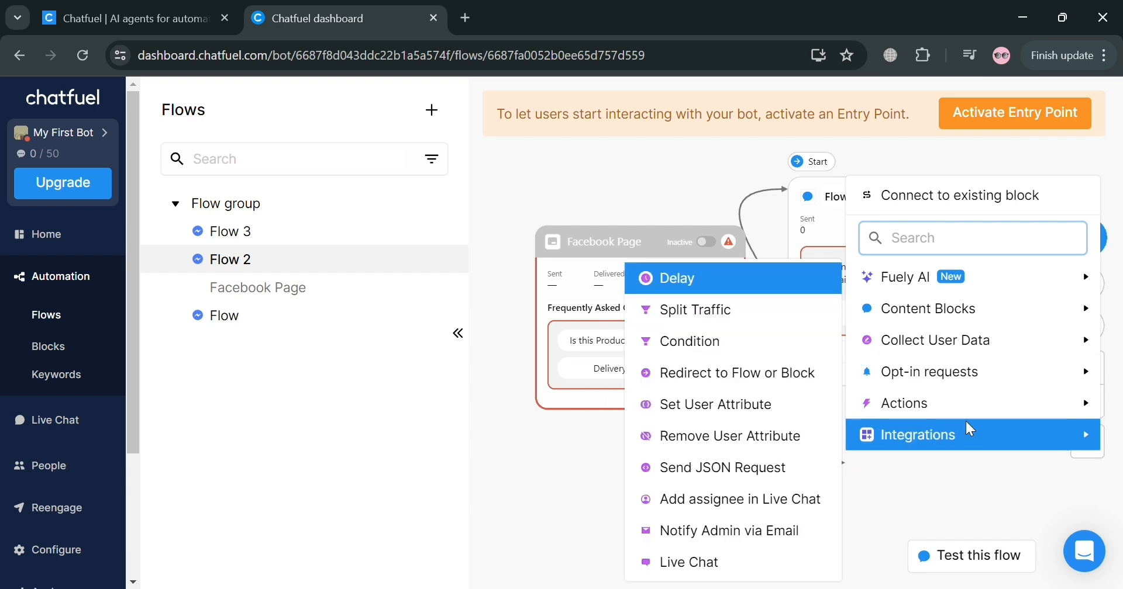
pyautogui.moveTo(906, 404)
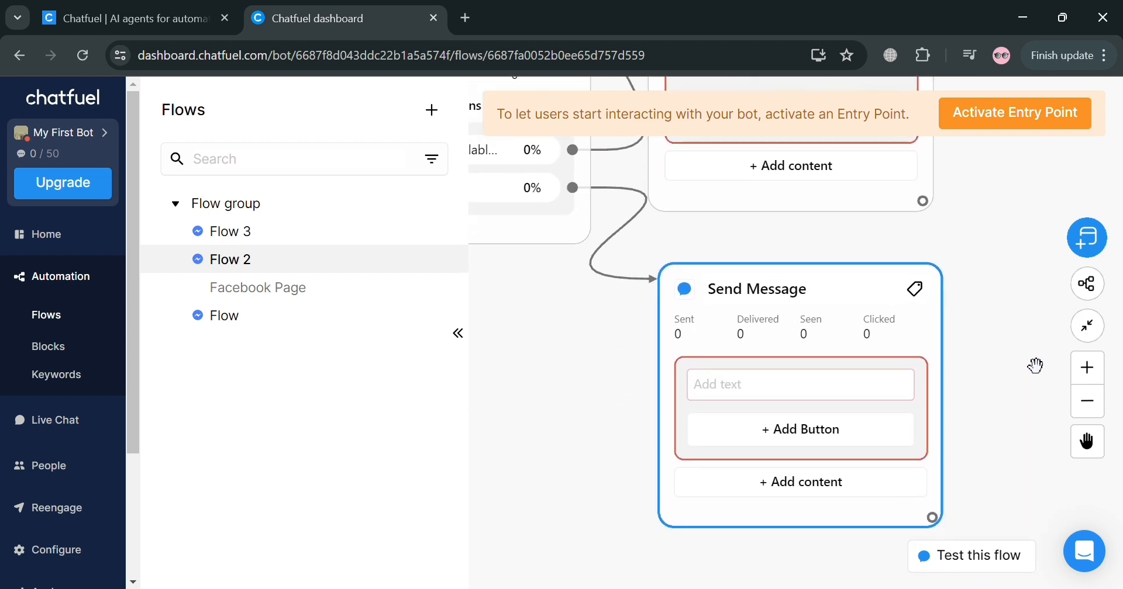
pyautogui.click(800, 384)
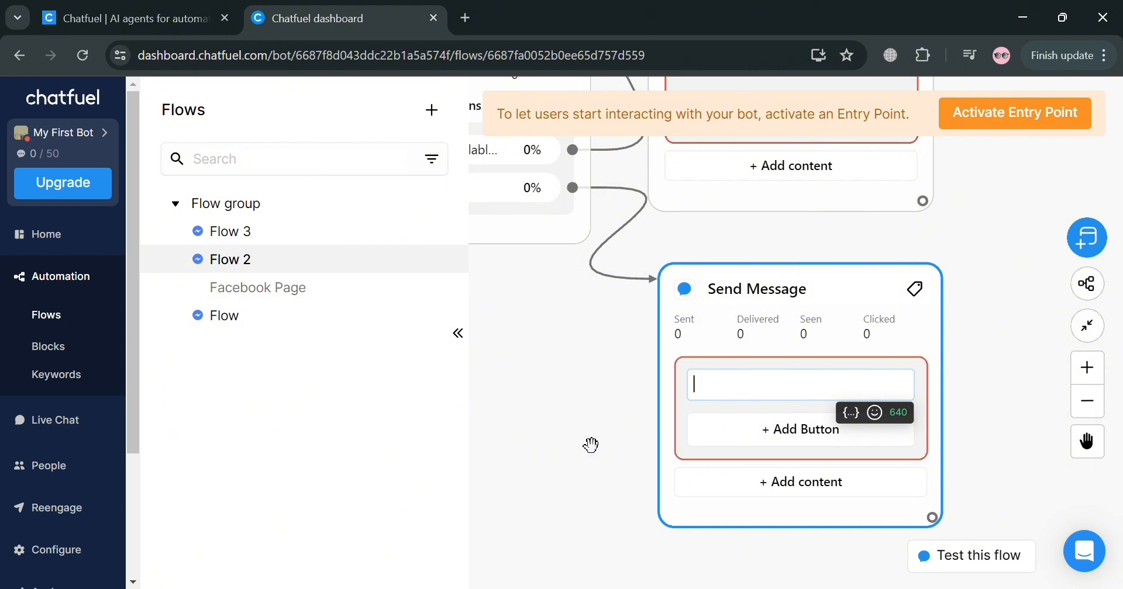
pyautogui.write('q')
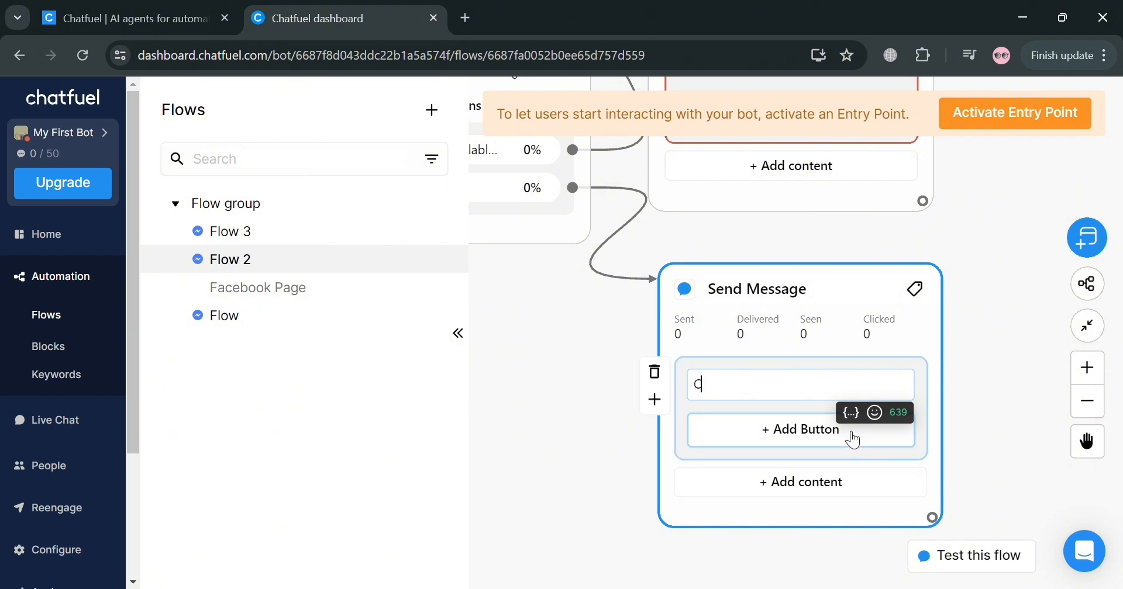
pyautogui.write('Check your S')
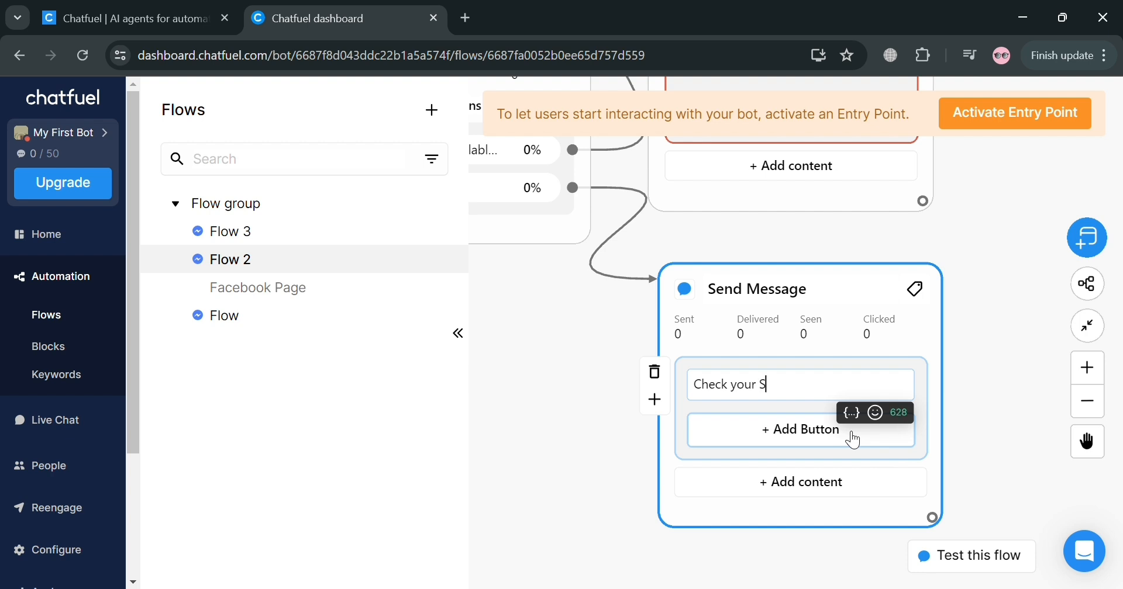
pyautogui.write('tatus')
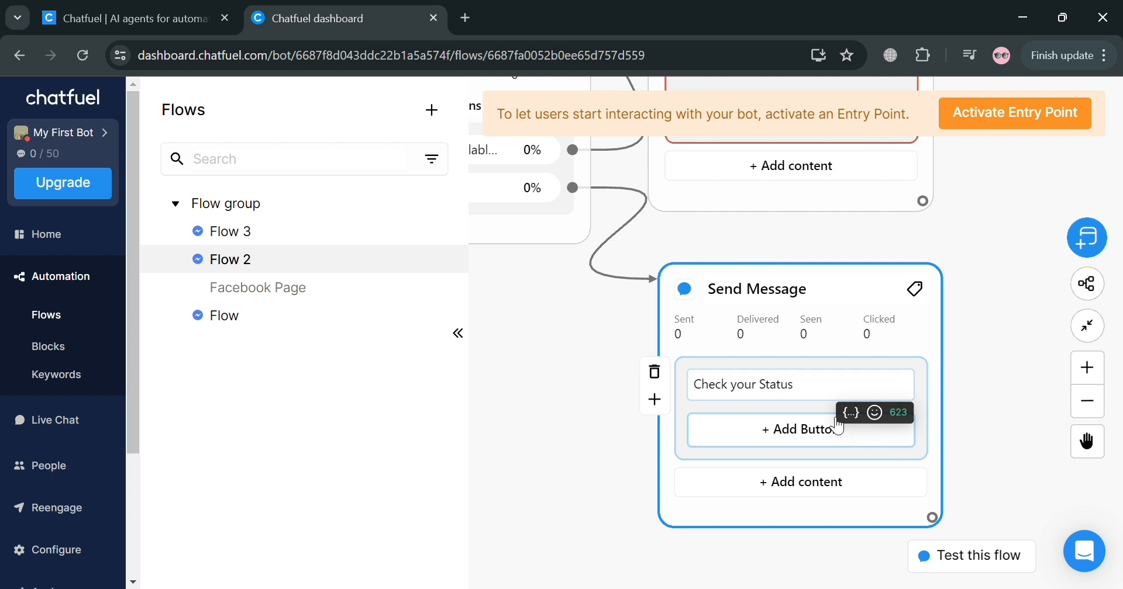
# Add a 'Delivery Status' button to the reply and browse the content block types.
pyautogui.click(800, 429)
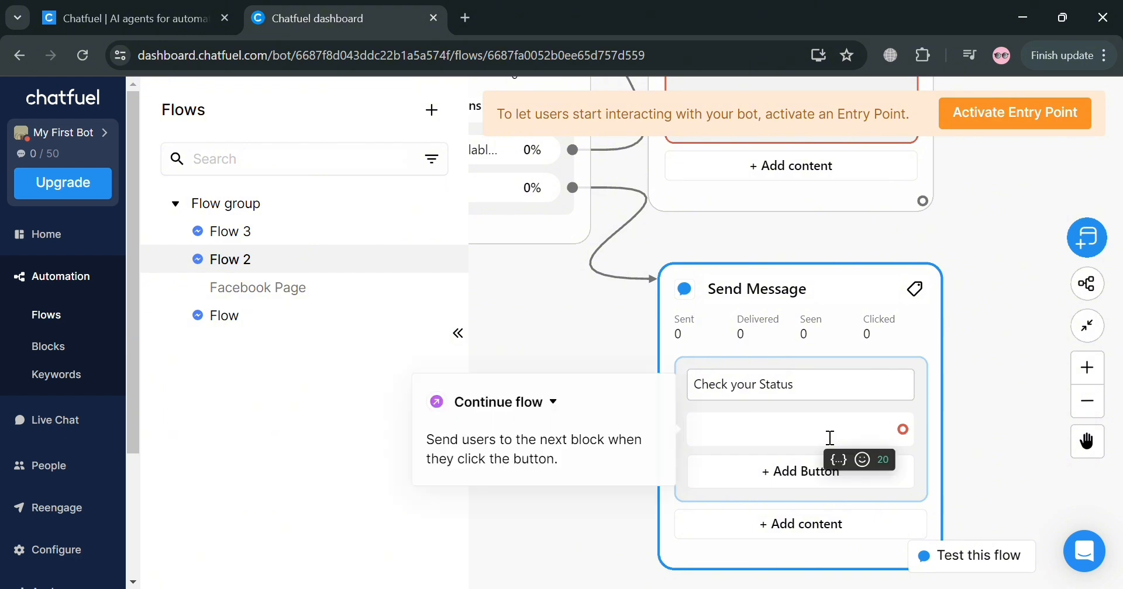
pyautogui.write('Delivery Status')
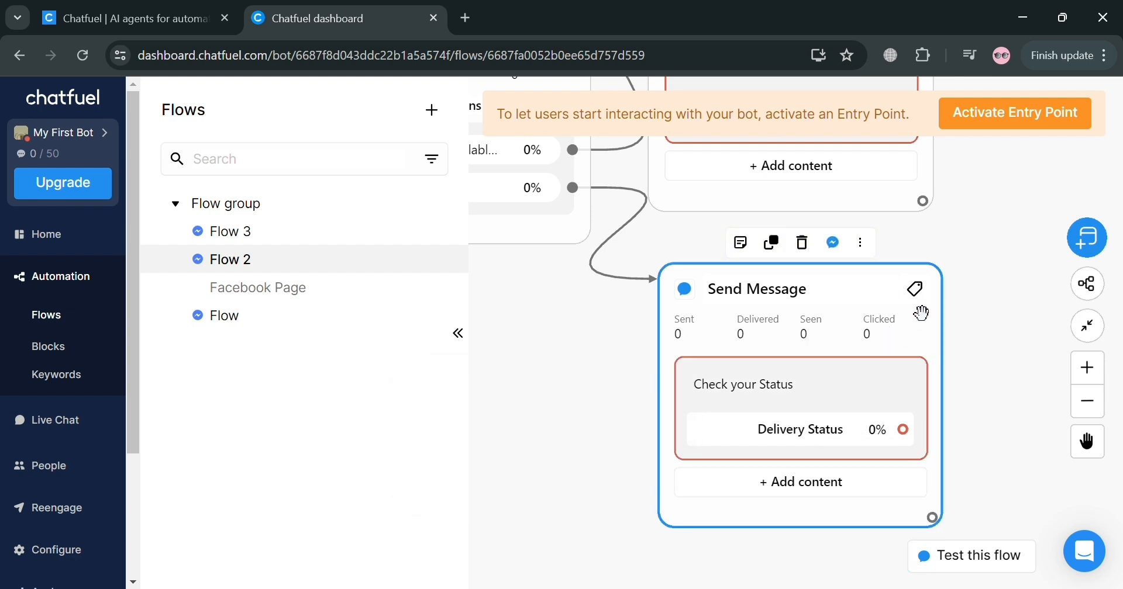
pyautogui.click(654, 399)
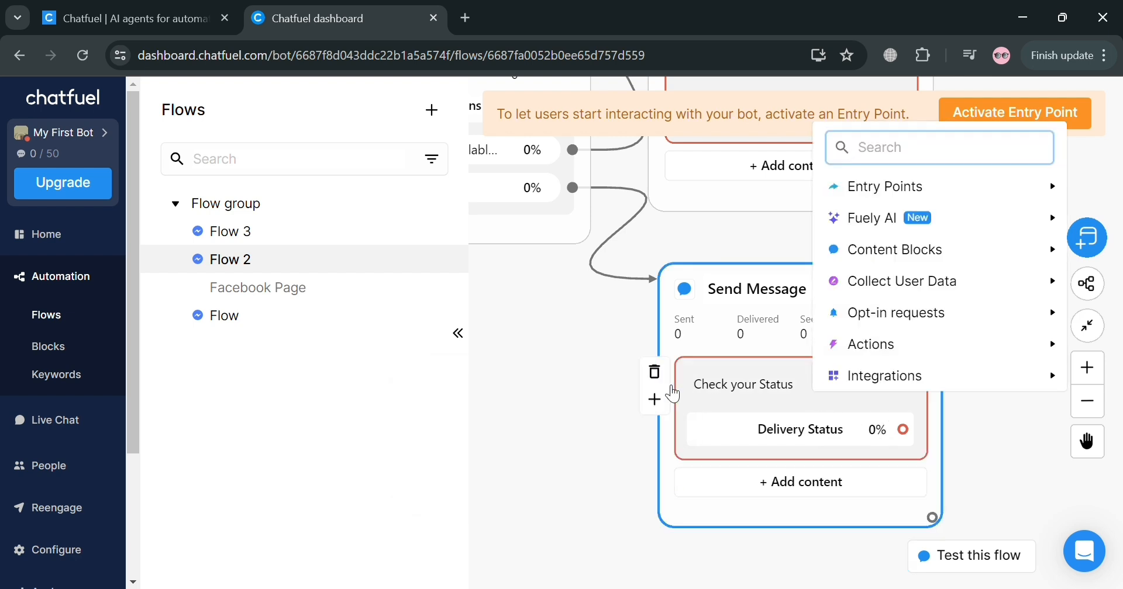
pyautogui.click(895, 249)
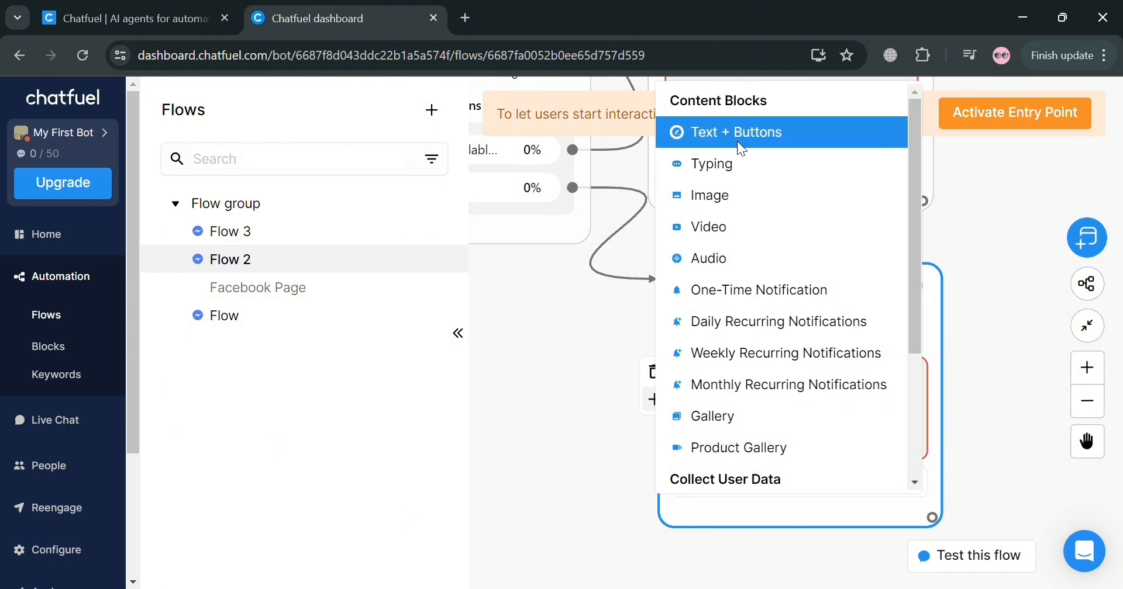
pyautogui.moveTo(786, 384)
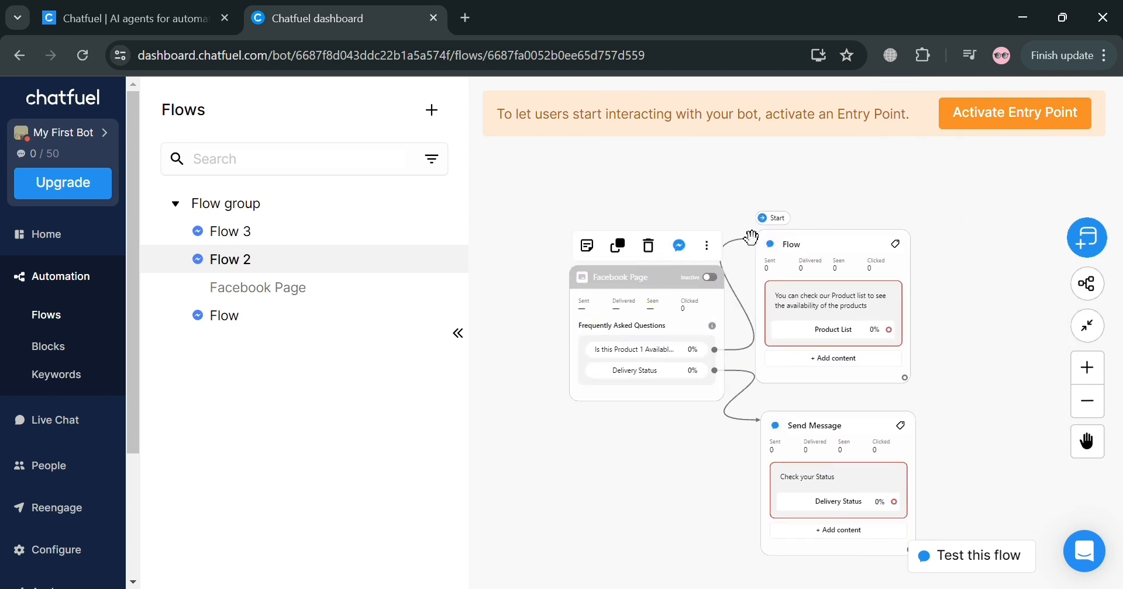
# Activate the Facebook Page entry point and start a test conversation with the flow.
pyautogui.click(708, 277)
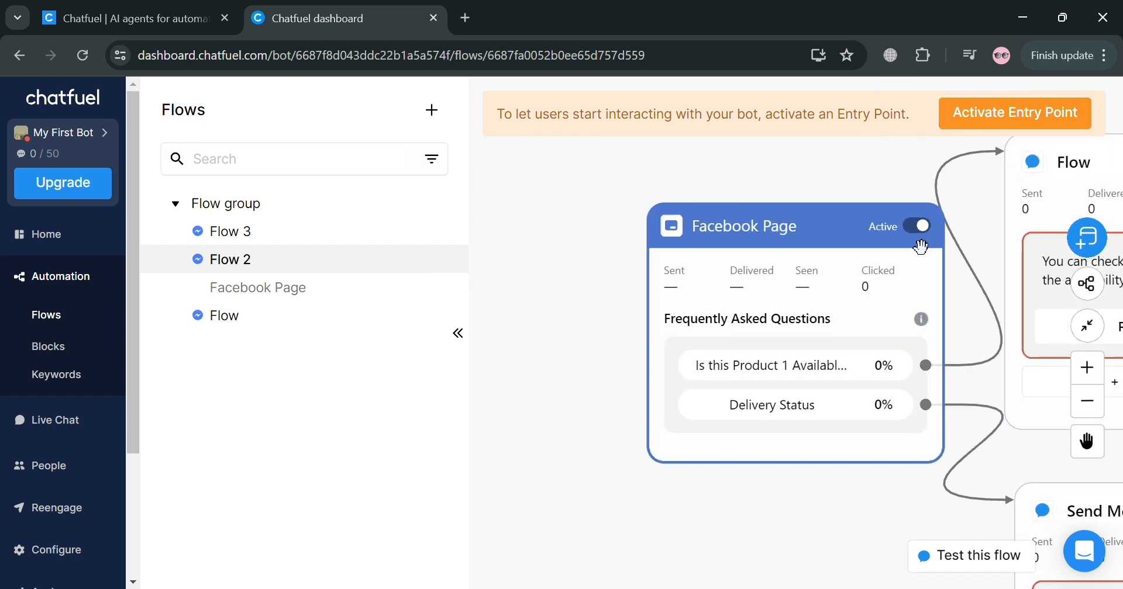
pyautogui.click(920, 227)
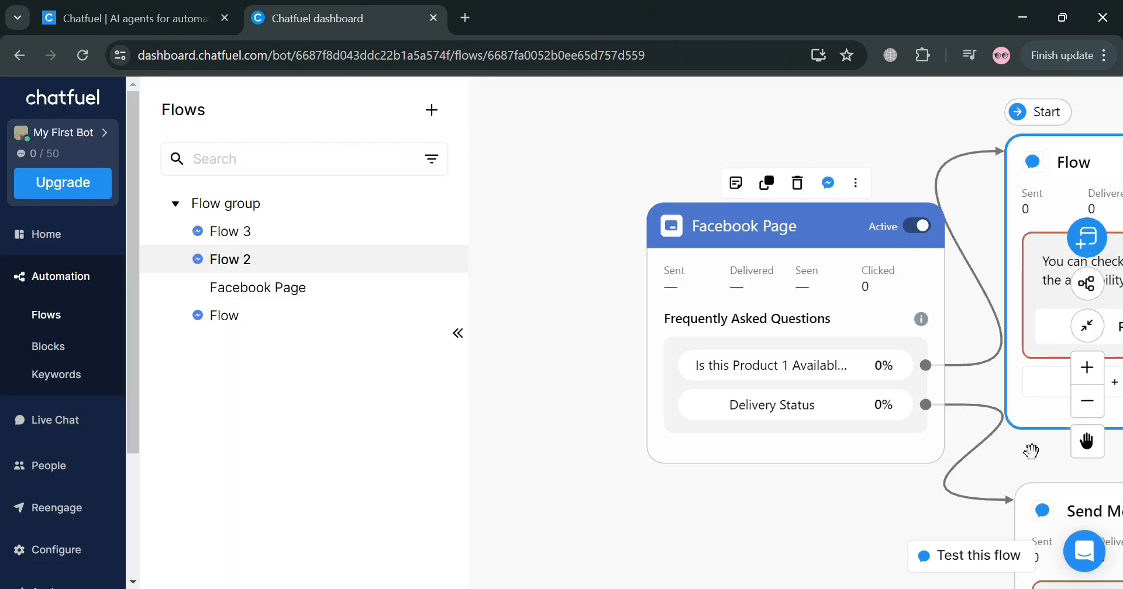
pyautogui.click(970, 555)
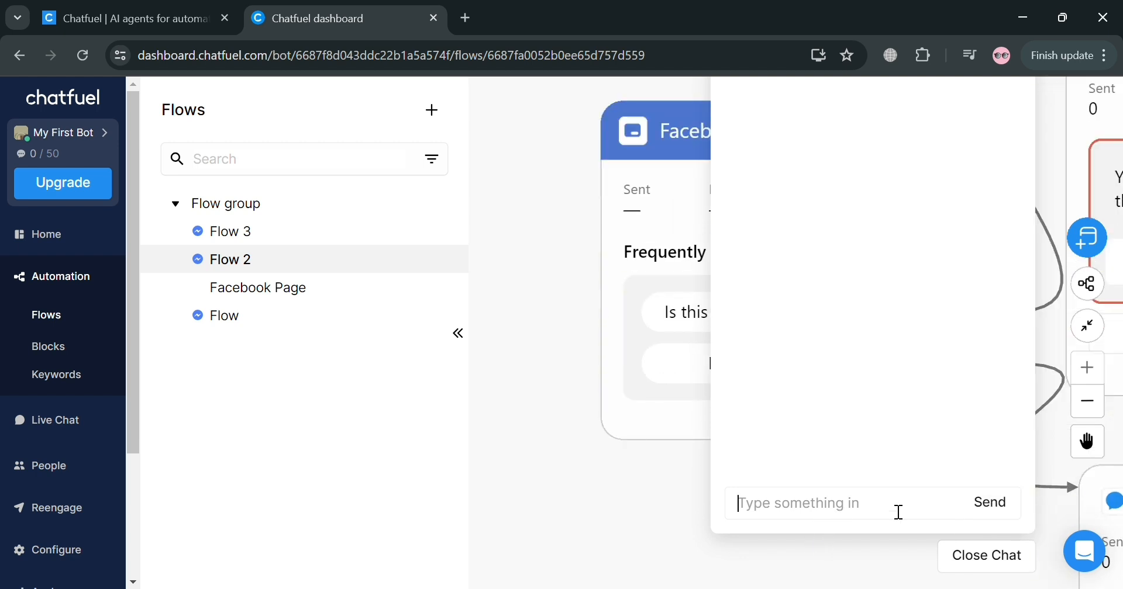
# Send 'Delivery Status?' to the bot in the test chat.
pyautogui.write('Delivery St')
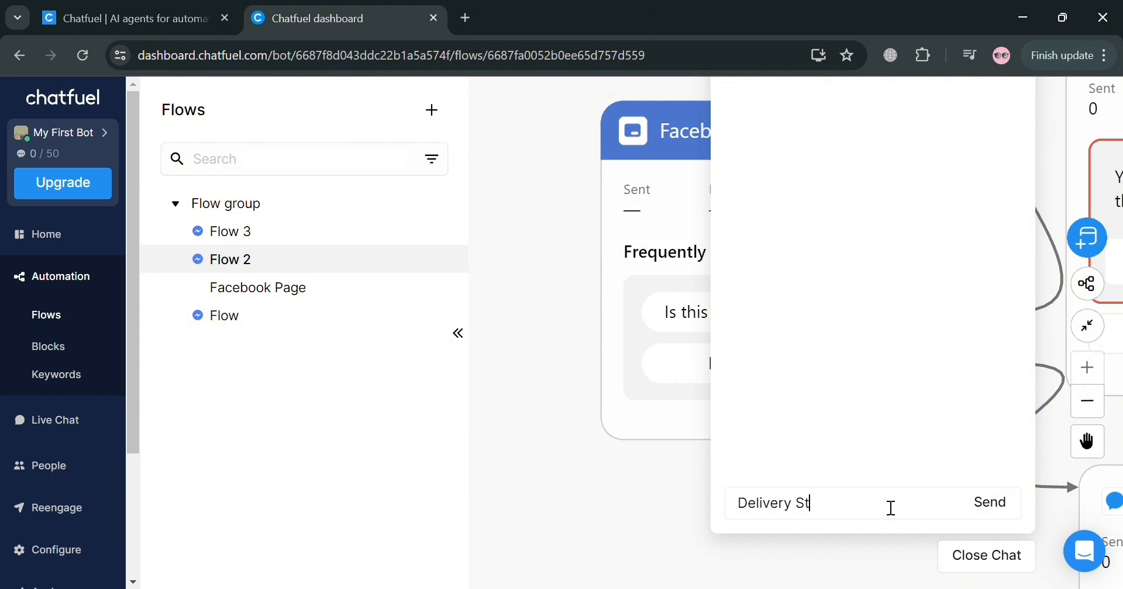
pyautogui.click(989, 502)
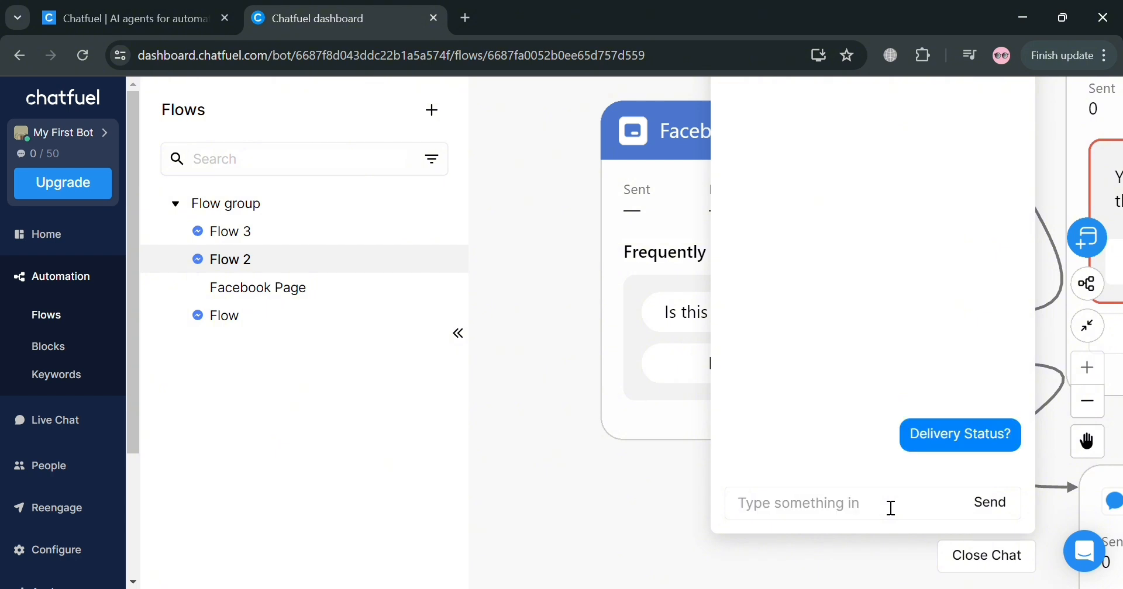
pyautogui.moveTo(909, 371)
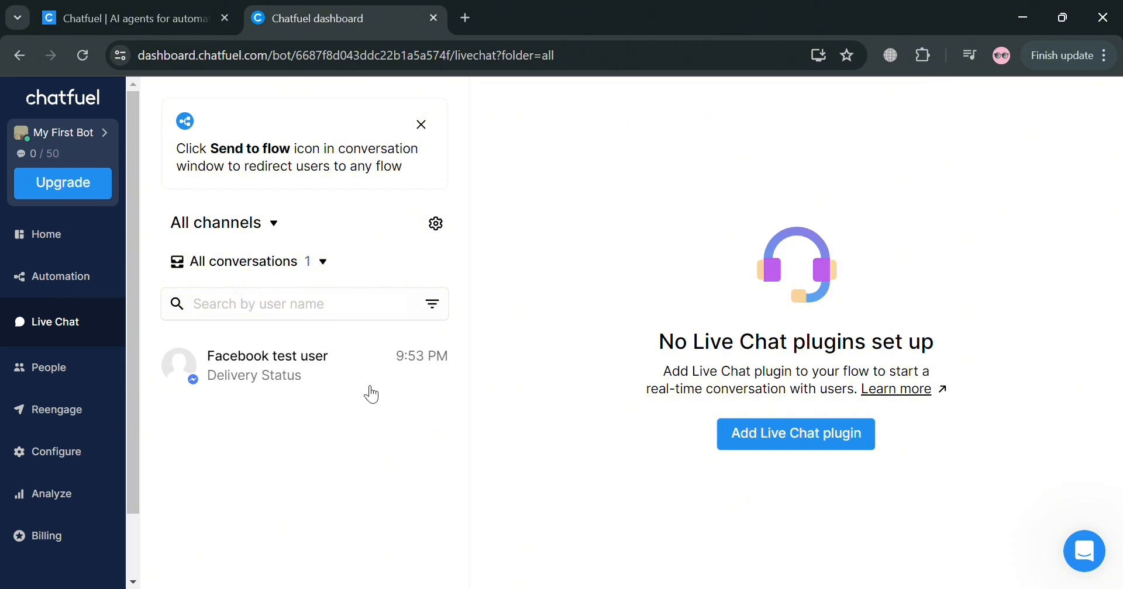
pyautogui.moveTo(435, 223)
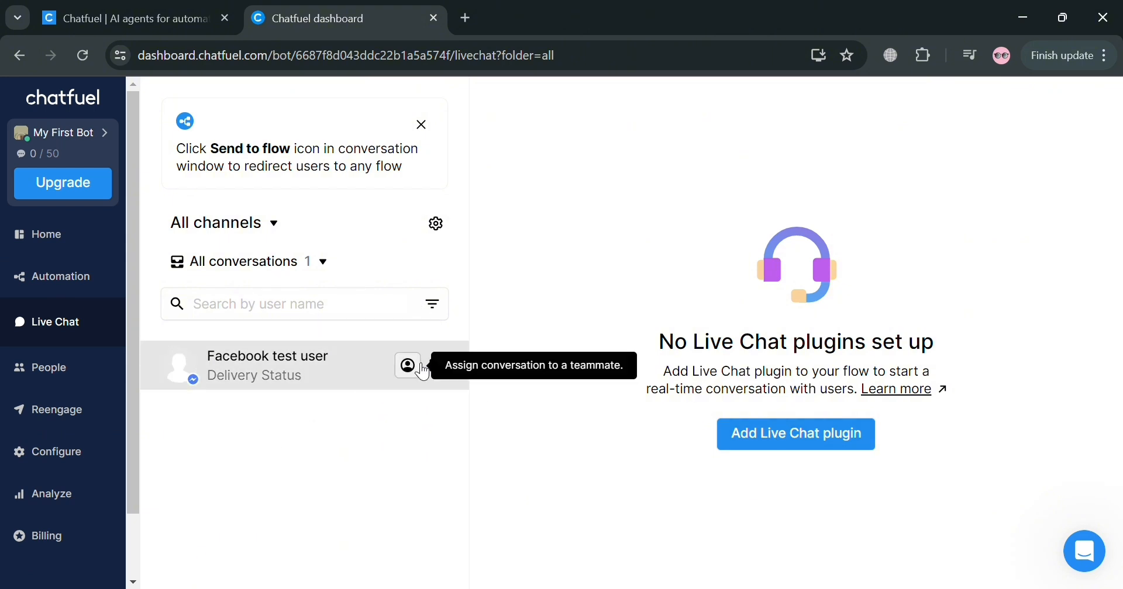
# View the test user's Delivery Status conversation in Live Chat, then open People.
pyautogui.click(407, 365)
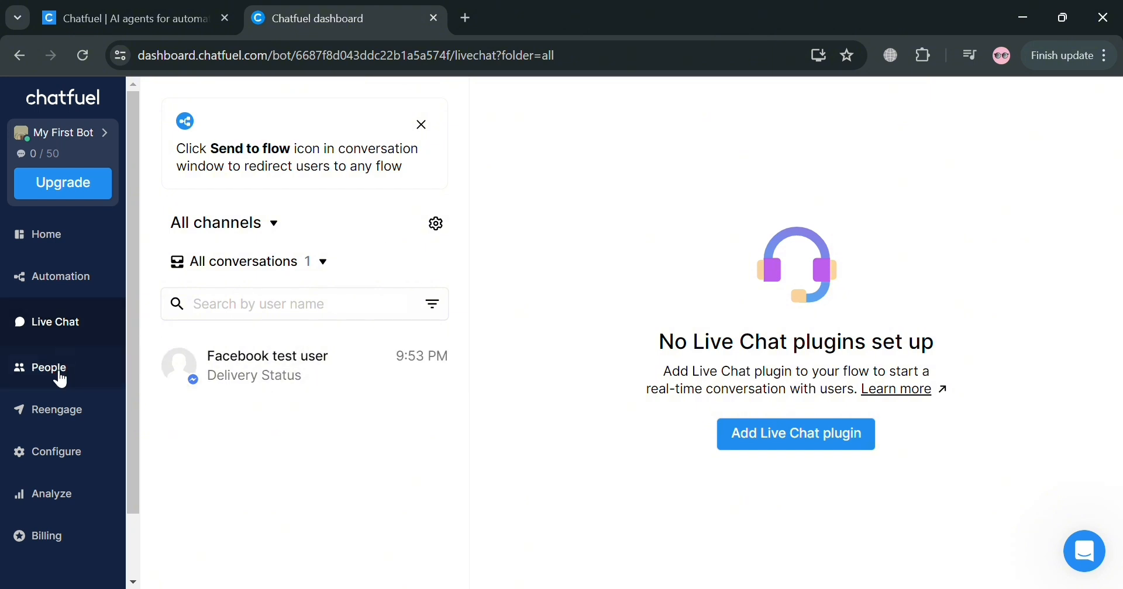
pyautogui.click(48, 367)
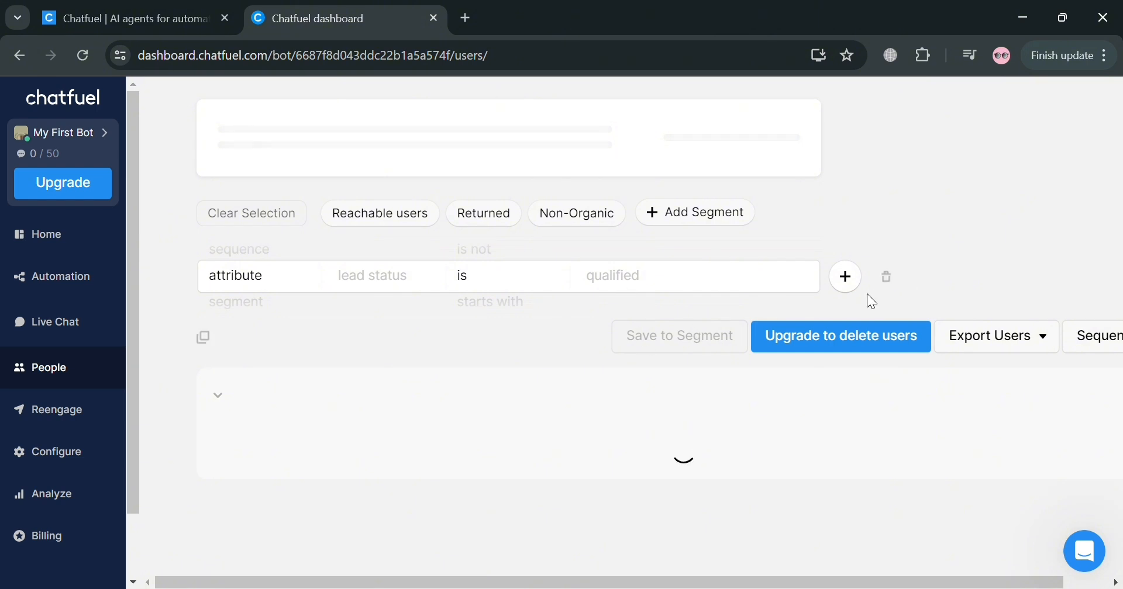
# Add a second 'starts with' attribute filter on People, then go to Configure.
pyautogui.click(844, 276)
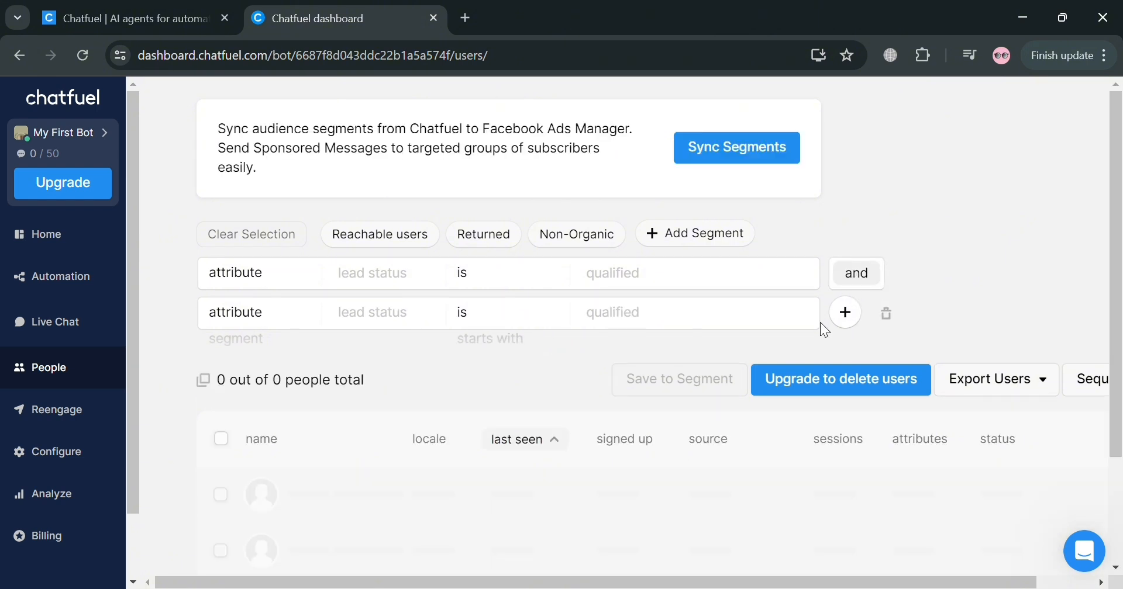
pyautogui.moveTo(398, 287)
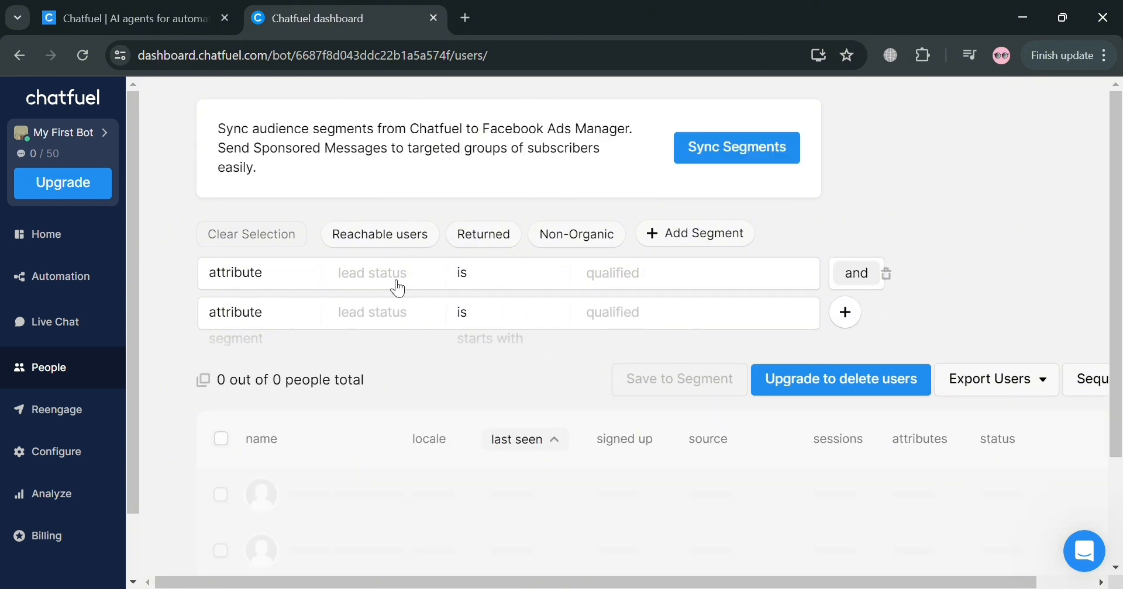
pyautogui.click(370, 273)
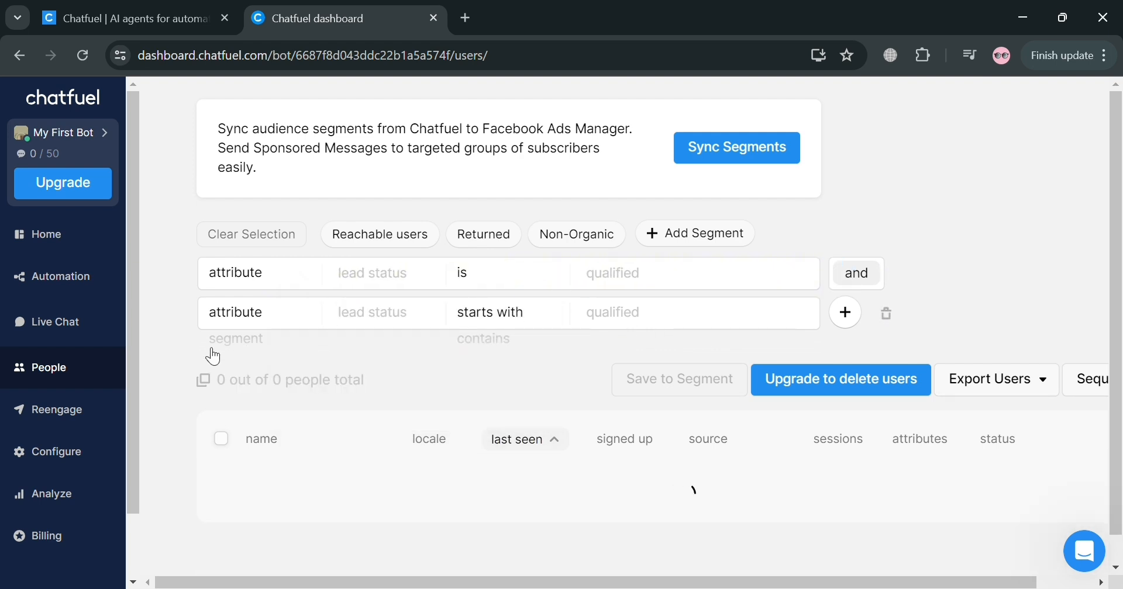
pyautogui.click(54, 452)
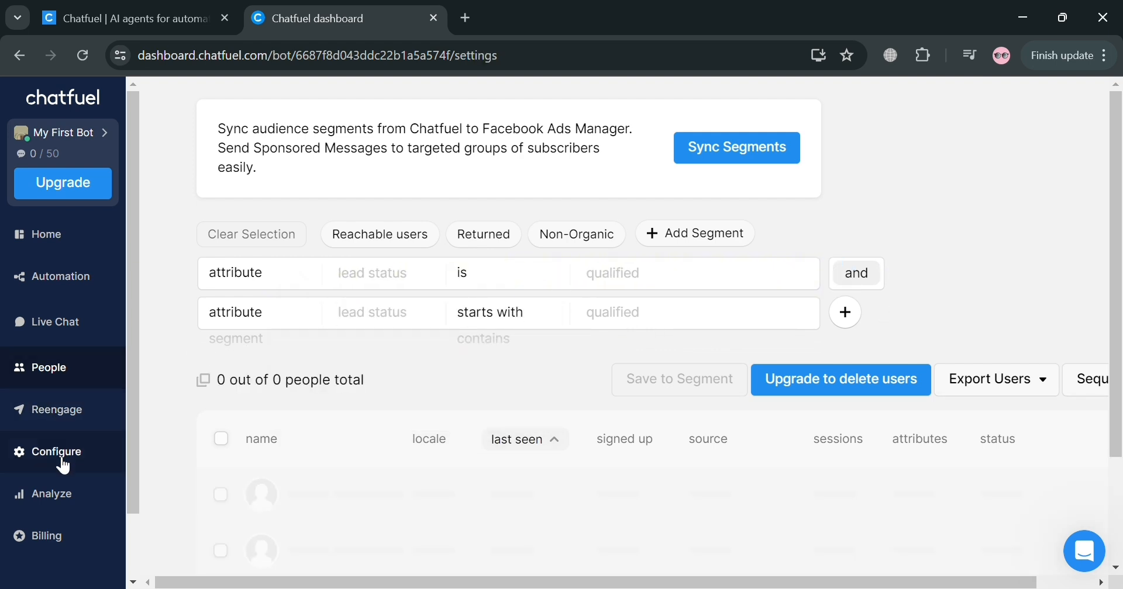
# Check the Analyze page, then go back to the Home dashboard.
pyautogui.click(51, 494)
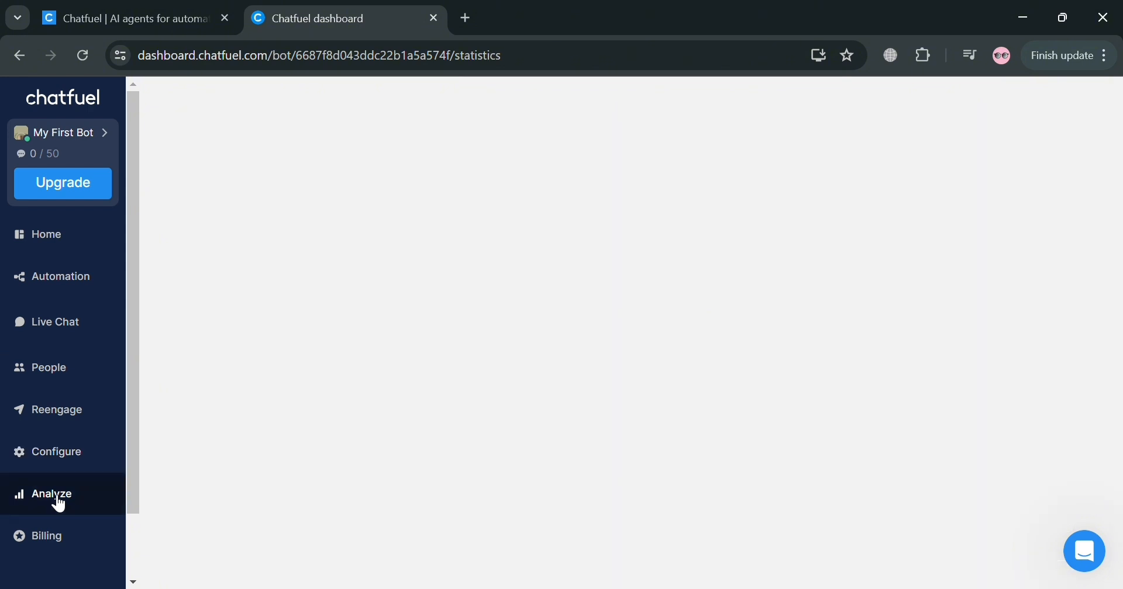
pyautogui.click(52, 494)
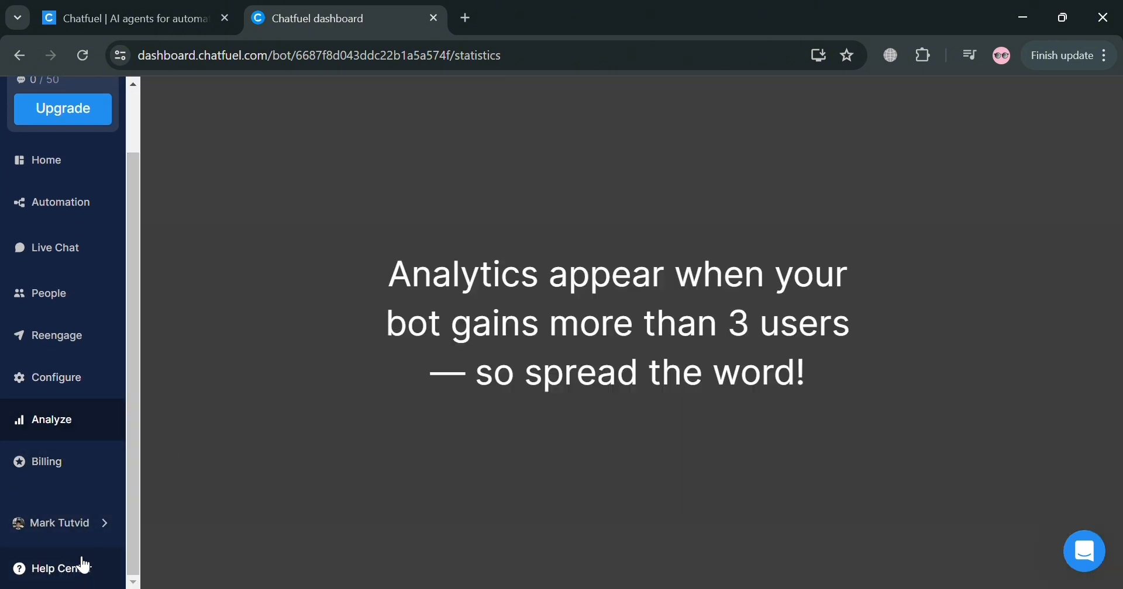
pyautogui.click(46, 159)
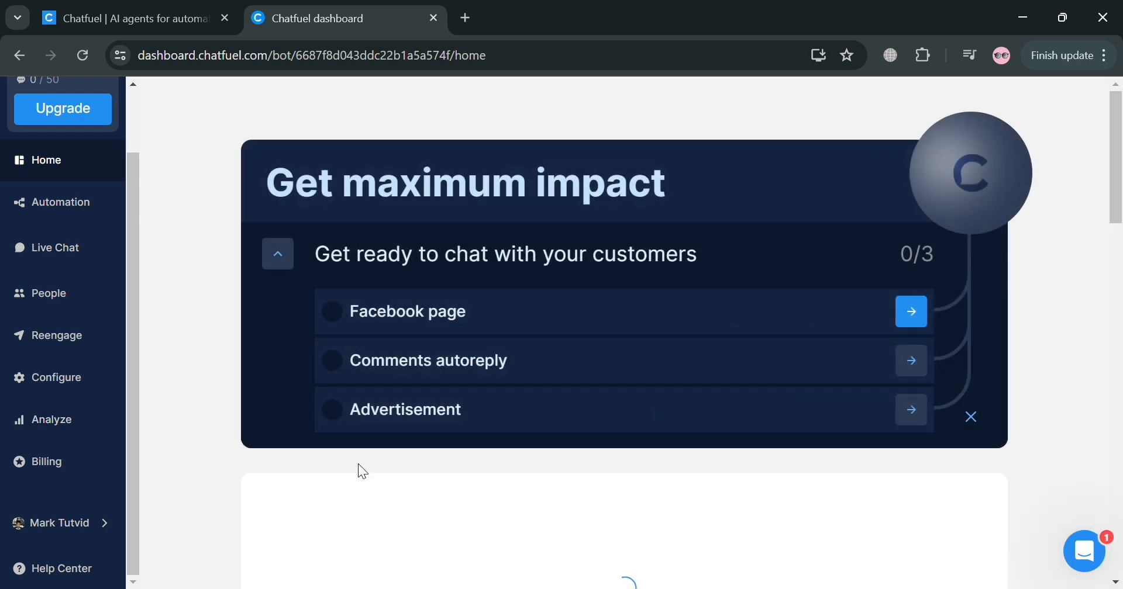
pyautogui.moveTo(772, 364)
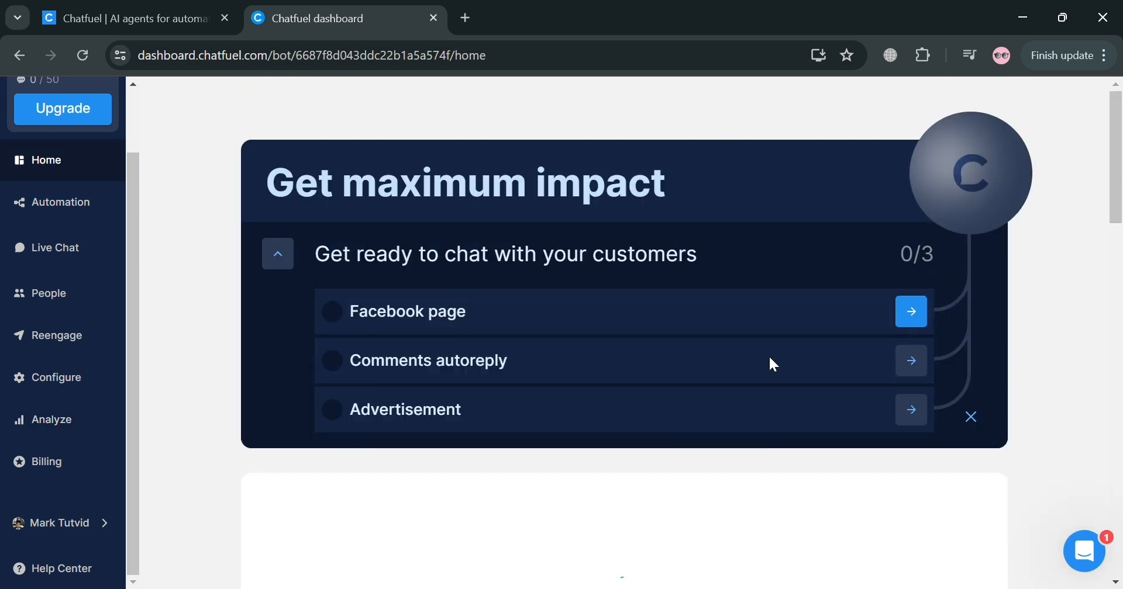